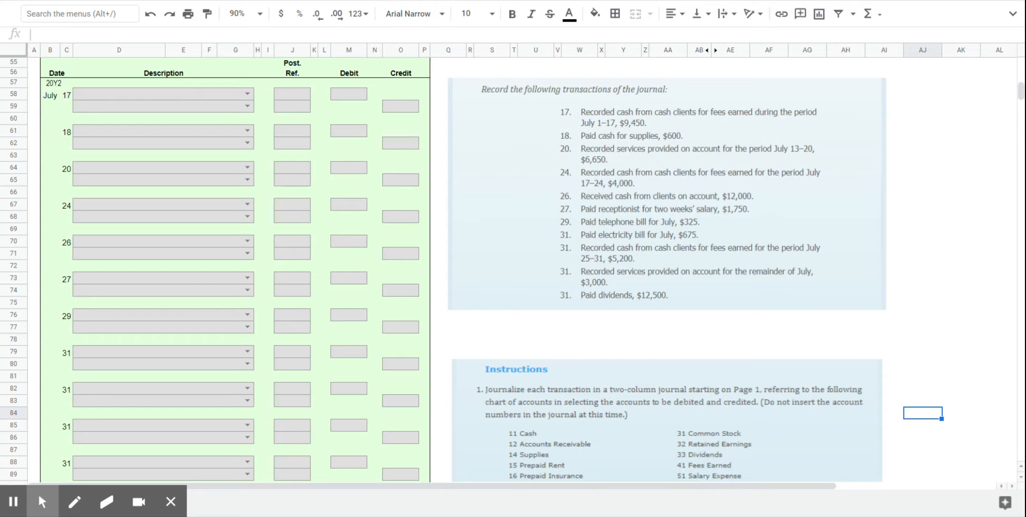
Enter July 17 as Cash debit 9,450 and Fees Earned credit 9,450.
{"action": "scroll", "scroll_direction": "down", "scroll_amount": 3}
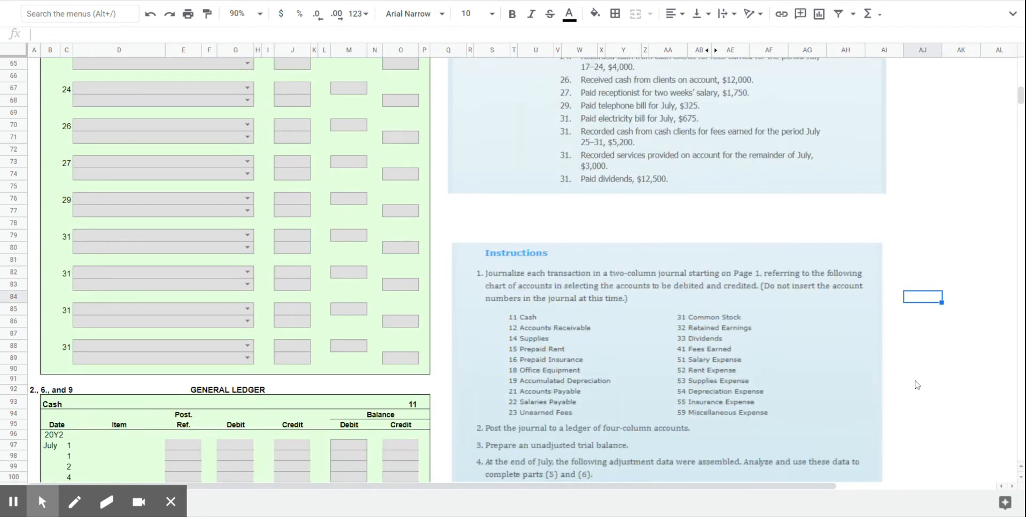
{"action": "scroll", "scroll_direction": "down", "scroll_amount": 3}
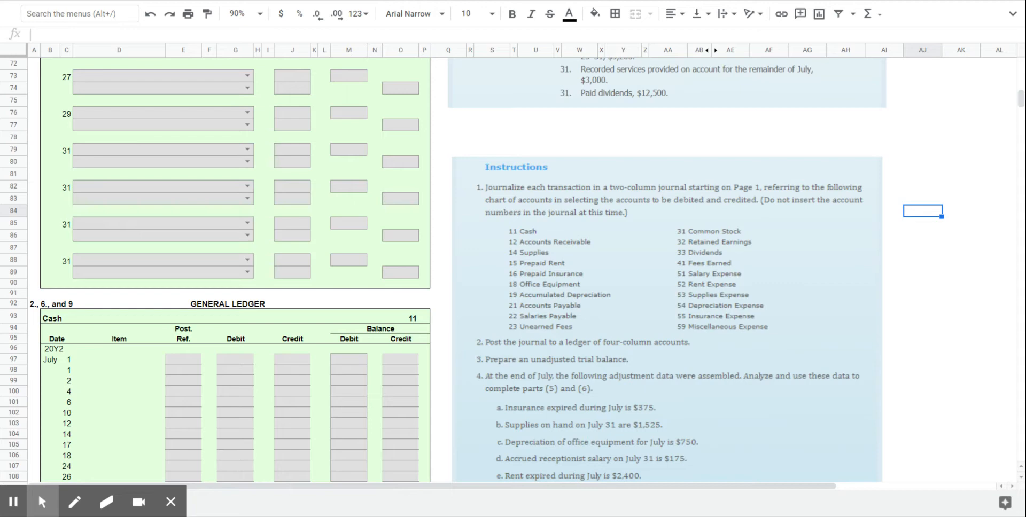
{"action": "scroll", "scroll_direction": "up", "scroll_amount": 3}
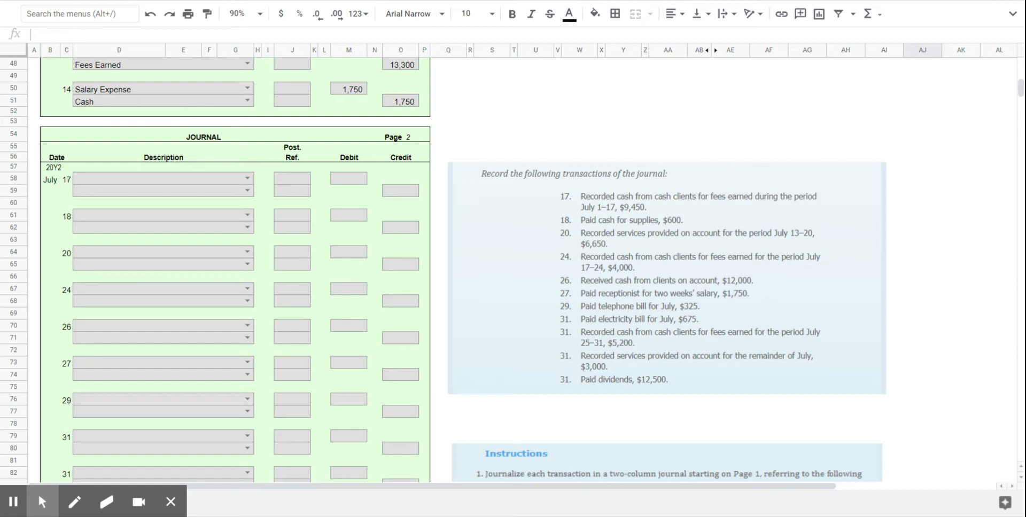
{"action": "scroll", "scroll_direction": "down", "scroll_amount": 3}
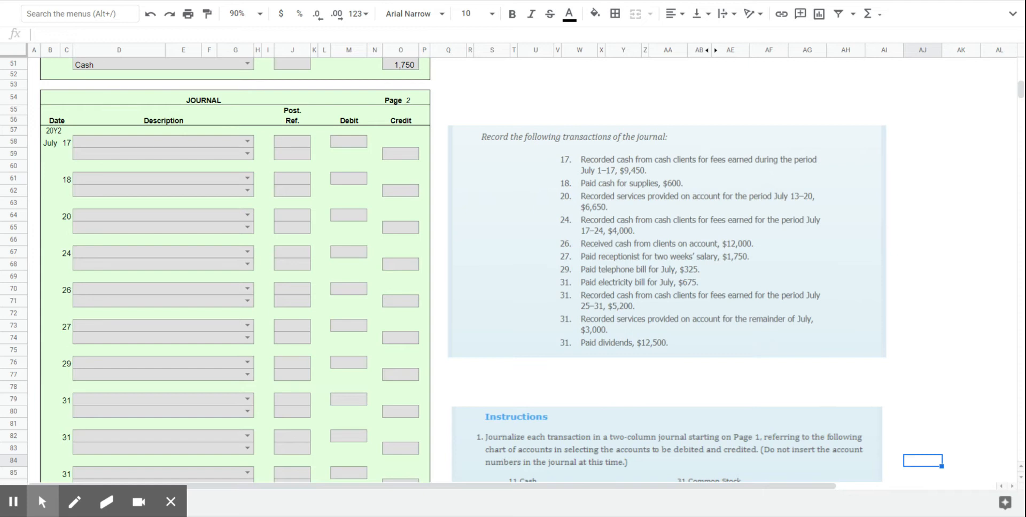
{"action": "mouse_move", "coordinate": [815, 382]}
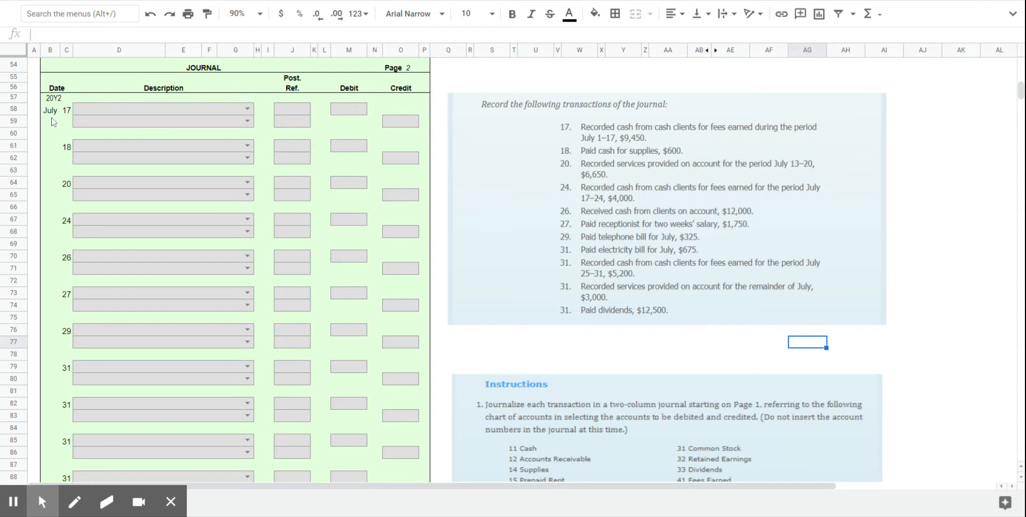
{"action": "mouse_move", "coordinate": [429, 210]}
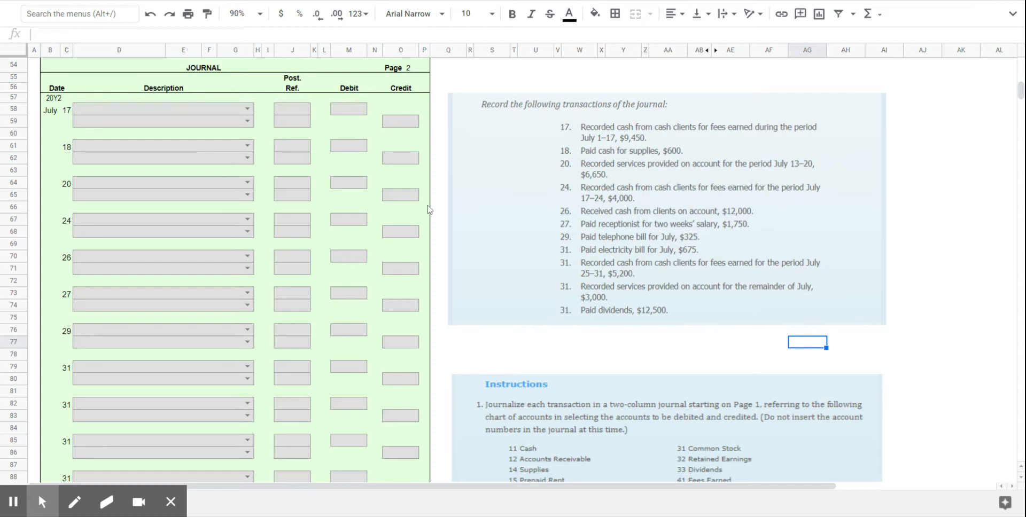
{"action": "mouse_move", "coordinate": [868, 220]}
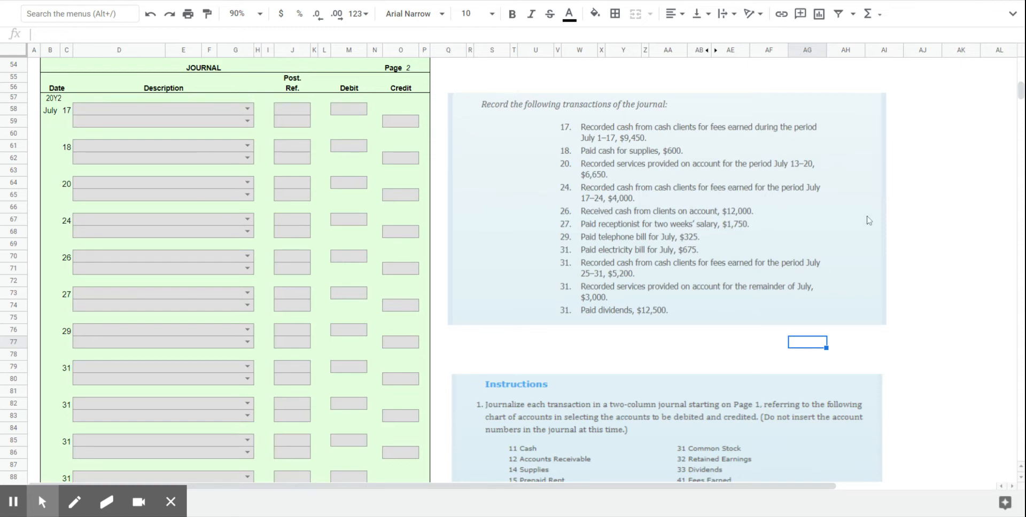
{"action": "mouse_move", "coordinate": [565, 139]}
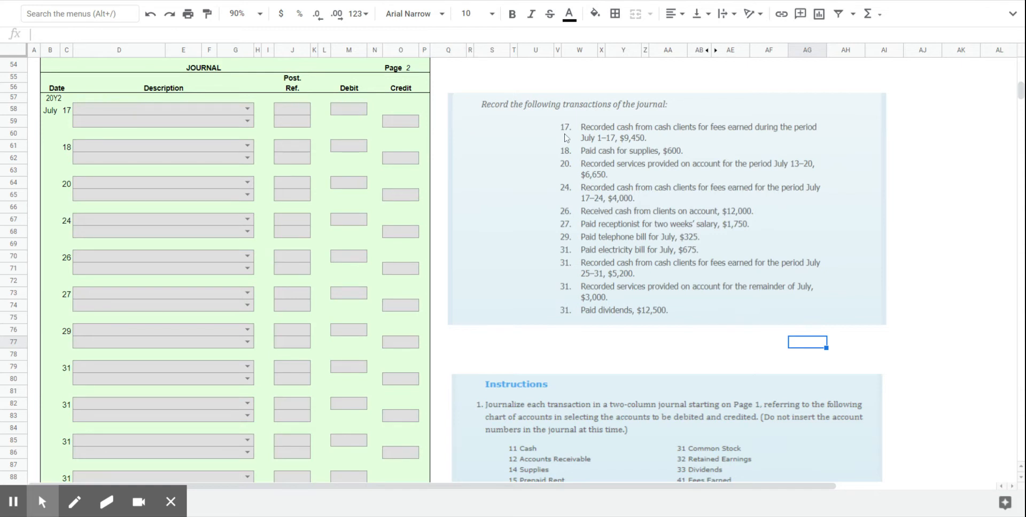
{"action": "mouse_move", "coordinate": [592, 142]}
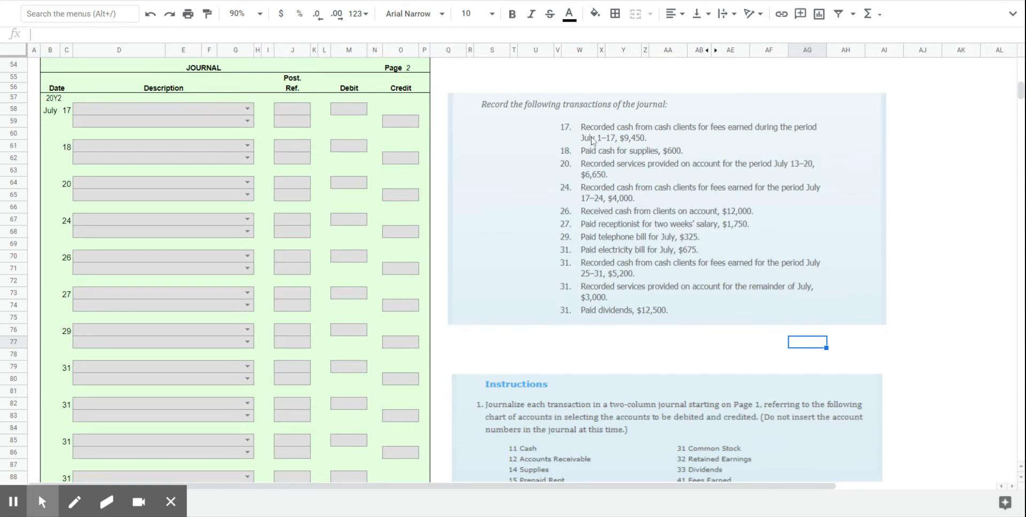
{"action": "mouse_move", "coordinate": [620, 137]}
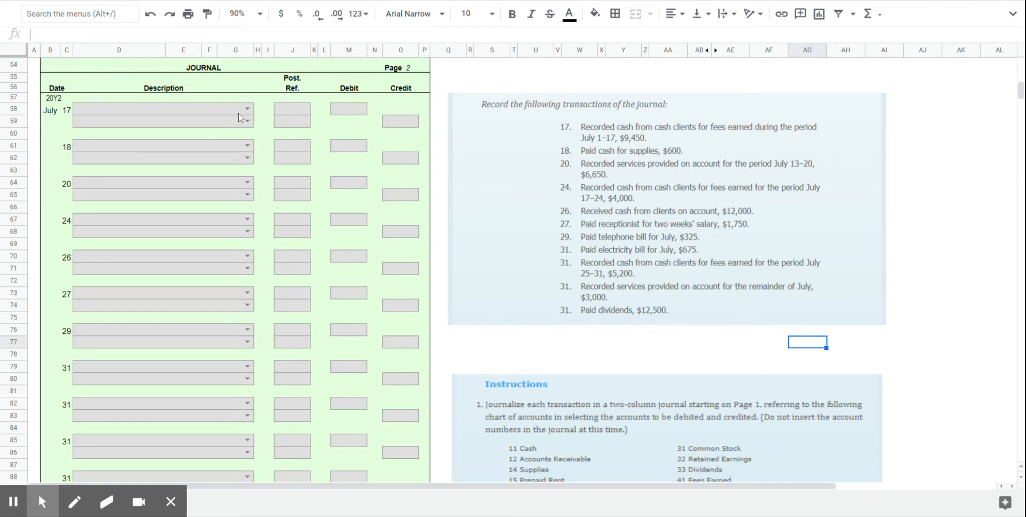
{"action": "left_click", "coordinate": [248, 108]}
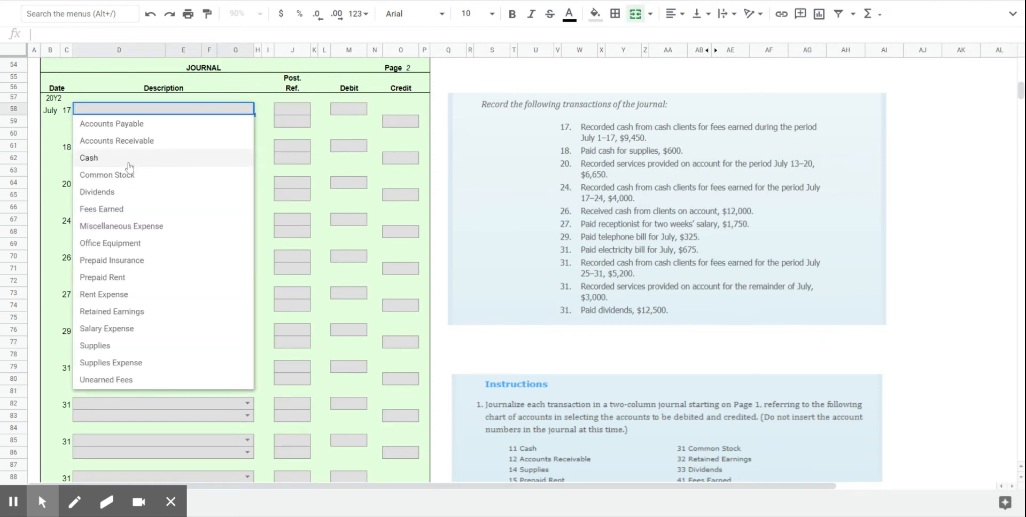
{"action": "left_click", "coordinate": [89, 157]}
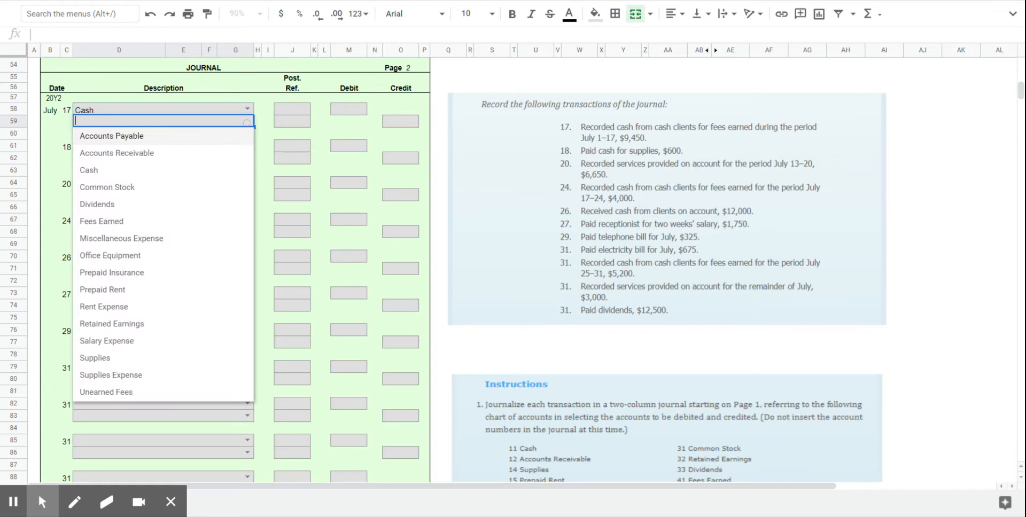
{"action": "mouse_move", "coordinate": [206, 307]}
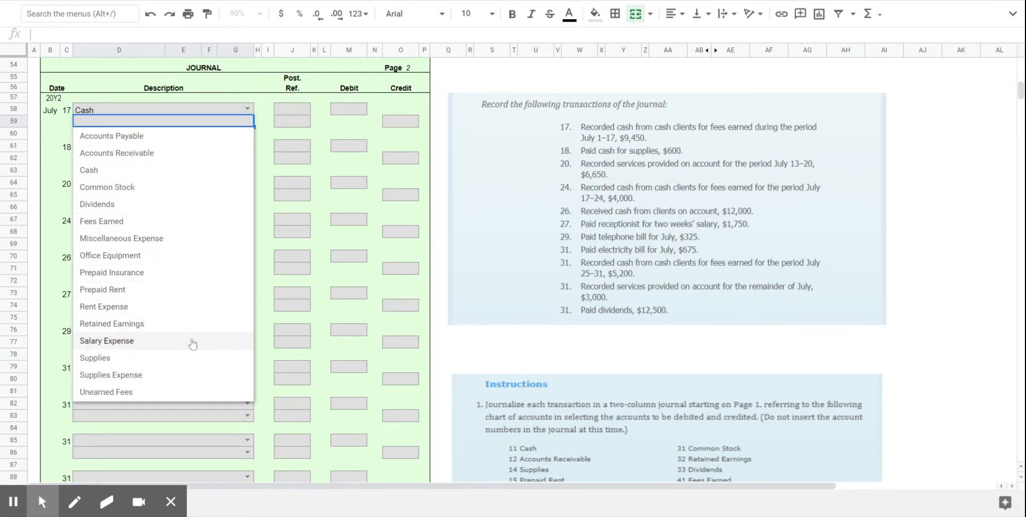
{"action": "mouse_move", "coordinate": [152, 360]}
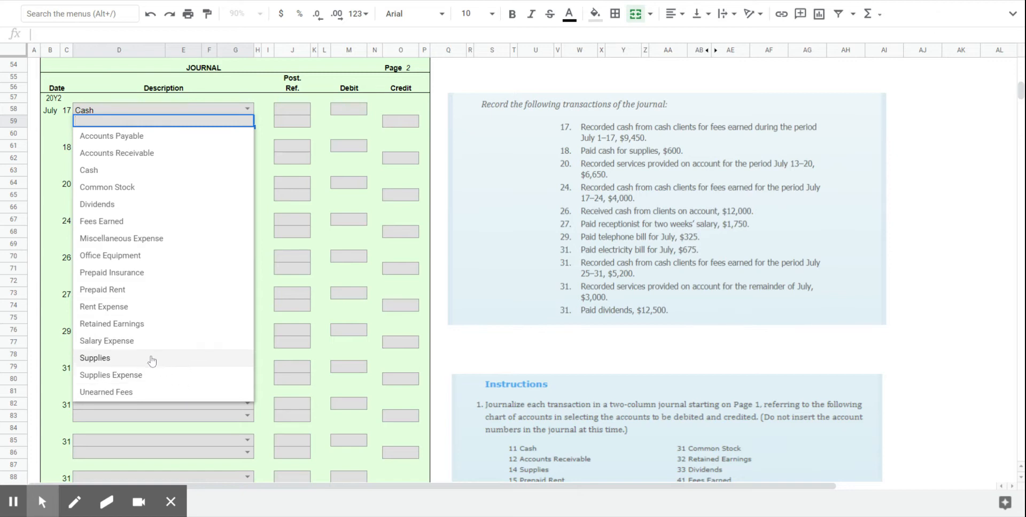
{"action": "mouse_move", "coordinate": [144, 280]}
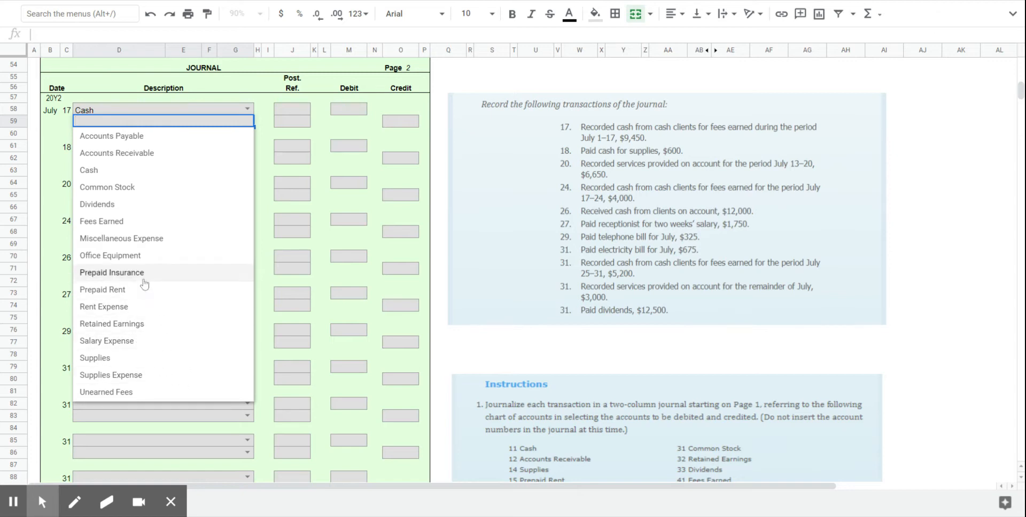
{"action": "left_click", "coordinate": [100, 221]}
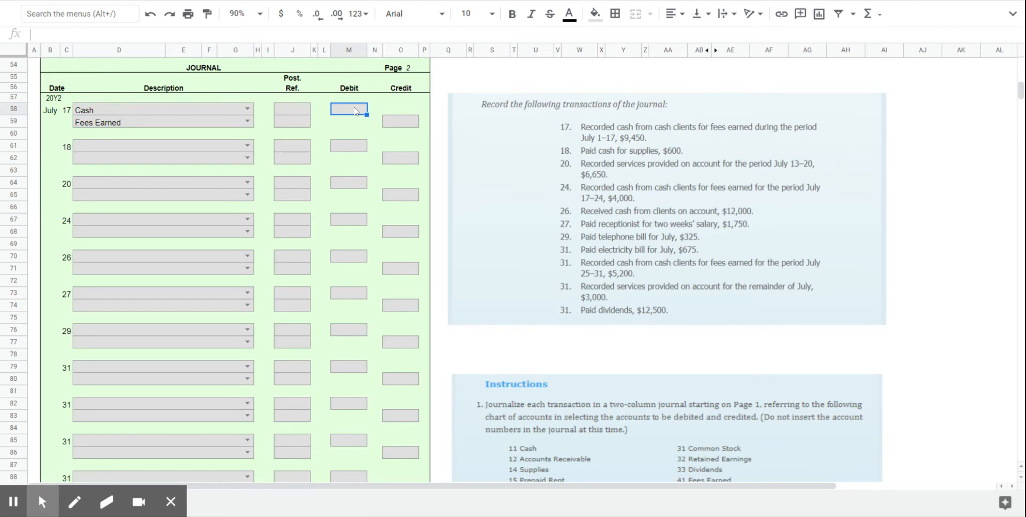
{"action": "type", "text": "9450"}
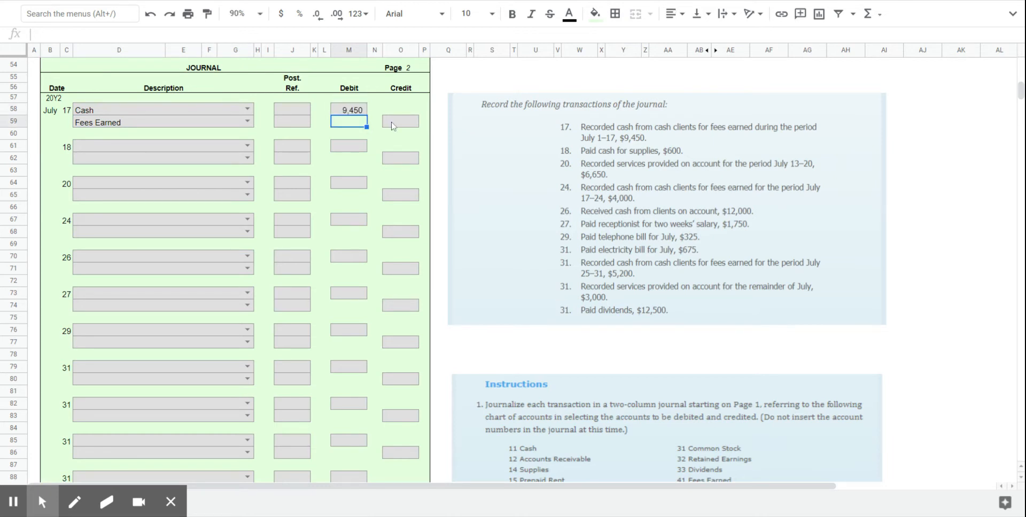
{"action": "type", "text": "9,450"}
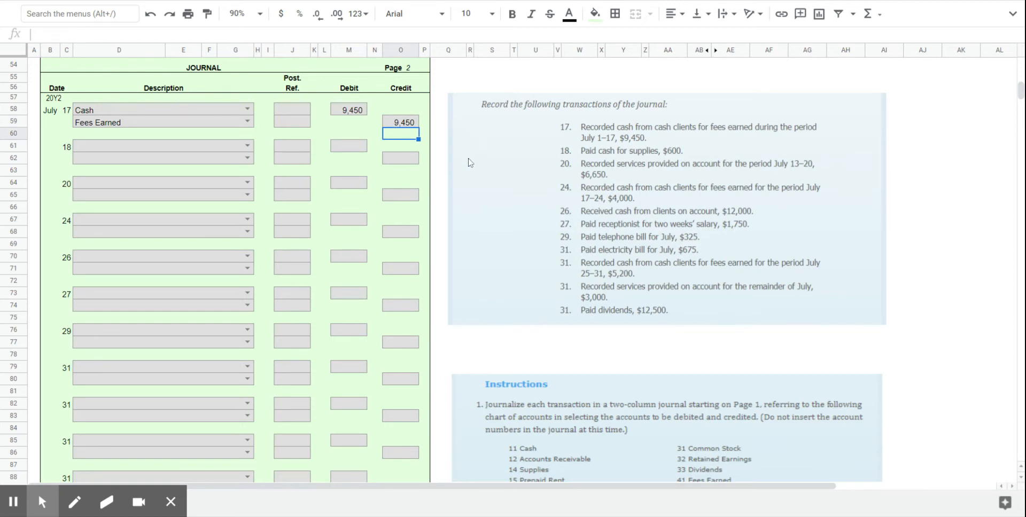
{"action": "mouse_move", "coordinate": [466, 165]}
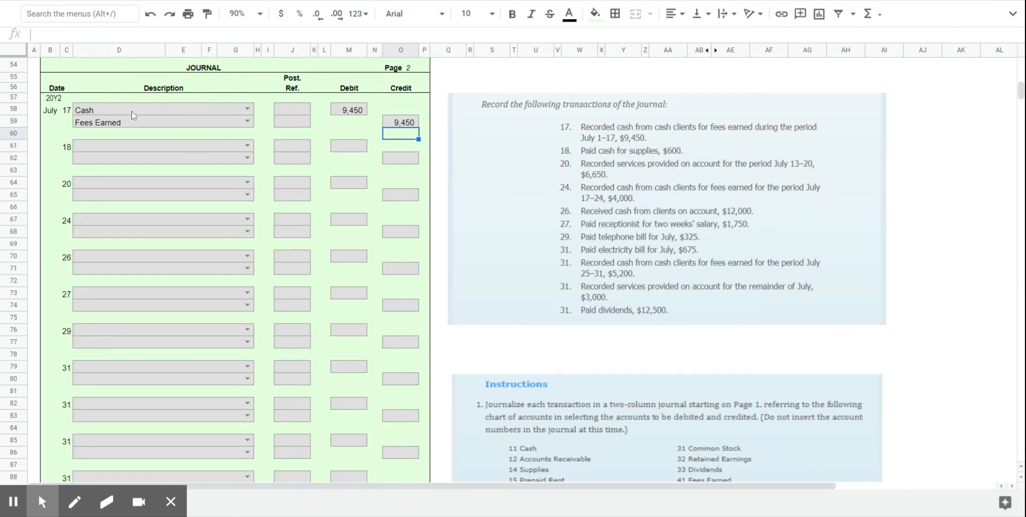
{"action": "mouse_move", "coordinate": [134, 128]}
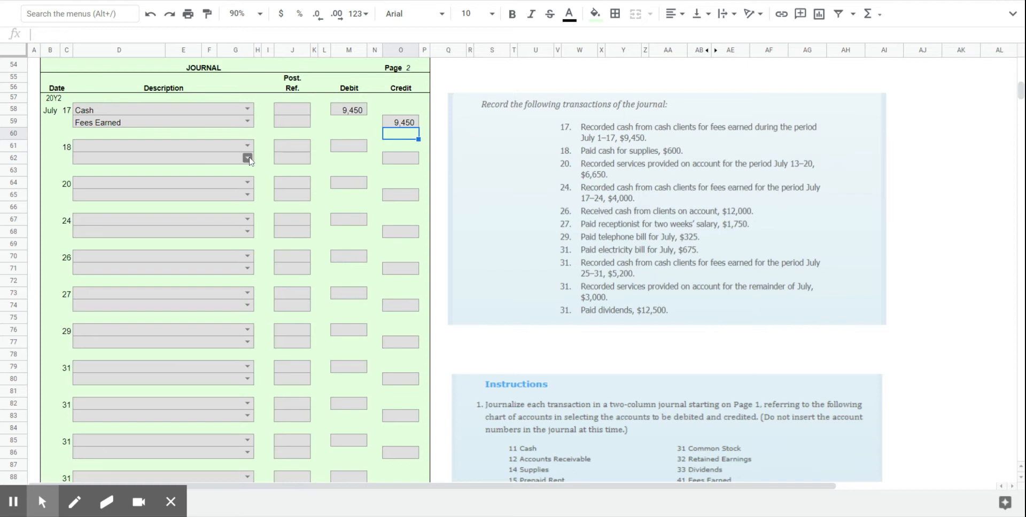
Enter July 18 as Supplies debit 600 and Cash credit 600.
{"action": "left_click", "coordinate": [247, 157]}
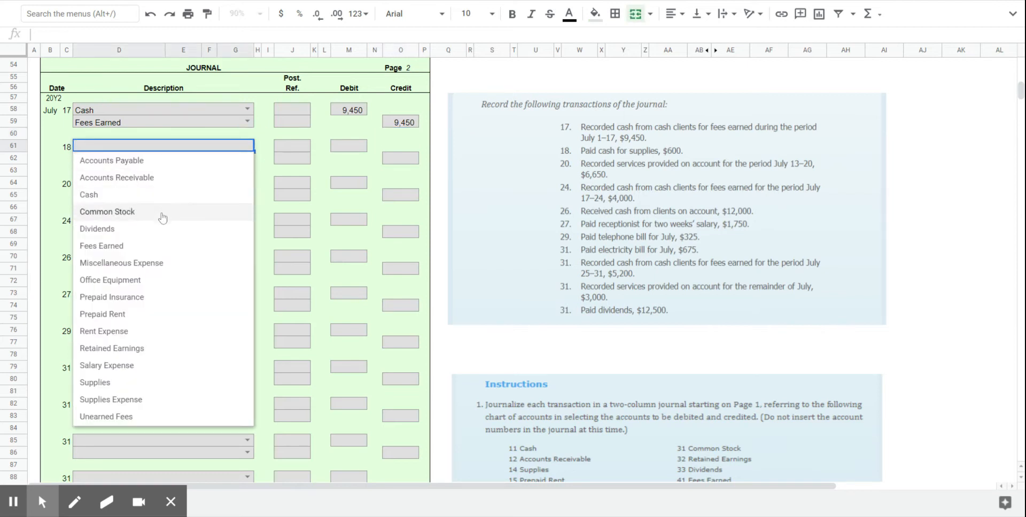
{"action": "left_click", "coordinate": [94, 383]}
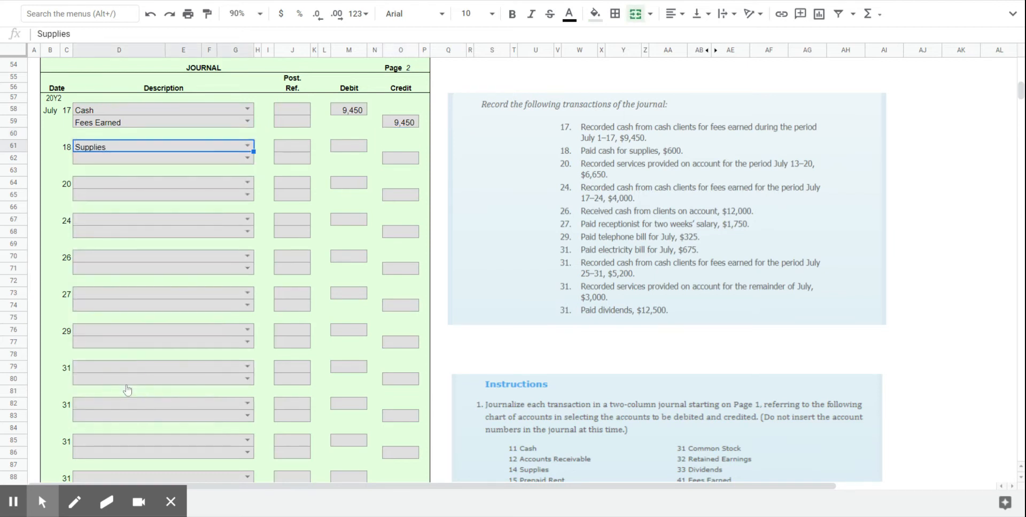
{"action": "left_click", "coordinate": [348, 150]}
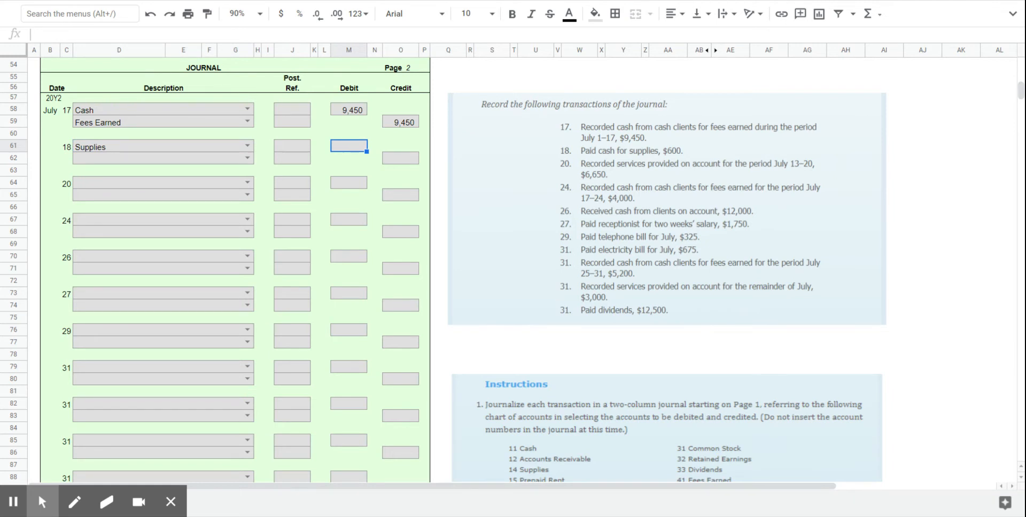
{"action": "type", "text": "600"}
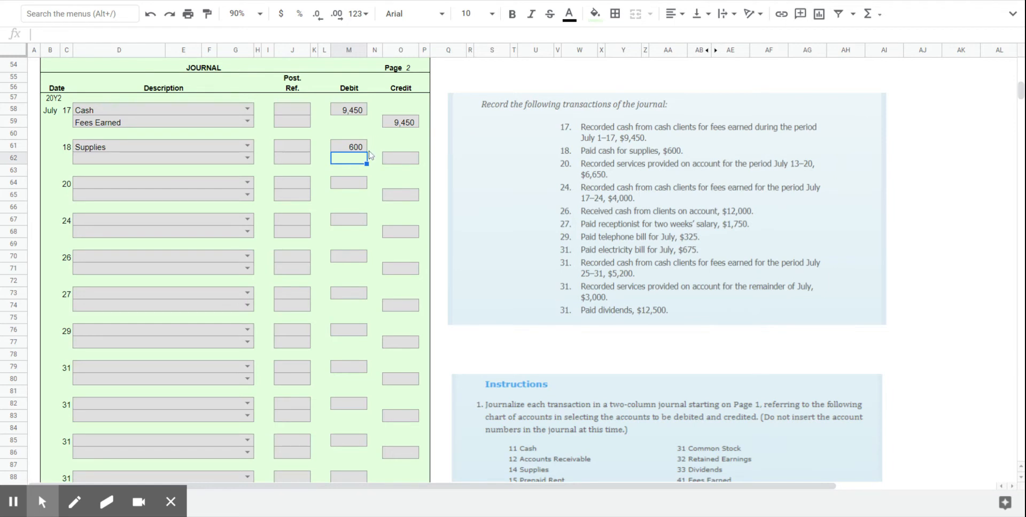
{"action": "mouse_move", "coordinate": [114, 157]}
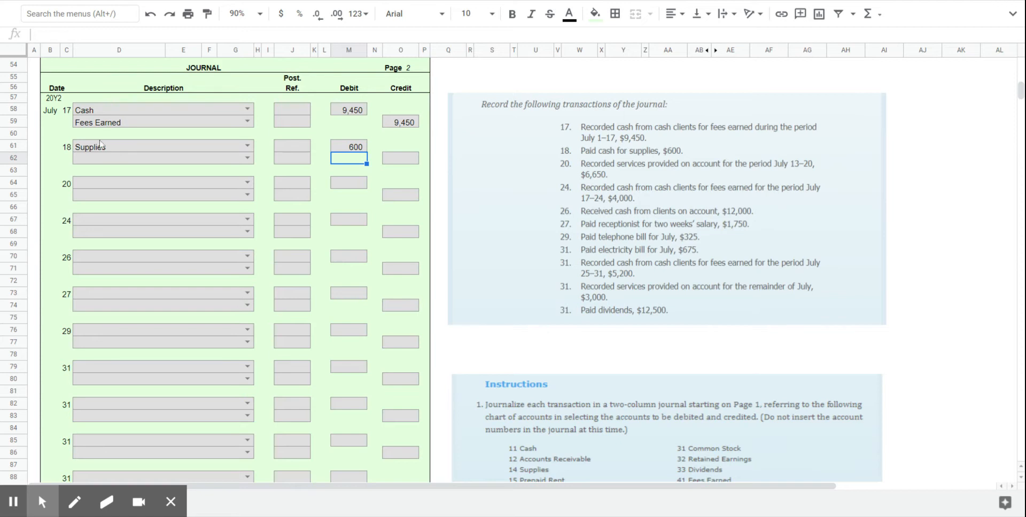
{"action": "mouse_move", "coordinate": [124, 152]}
{"action": "type", "text": "600"}
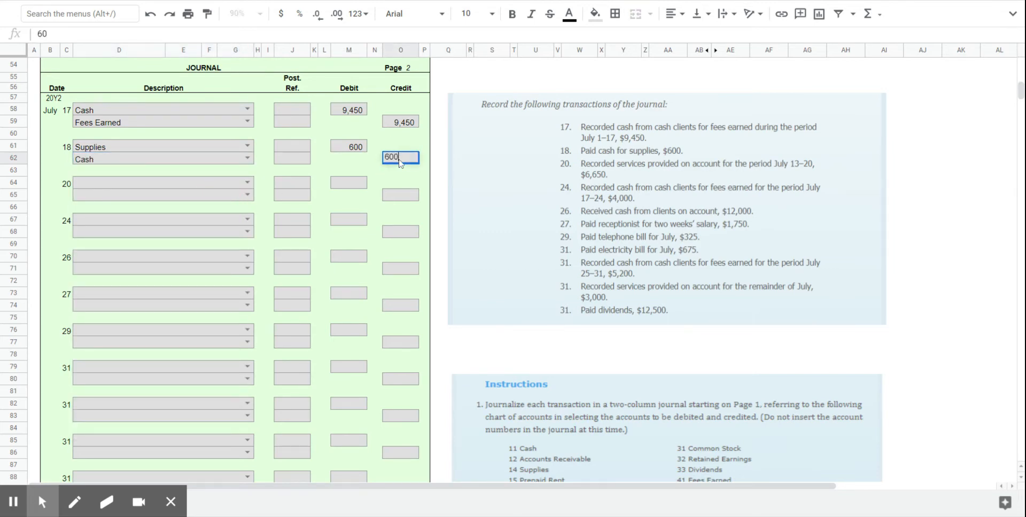
{"action": "key", "text": "Enter"}
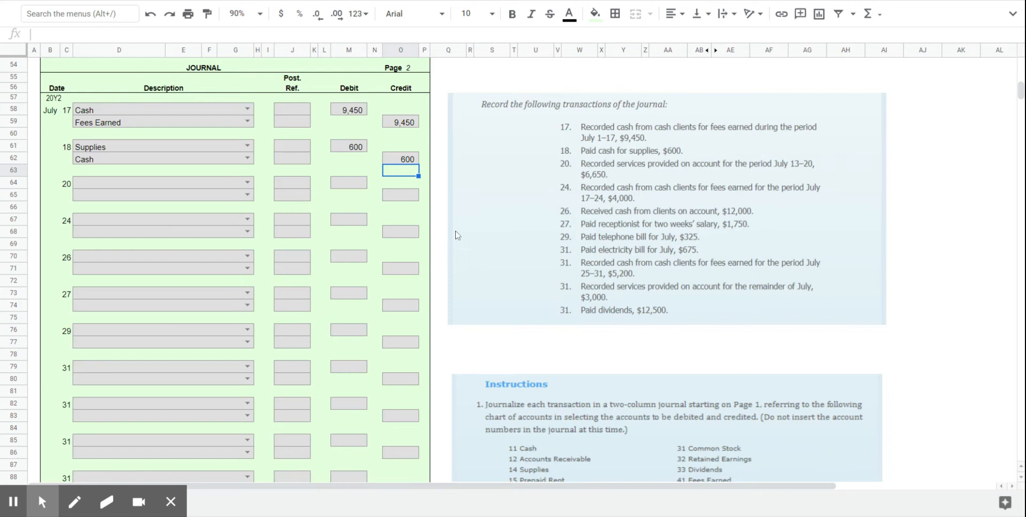
{"action": "mouse_move", "coordinate": [528, 192]}
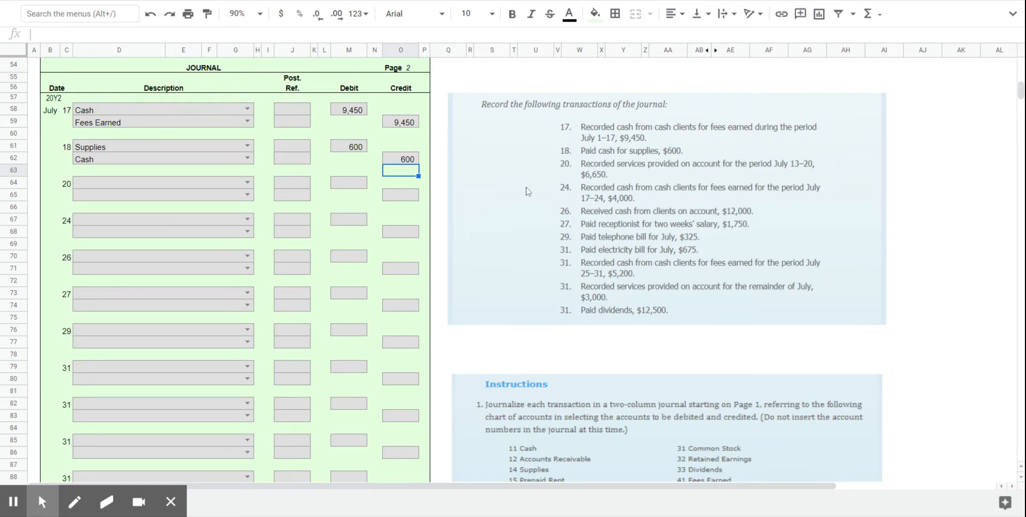
{"action": "mouse_move", "coordinate": [682, 178]}
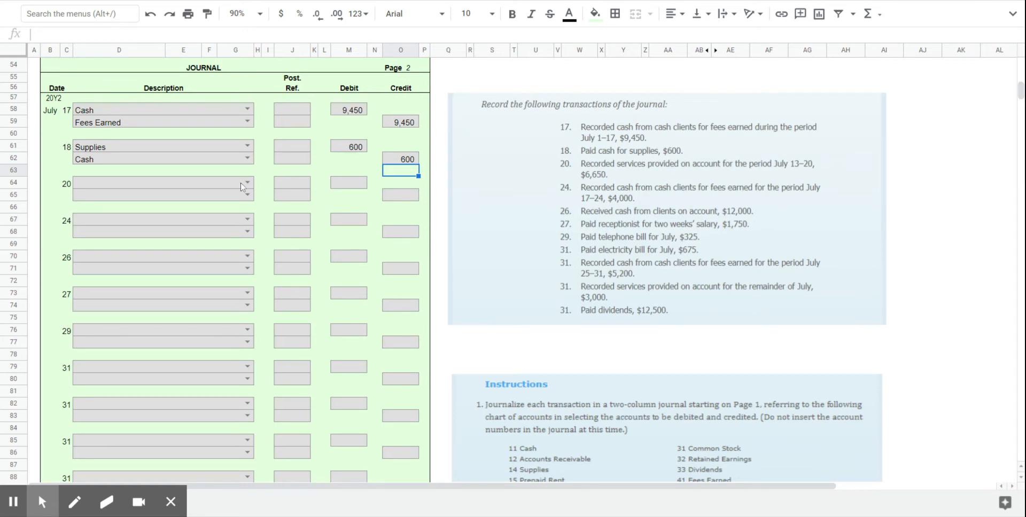
Enter July 20 as Accounts Receivable debit 6,650 and Fees Earned credit 6,650.
{"action": "left_click", "coordinate": [246, 181]}
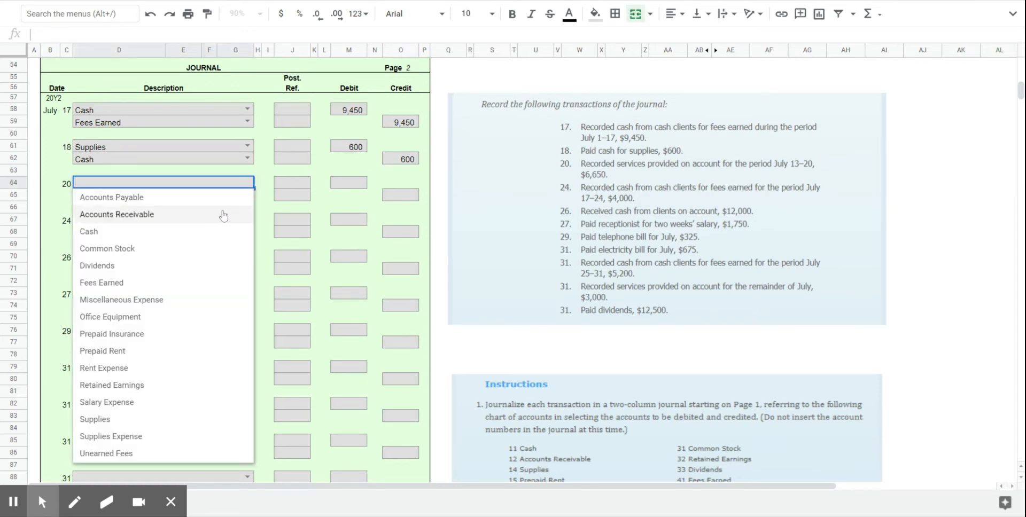
{"action": "left_click", "coordinate": [116, 214]}
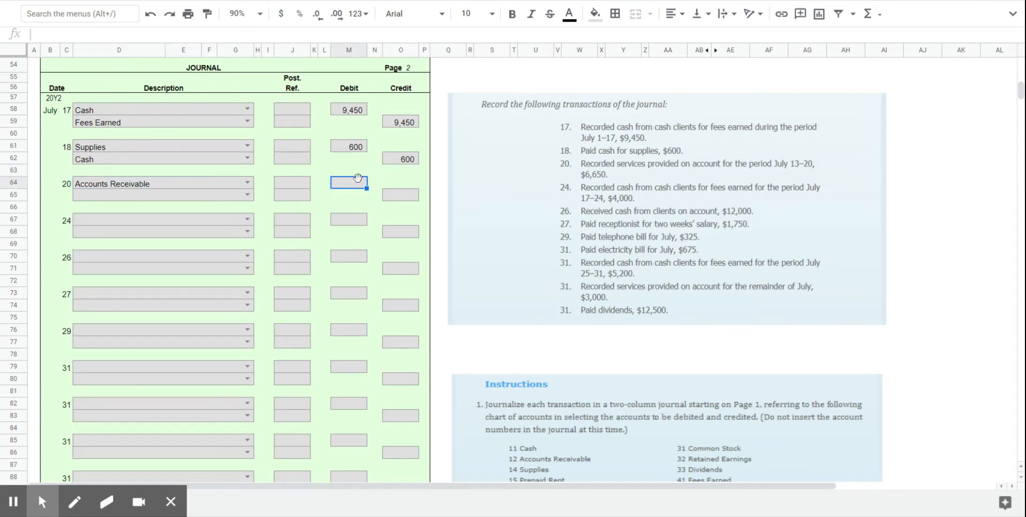
{"action": "type", "text": "6650"}
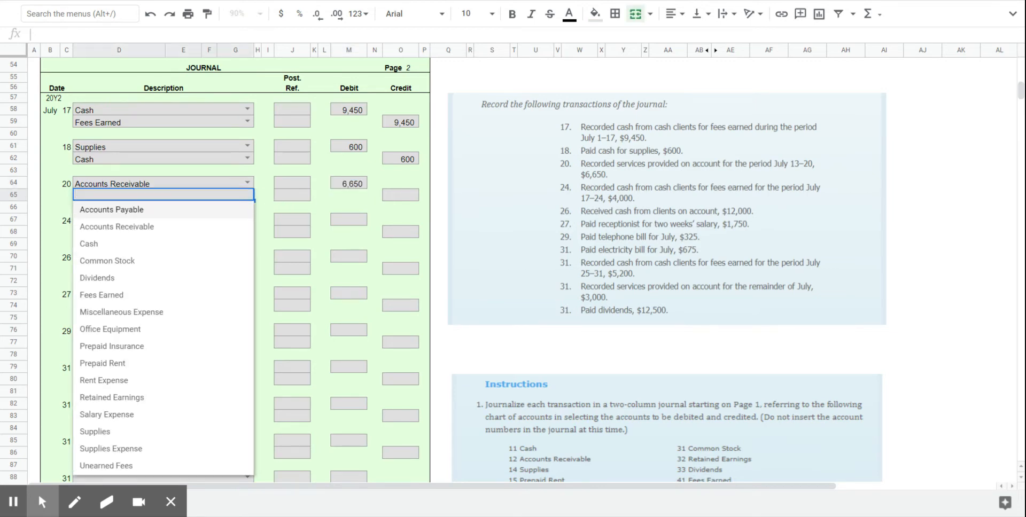
{"action": "left_click", "coordinate": [102, 295]}
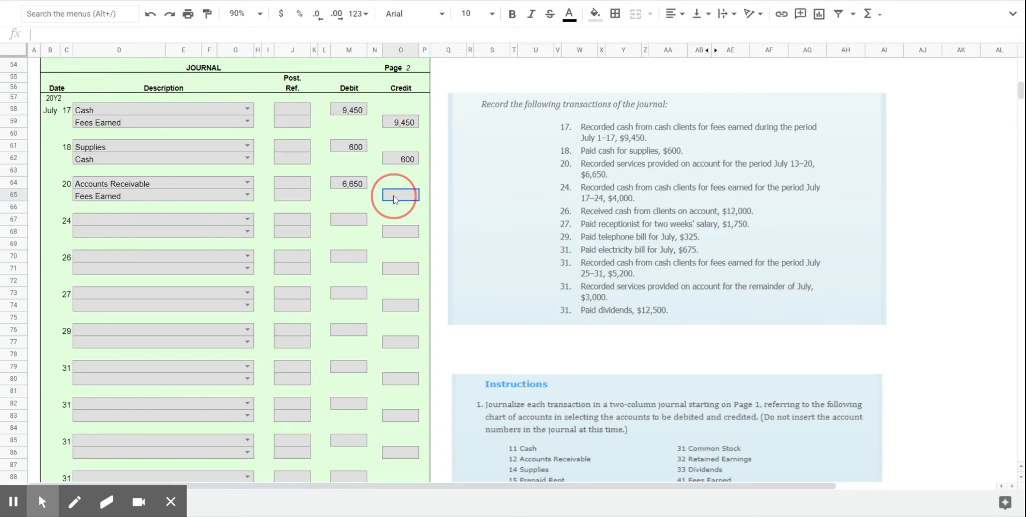
{"action": "type", "text": "6,650"}
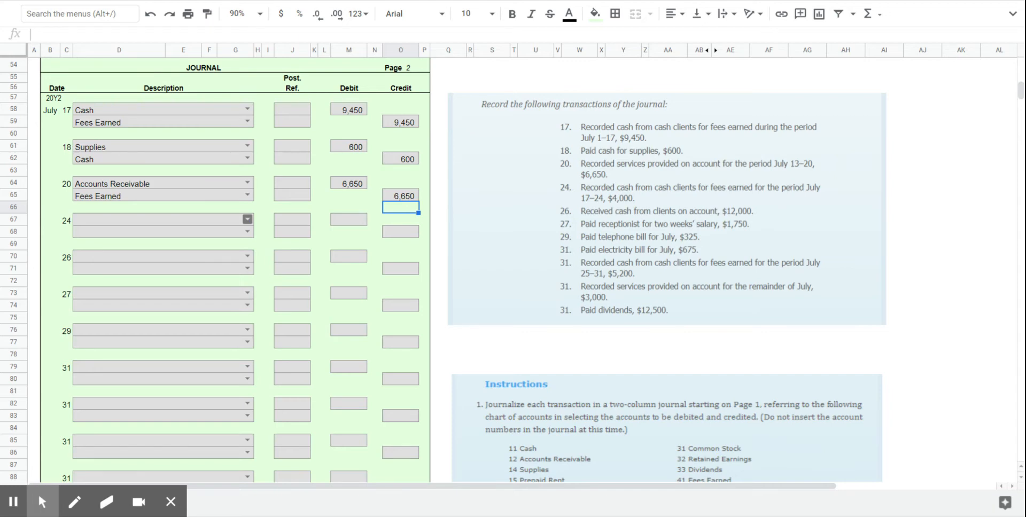
Enter July 24 as Cash debit 4,000 and Fees Earned credit 4,000.
{"action": "left_click", "coordinate": [247, 220]}
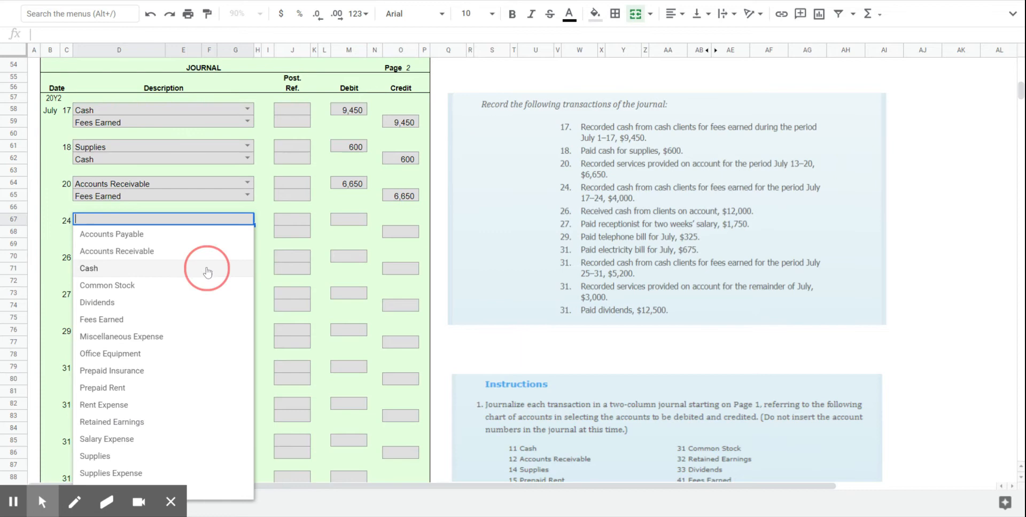
{"action": "left_click", "coordinate": [89, 268]}
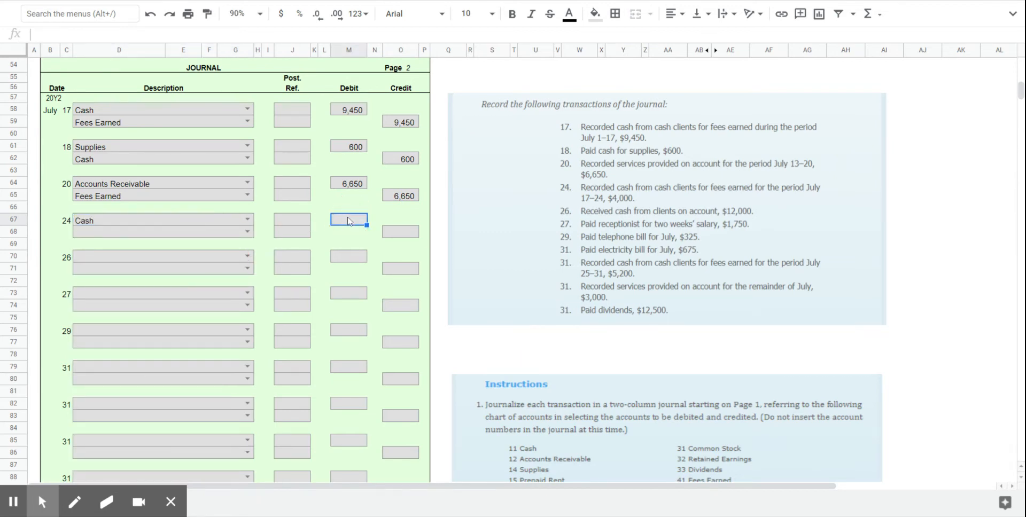
{"action": "type", "text": "4000"}
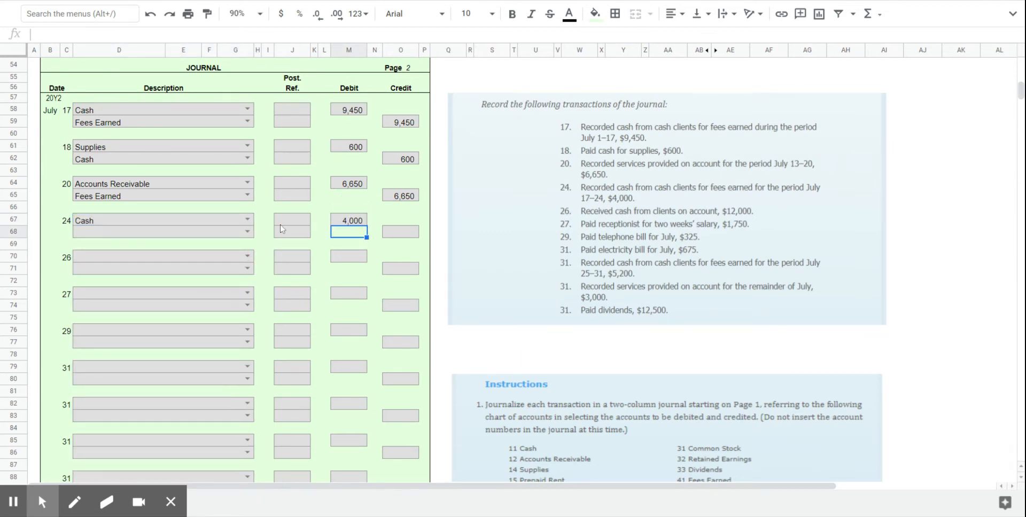
{"action": "left_click", "coordinate": [245, 232]}
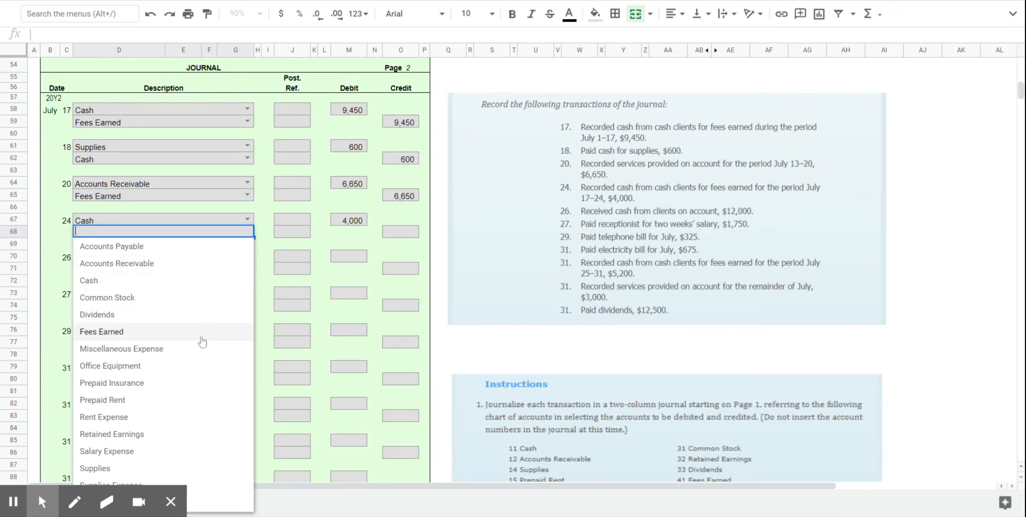
{"action": "left_click", "coordinate": [100, 332]}
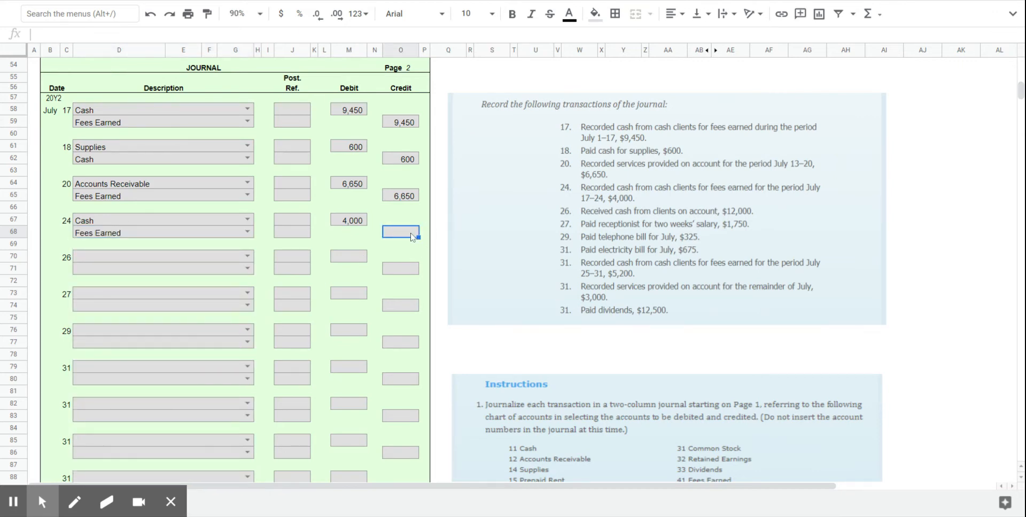
{"action": "type", "text": "4000"}
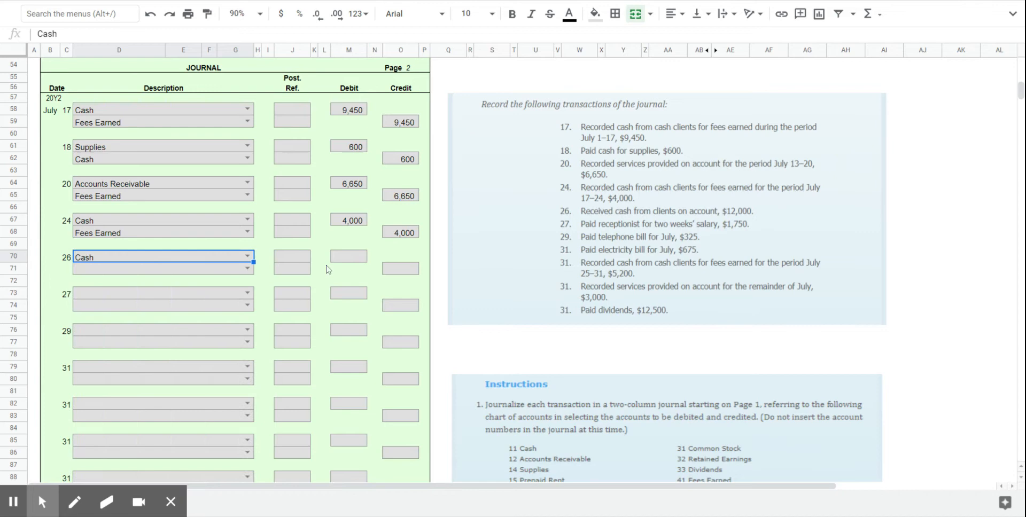
Enter July 26 as Cash debit 12,000 and Accounts Receivable credit 12,000.
{"action": "type", "text": "120"}
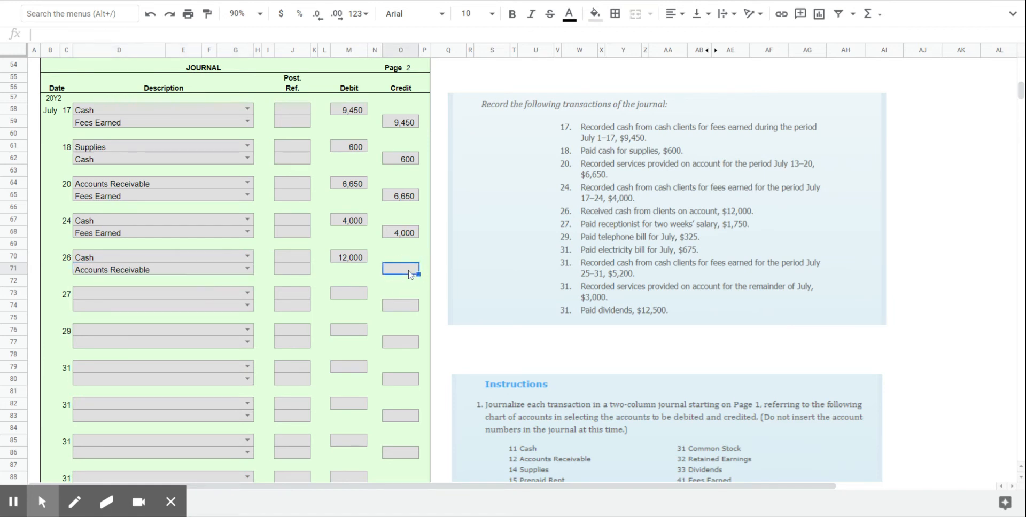
{"action": "type", "text": "120000"}
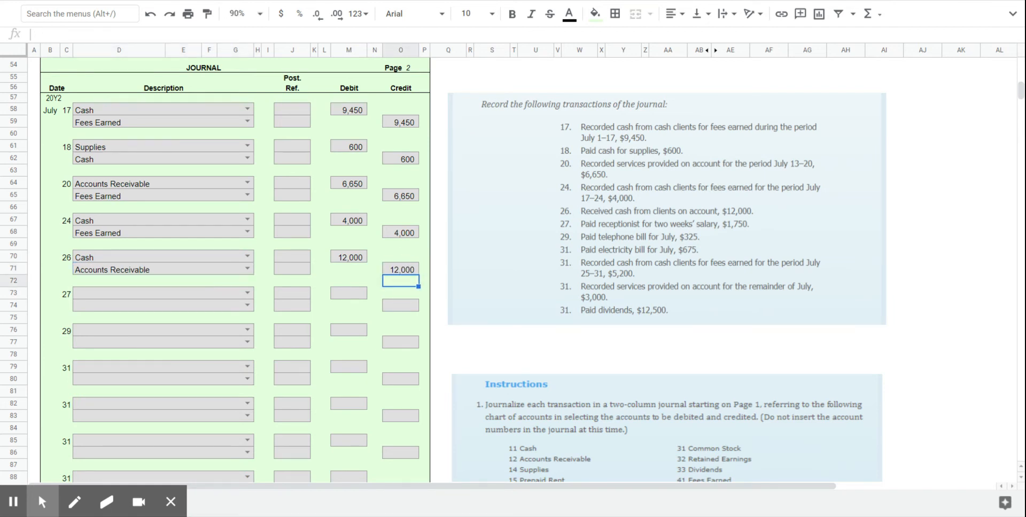
{"action": "mouse_move", "coordinate": [527, 356]}
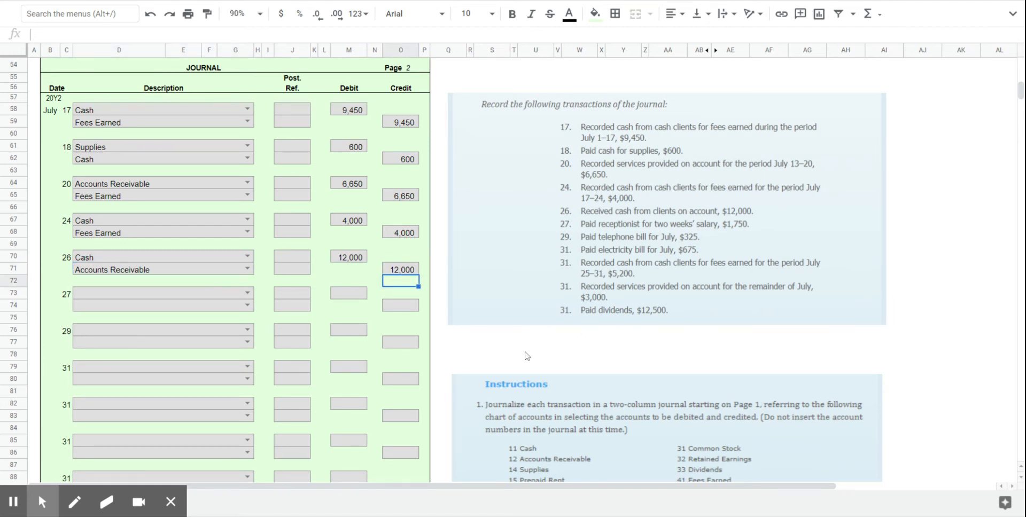
{"action": "mouse_move", "coordinate": [588, 335]}
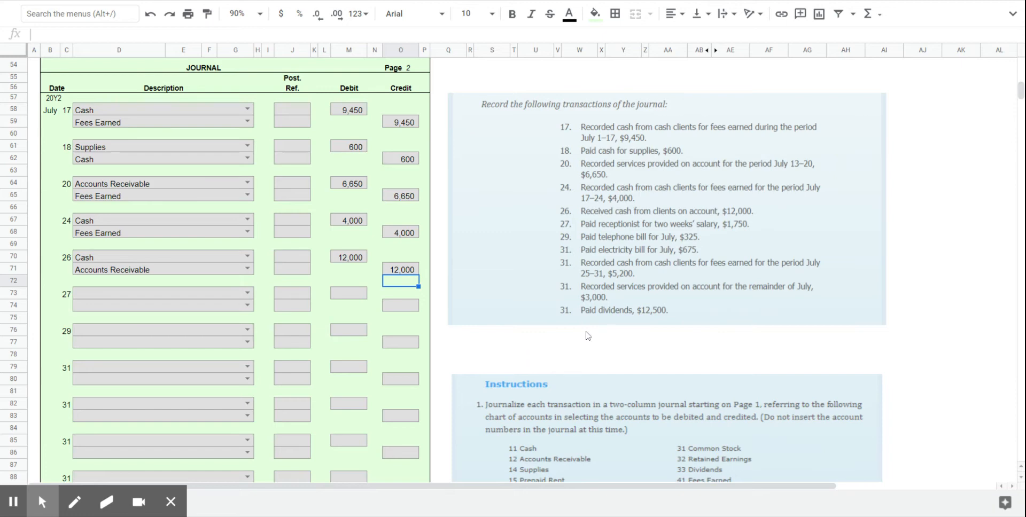
{"action": "mouse_move", "coordinate": [247, 294]}
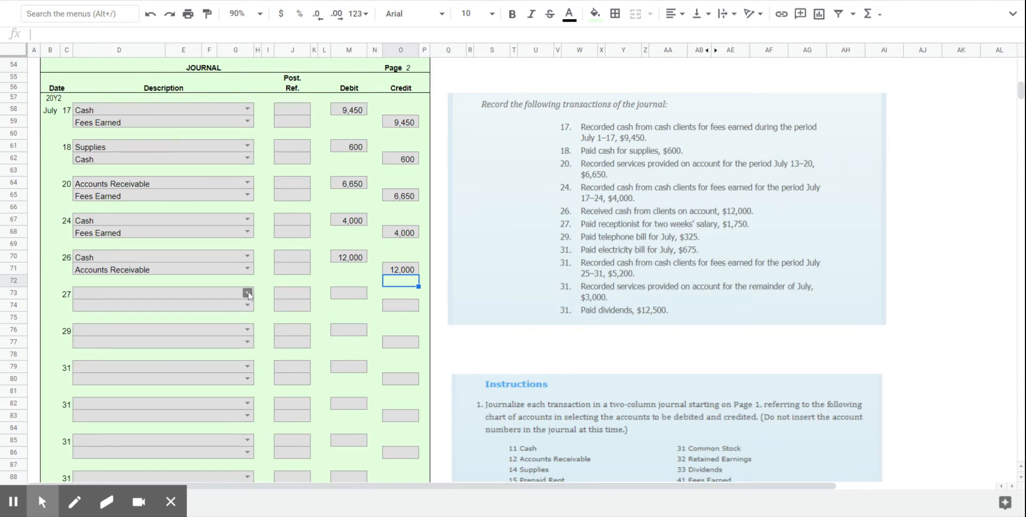
Enter July 27 as Salary Expense debit 1,750 and Cash credit 1,750.
{"action": "left_click", "coordinate": [247, 294]}
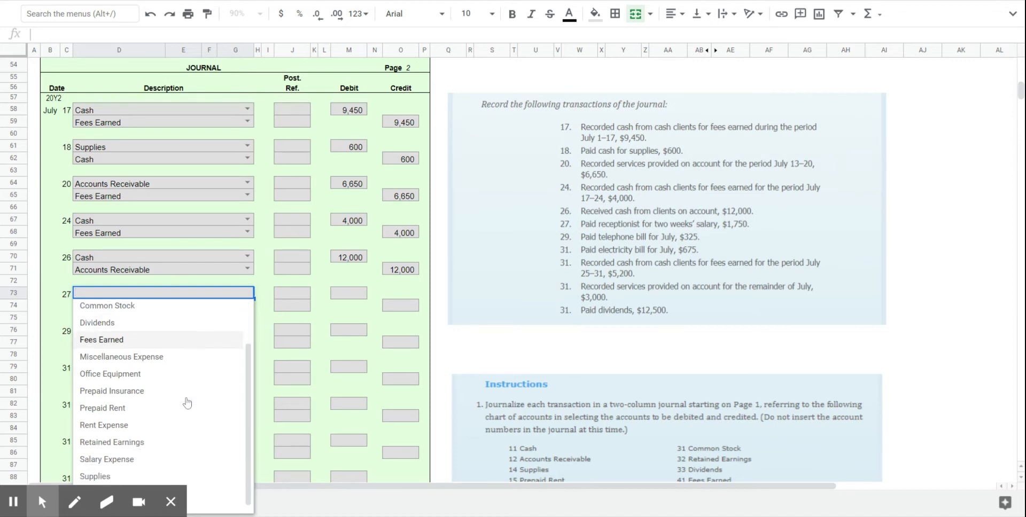
{"action": "left_click", "coordinate": [106, 460]}
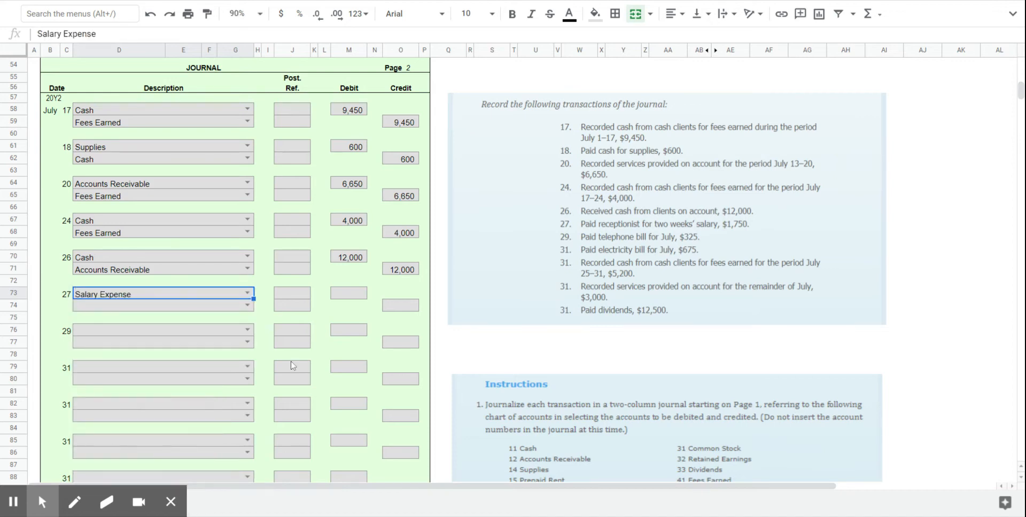
{"action": "left_click", "coordinate": [349, 293]}
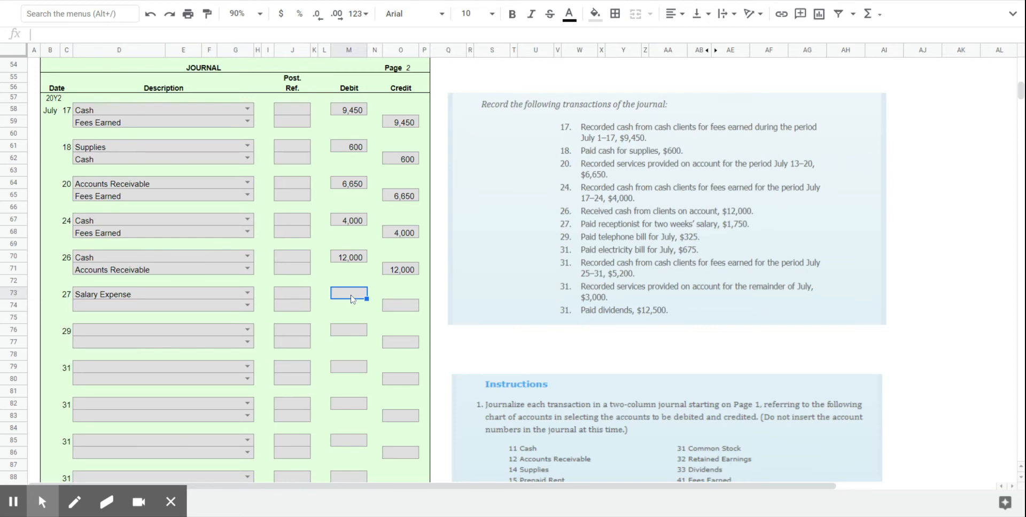
{"action": "type", "text": "1750"}
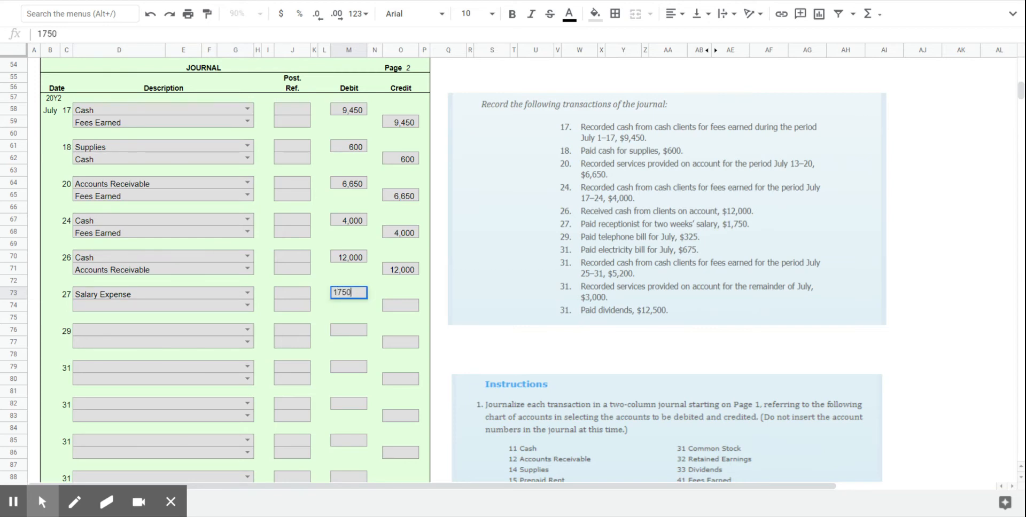
{"action": "key", "text": "Enter"}
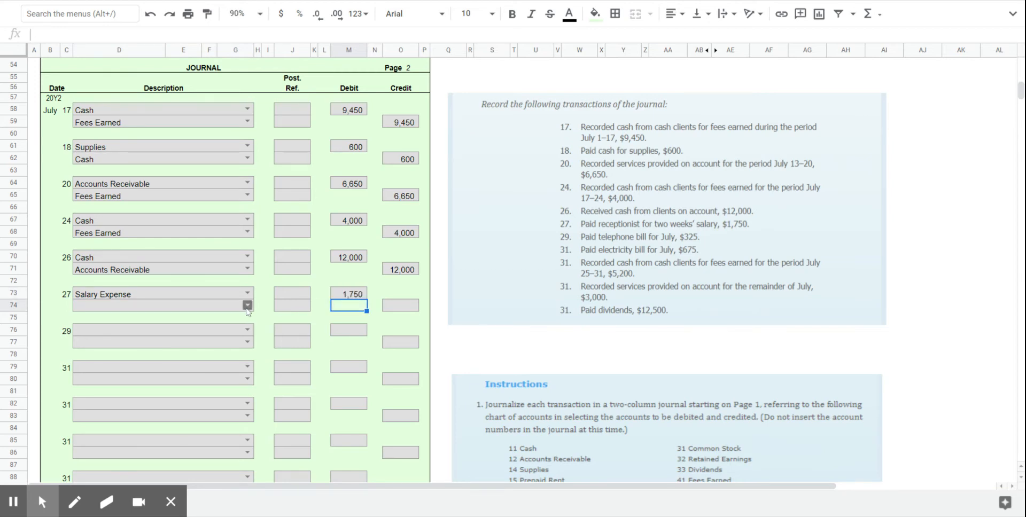
{"action": "left_click", "coordinate": [401, 306]}
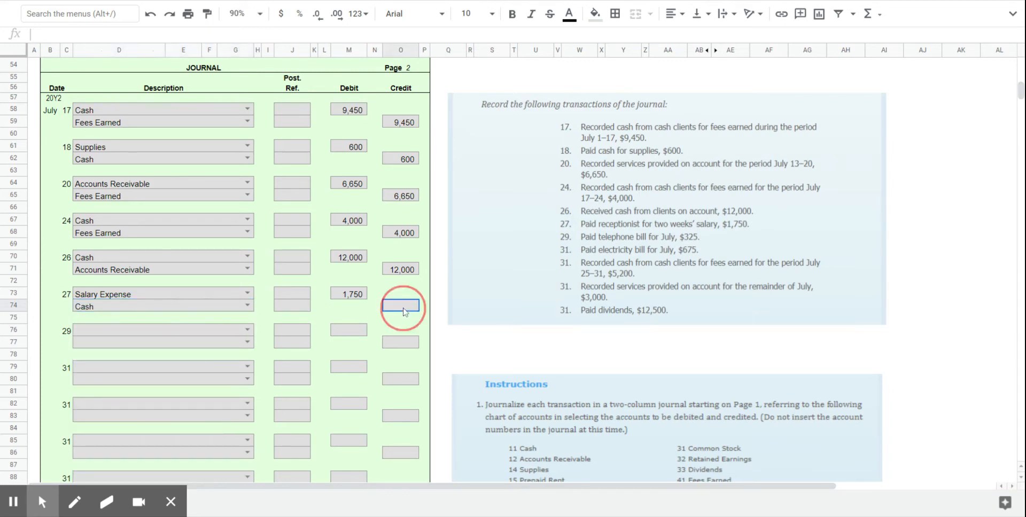
{"action": "type", "text": "1,750"}
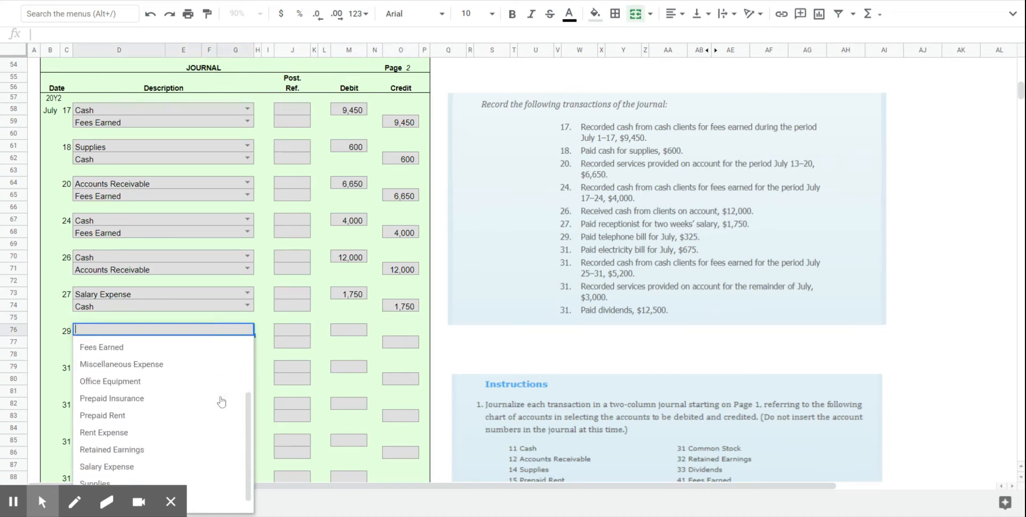
Enter July 29 as Miscellaneous Expense debit and Cash credit for 325.
{"action": "scroll", "scroll_direction": "down", "scroll_amount": 3}
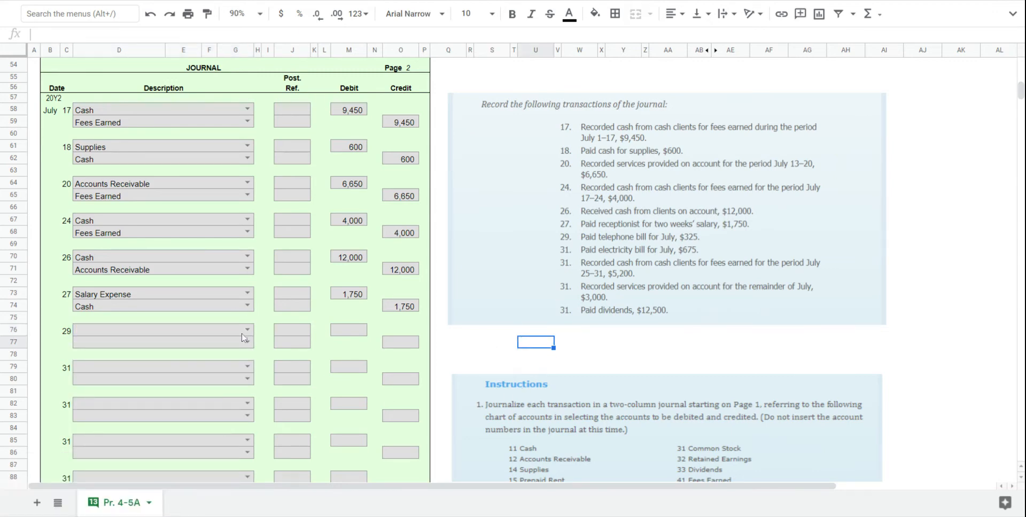
{"action": "left_click", "coordinate": [246, 329]}
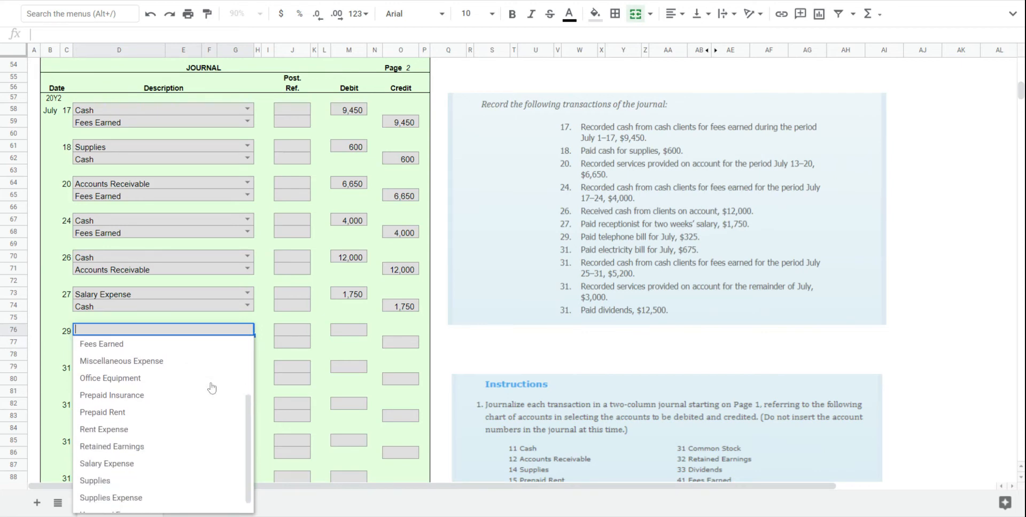
{"action": "scroll", "scroll_direction": "down", "scroll_amount": 3}
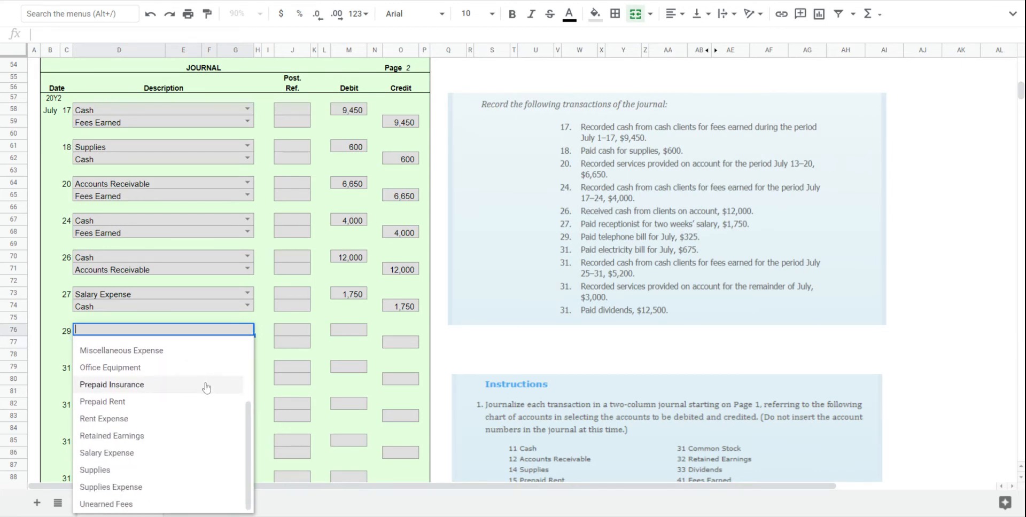
{"action": "mouse_move", "coordinate": [163, 488]}
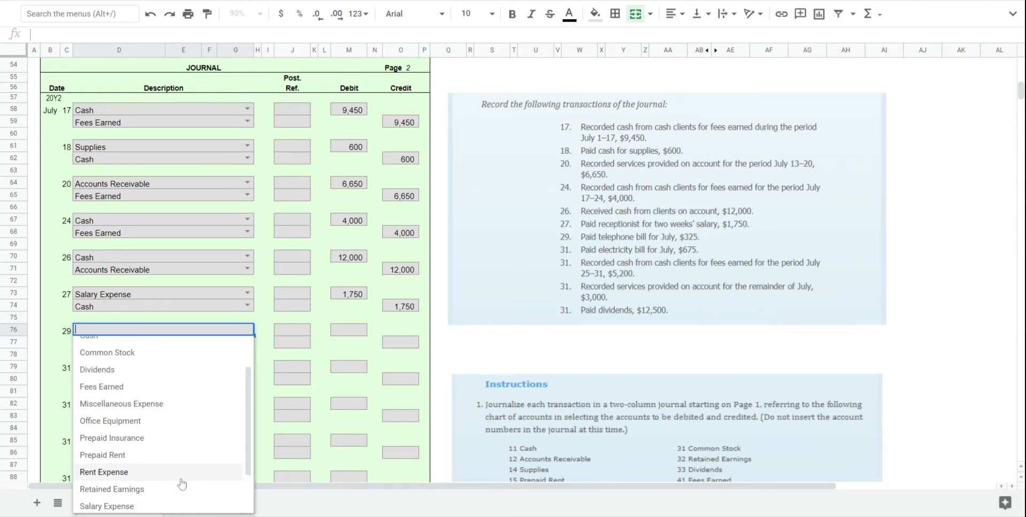
{"action": "left_click", "coordinate": [122, 404]}
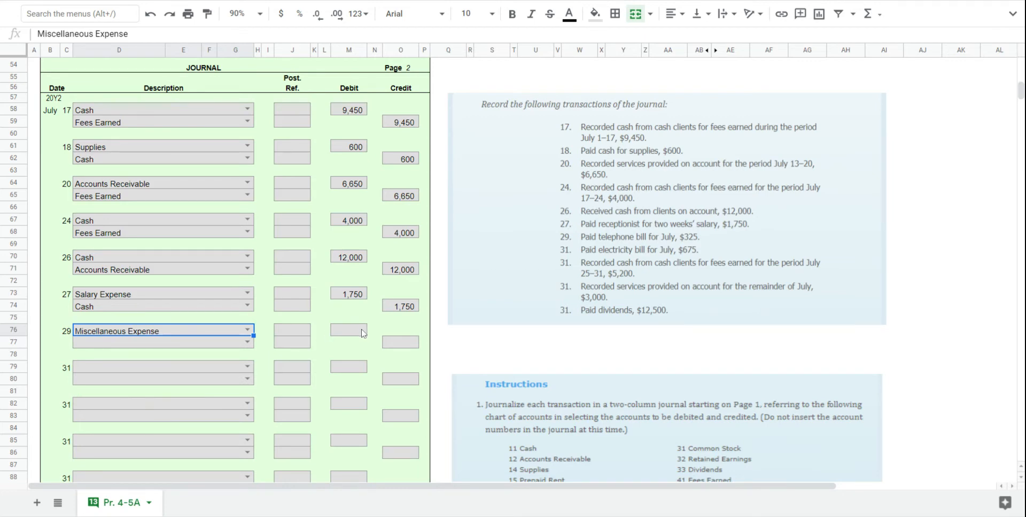
{"action": "left_click", "coordinate": [348, 331]}
{"action": "type", "text": "325"}
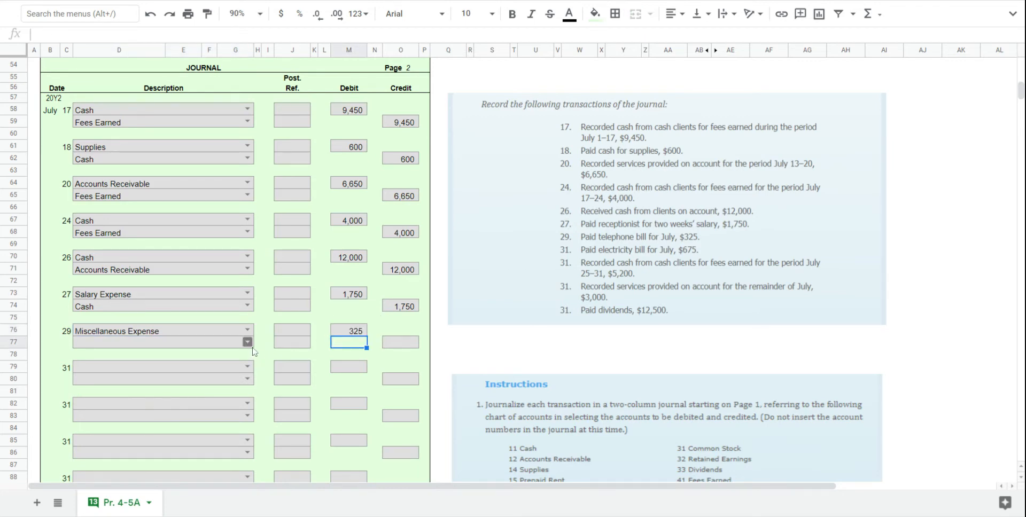
{"action": "left_click", "coordinate": [247, 342]}
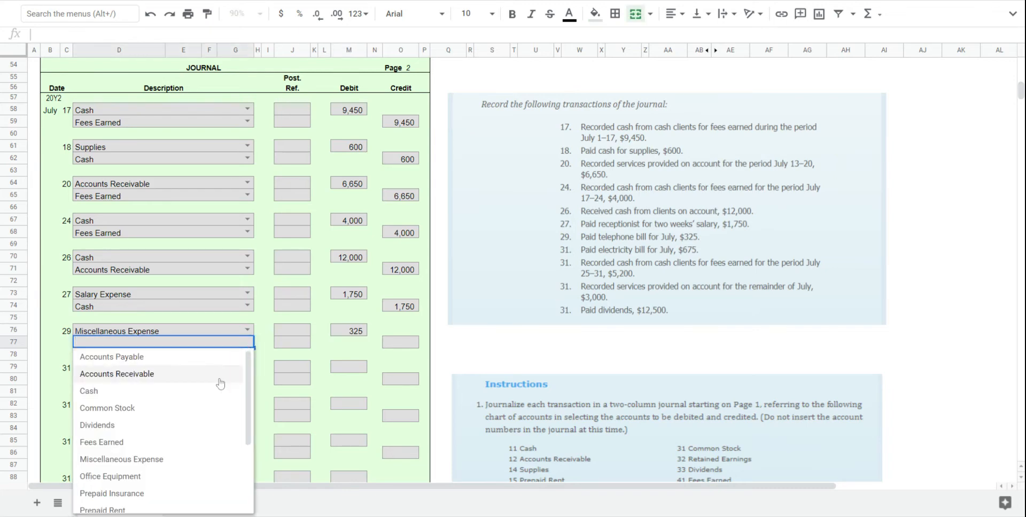
{"action": "left_click", "coordinate": [88, 392]}
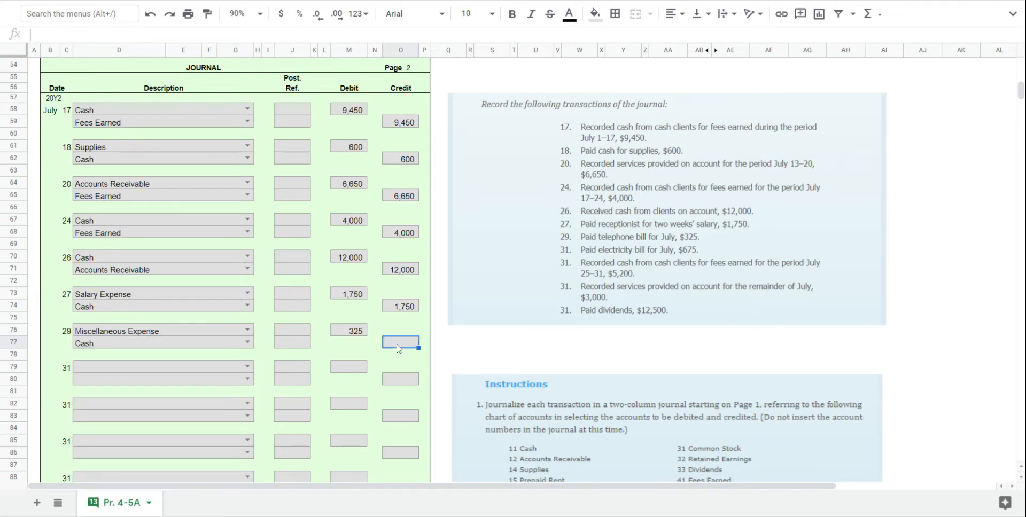
{"action": "type", "text": "325"}
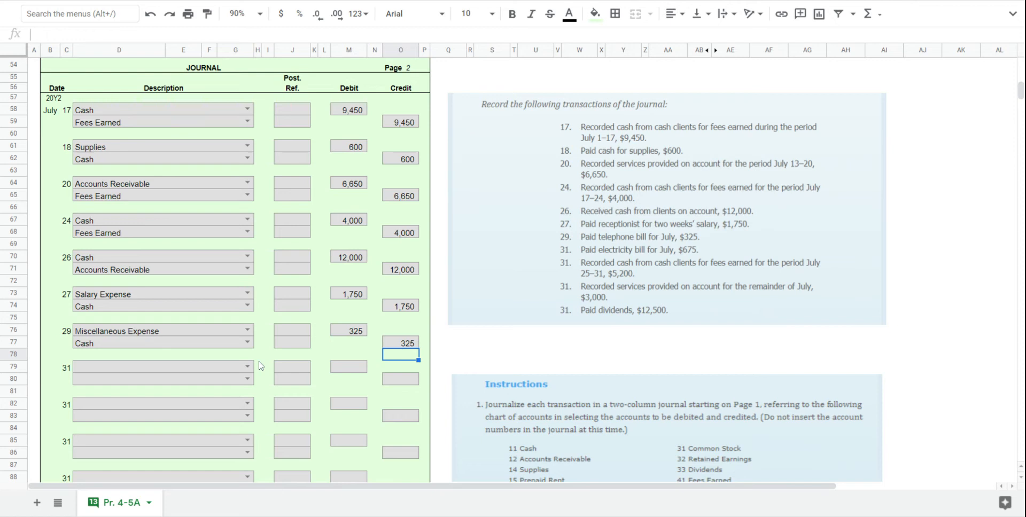
Enter the July 31 electricity bill as Miscellaneous Expense debit and Cash credit for 675.
{"action": "left_click", "coordinate": [160, 366]}
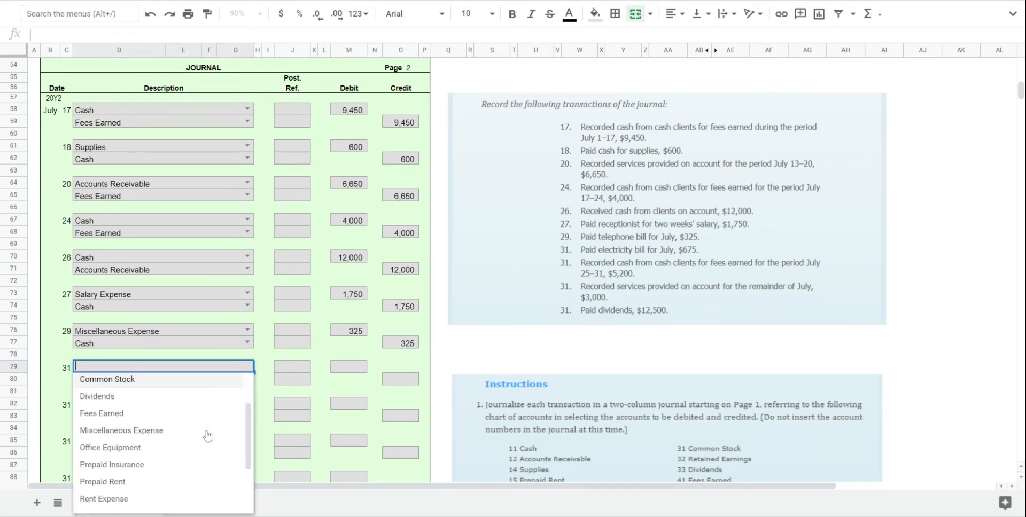
{"action": "left_click", "coordinate": [122, 431]}
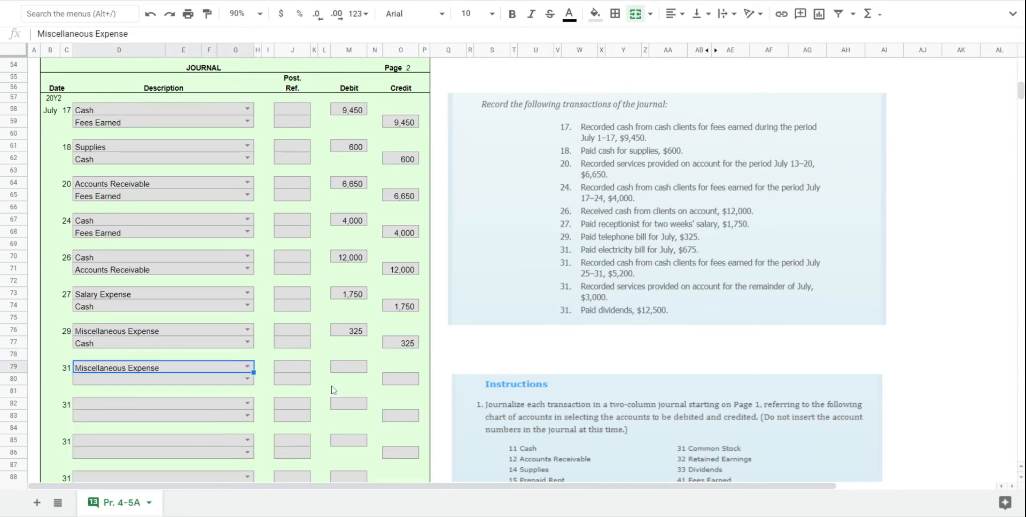
{"action": "left_click", "coordinate": [348, 369]}
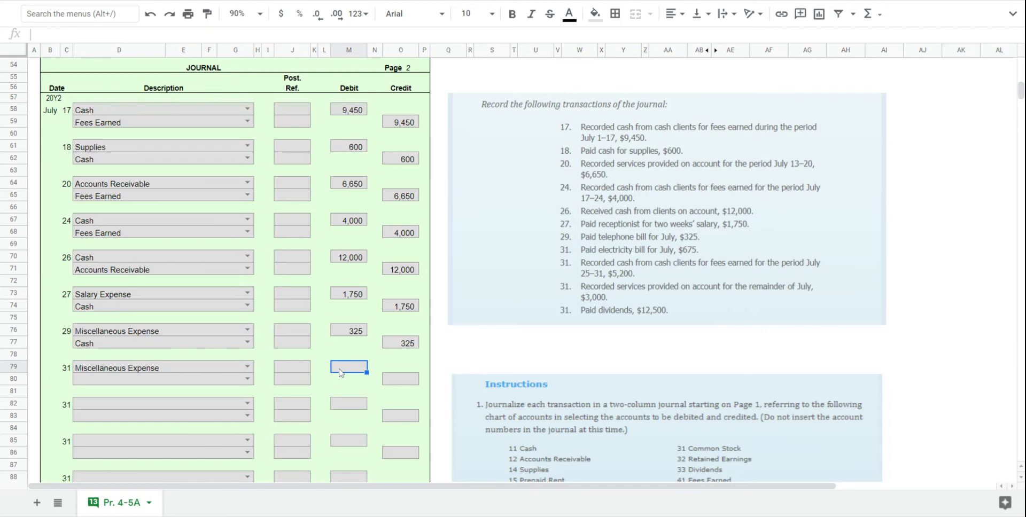
{"action": "type", "text": "675"}
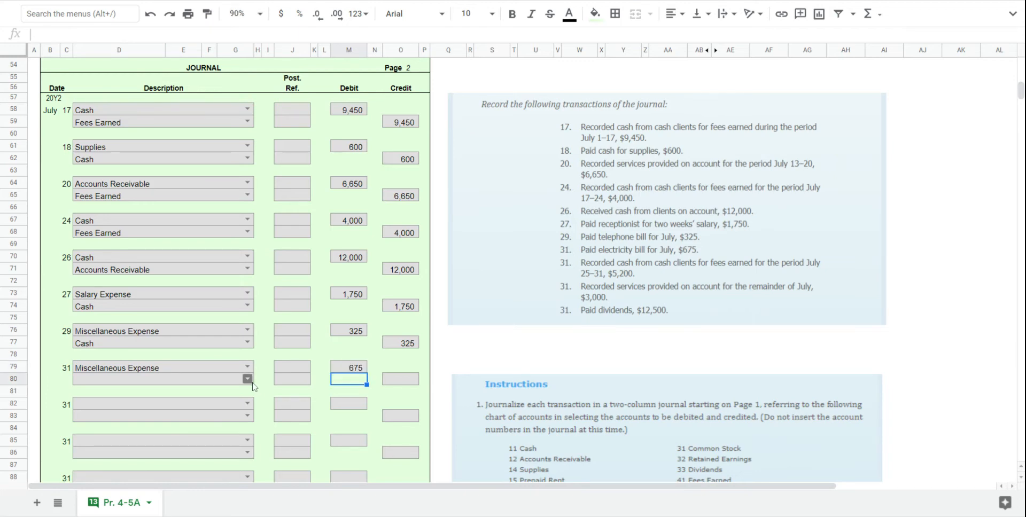
{"action": "type", "text": "Cash"}
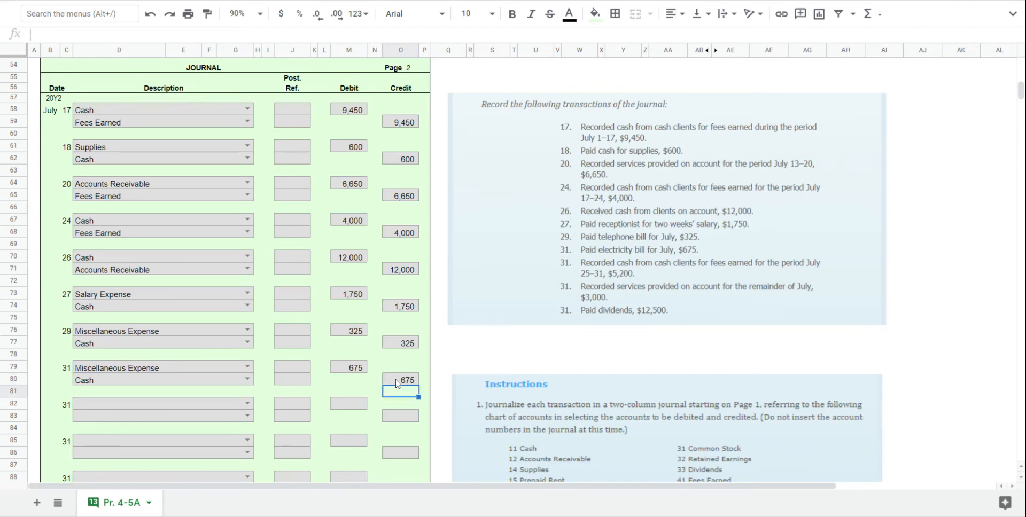
{"action": "mouse_move", "coordinate": [366, 391]}
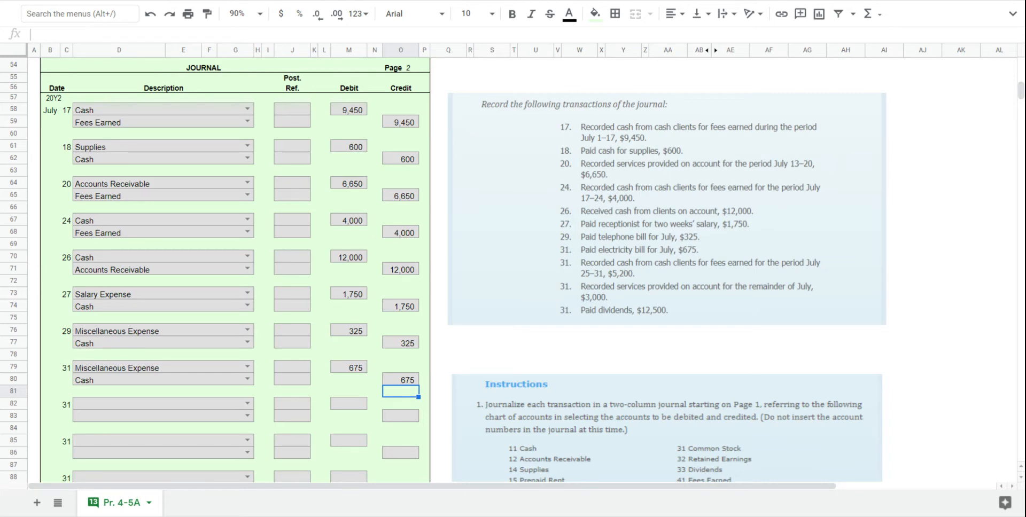
{"action": "mouse_move", "coordinate": [318, 425]}
{"action": "type", "text": "Fees Earned"}
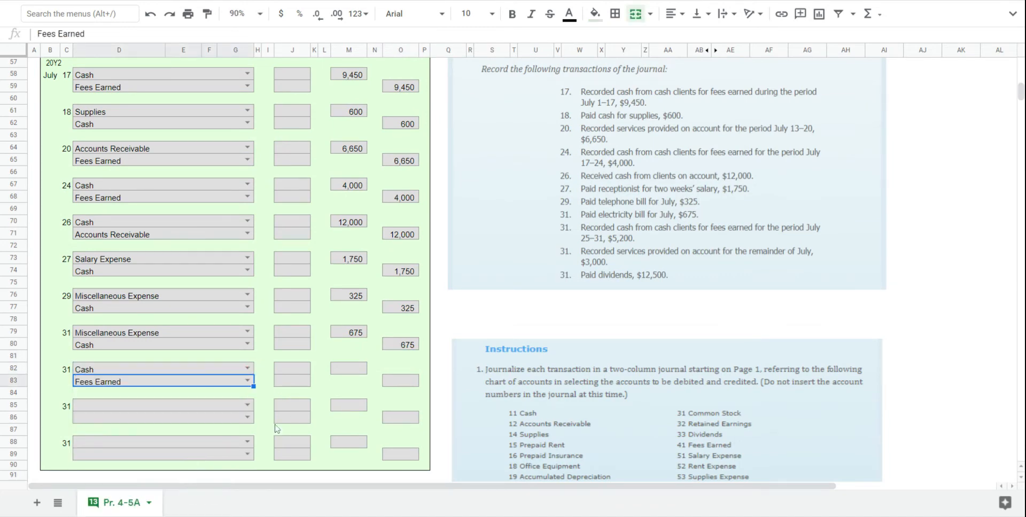
Enter July 31 Cash debit 5,200 credited to Fees Earned.
{"action": "left_click", "coordinate": [349, 366]}
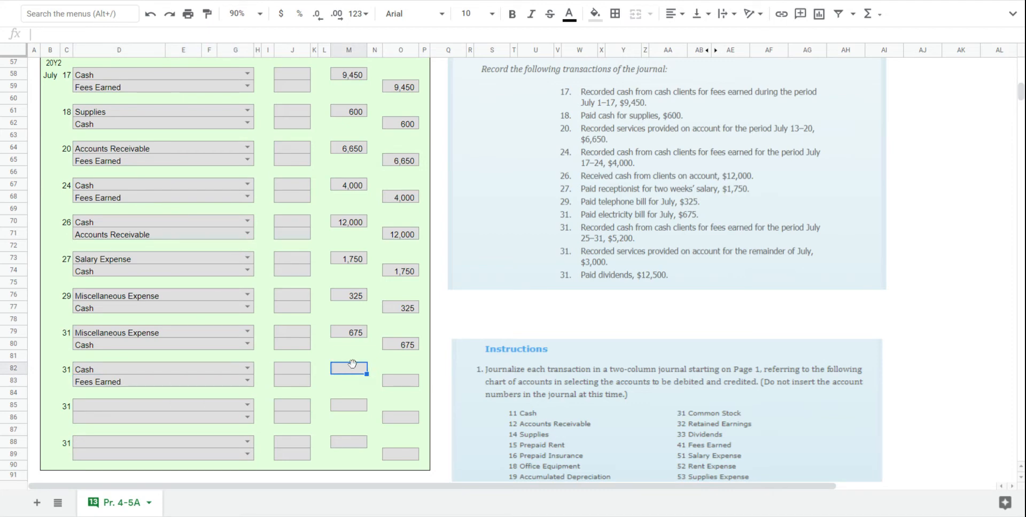
{"action": "type", "text": "5200"}
{"action": "left_click", "coordinate": [401, 381]}
{"action": "type", "text": "5,200"}
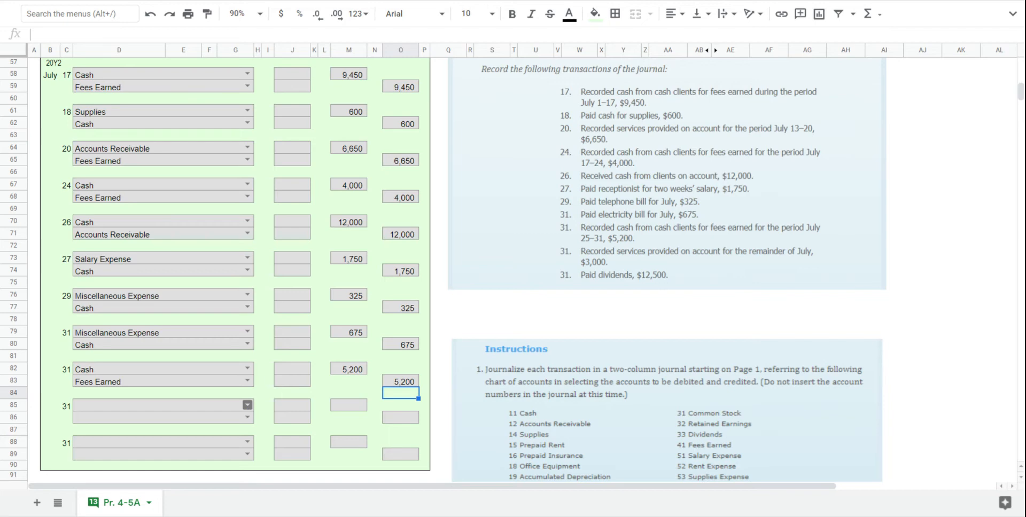
{"action": "left_click", "coordinate": [247, 405]}
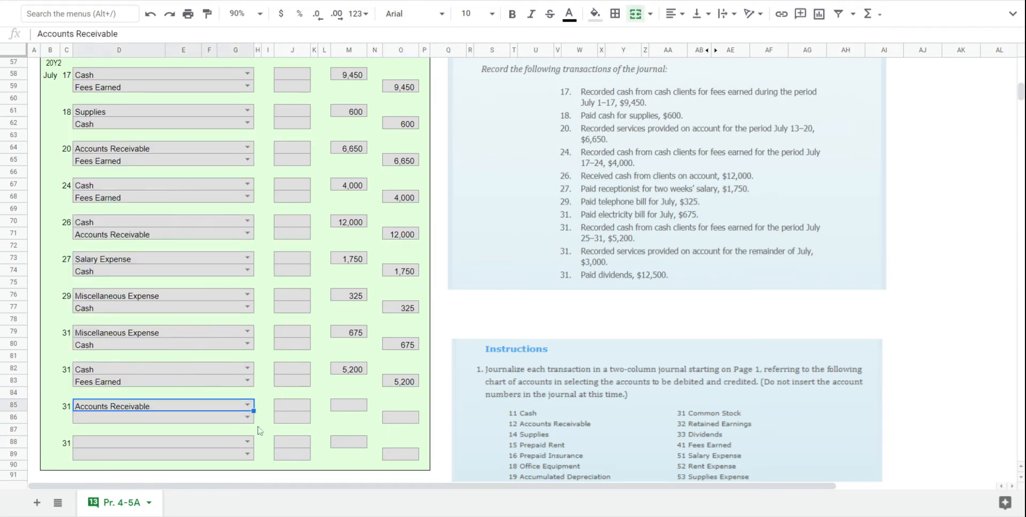
Enter July 31 Accounts Receivable debit 3,000 credited to Fees Earned.
{"action": "left_click", "coordinate": [250, 417]}
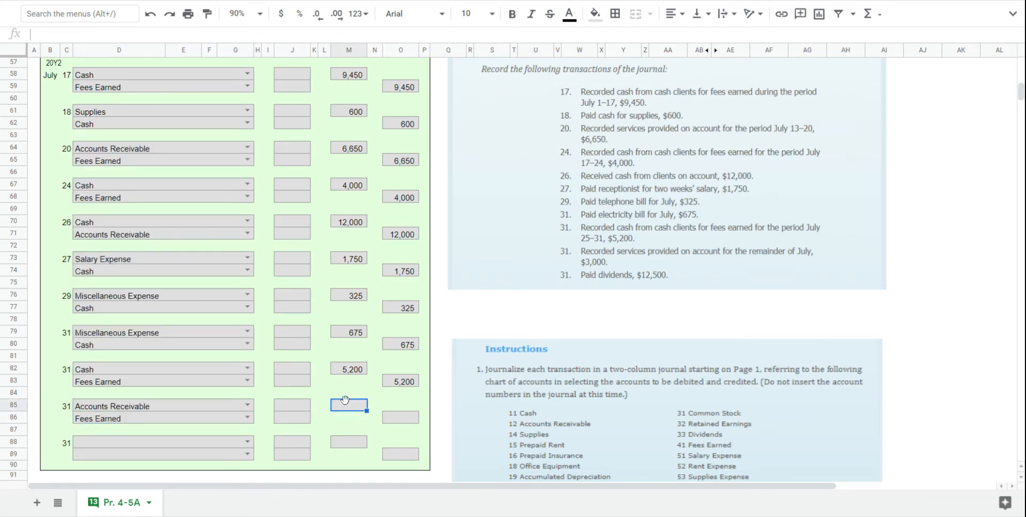
{"action": "type", "text": "3000"}
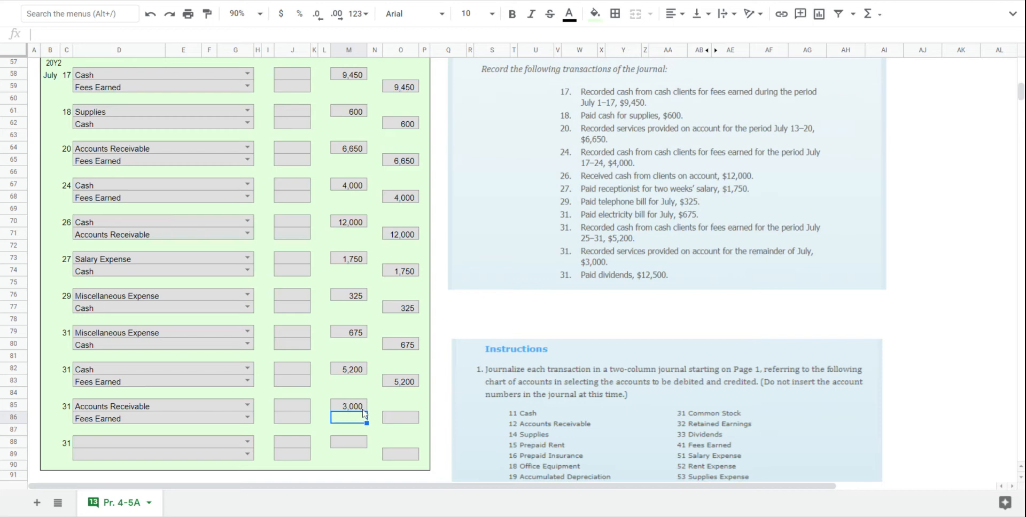
{"action": "type", "text": "3000"}
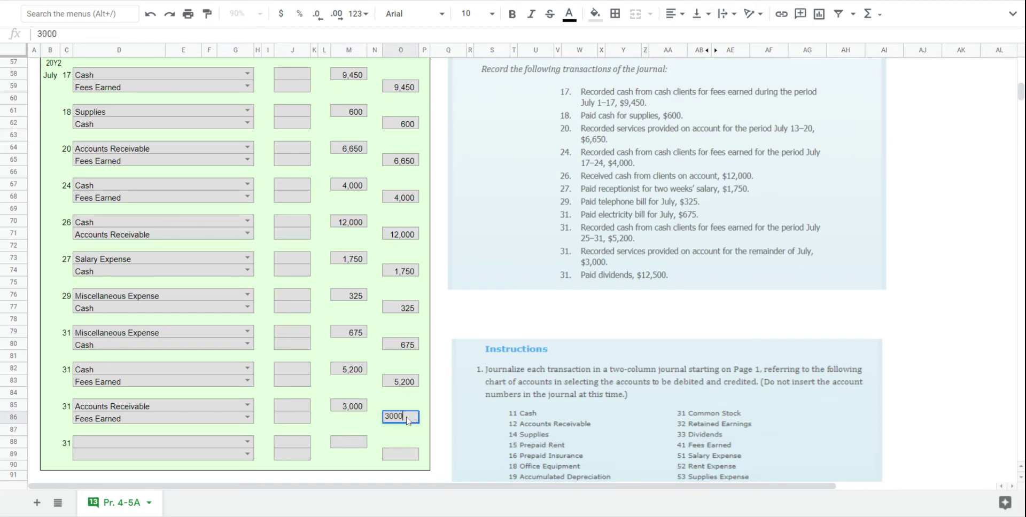
{"action": "key", "text": "Enter"}
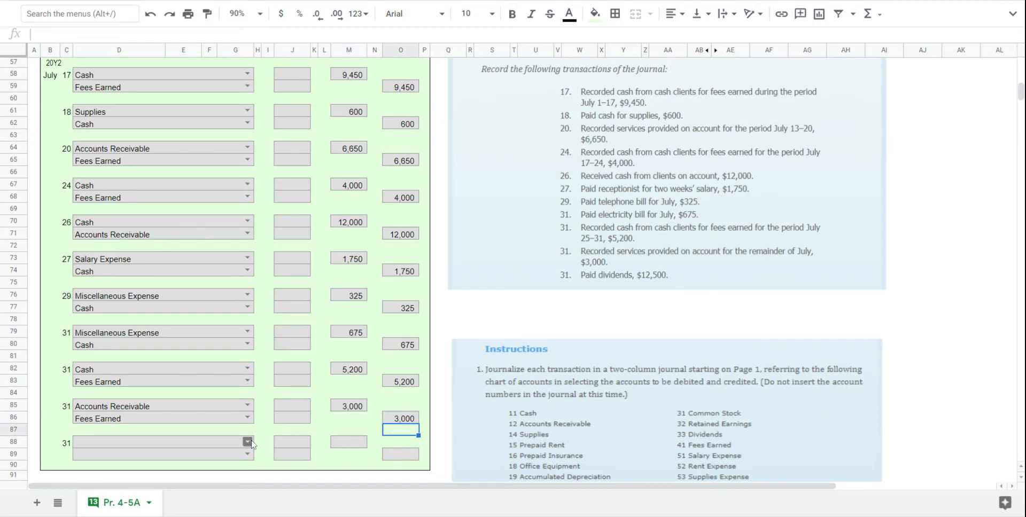
{"action": "left_click", "coordinate": [245, 441]}
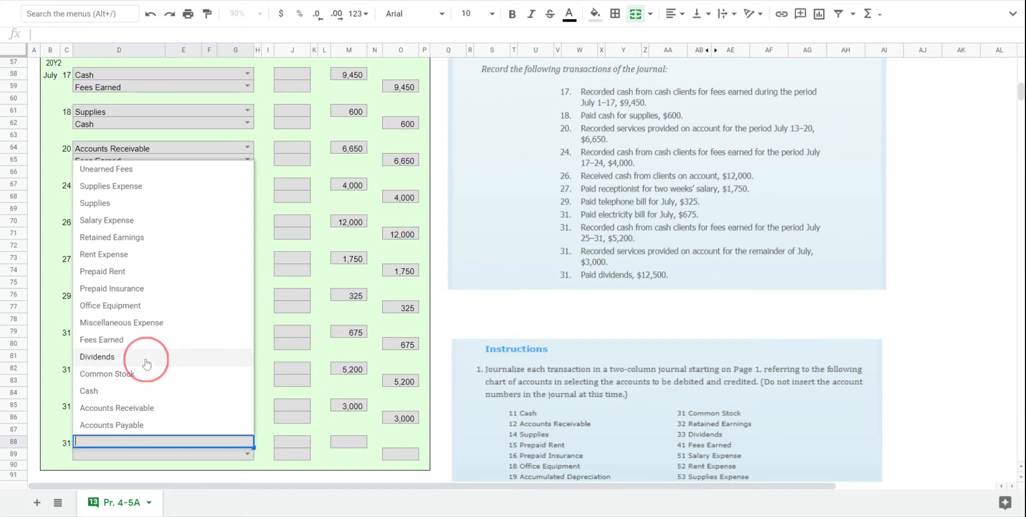
Enter July 31 Dividends debit 12,500 and Cash credit 12,500.
{"action": "left_click", "coordinate": [96, 357]}
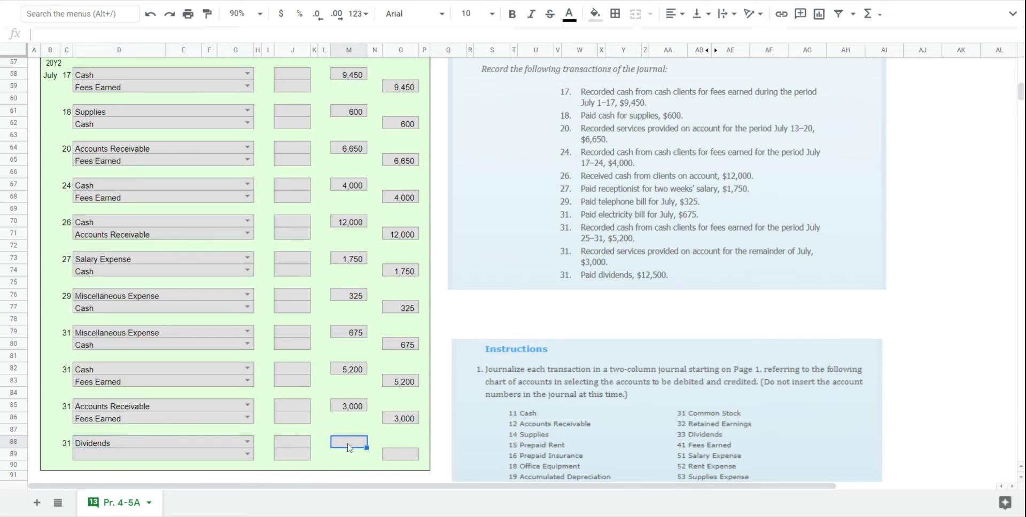
{"action": "type", "text": "12500"}
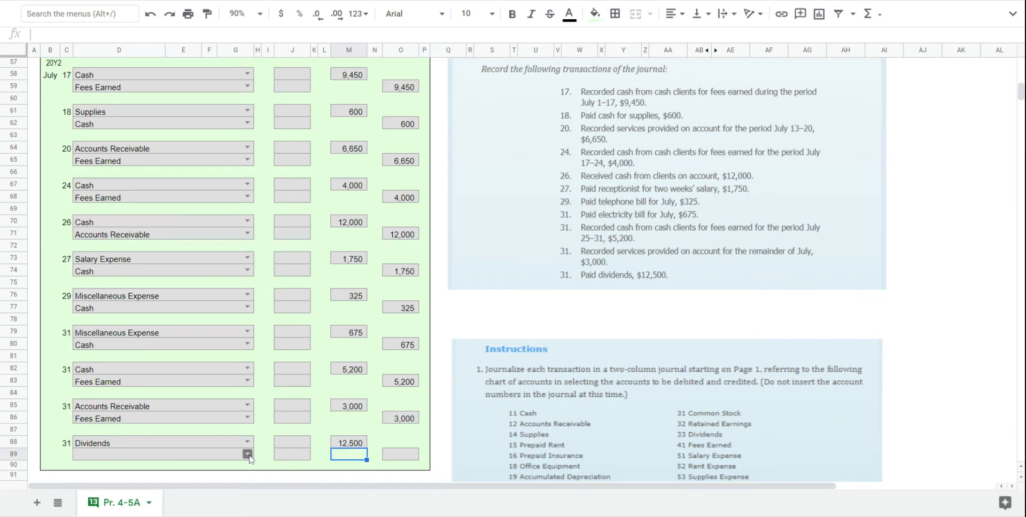
{"action": "left_click", "coordinate": [246, 452]}
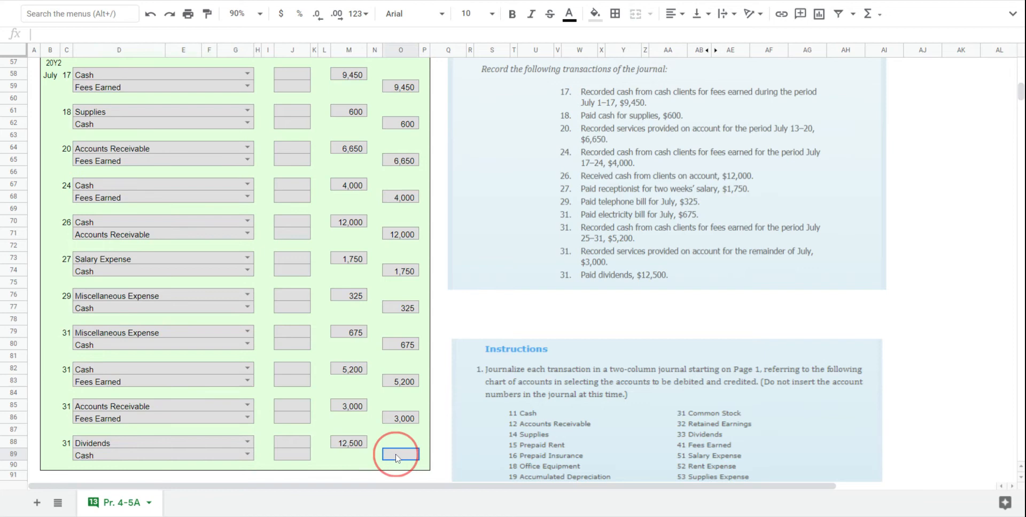
{"action": "type", "text": "12500"}
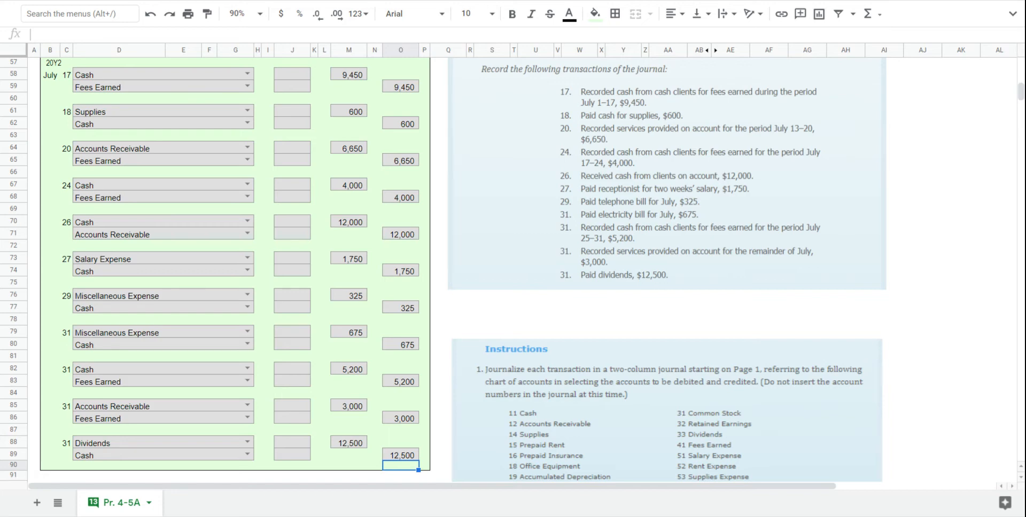
{"action": "mouse_move", "coordinate": [914, 333]}
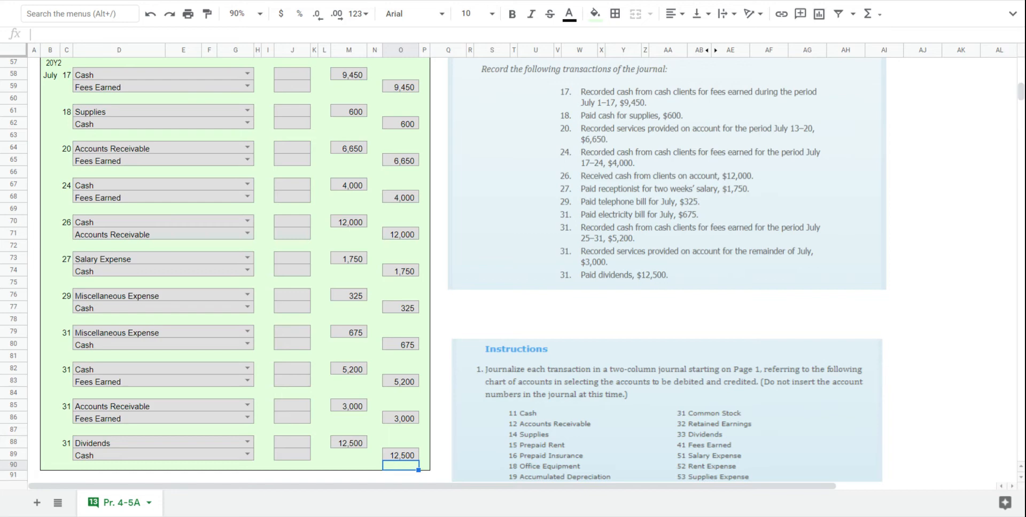
{"action": "mouse_move", "coordinate": [936, 323]}
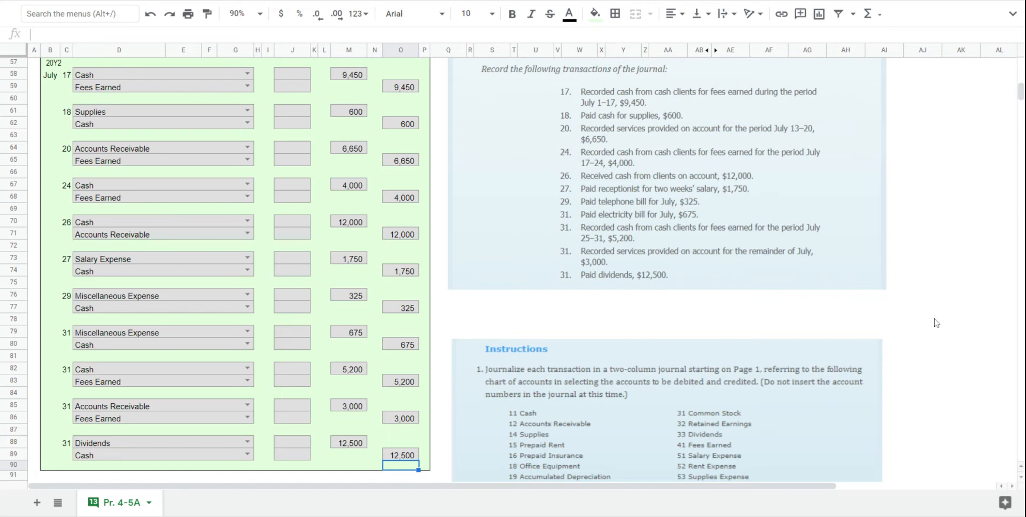
{"action": "mouse_move", "coordinate": [935, 294]}
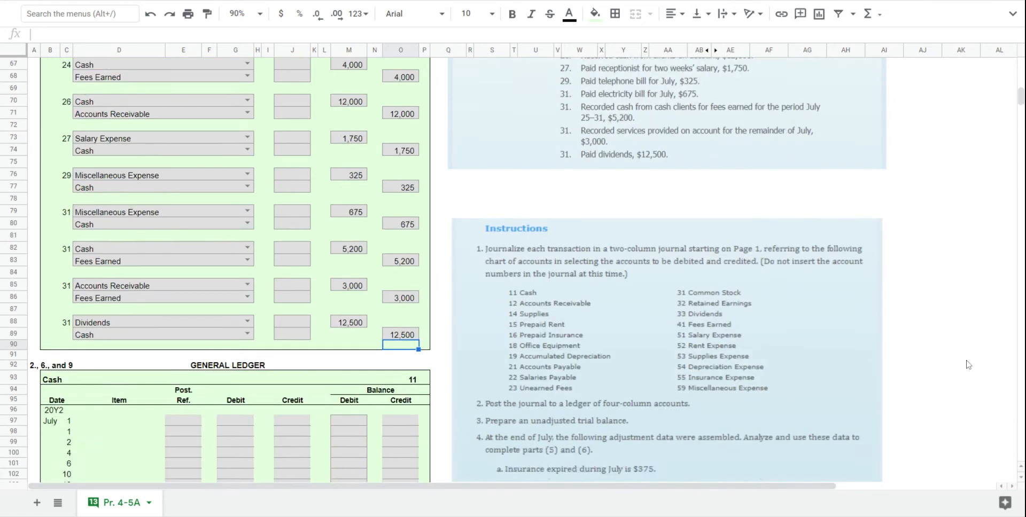
{"action": "scroll", "scroll_direction": "down", "scroll_amount": 3}
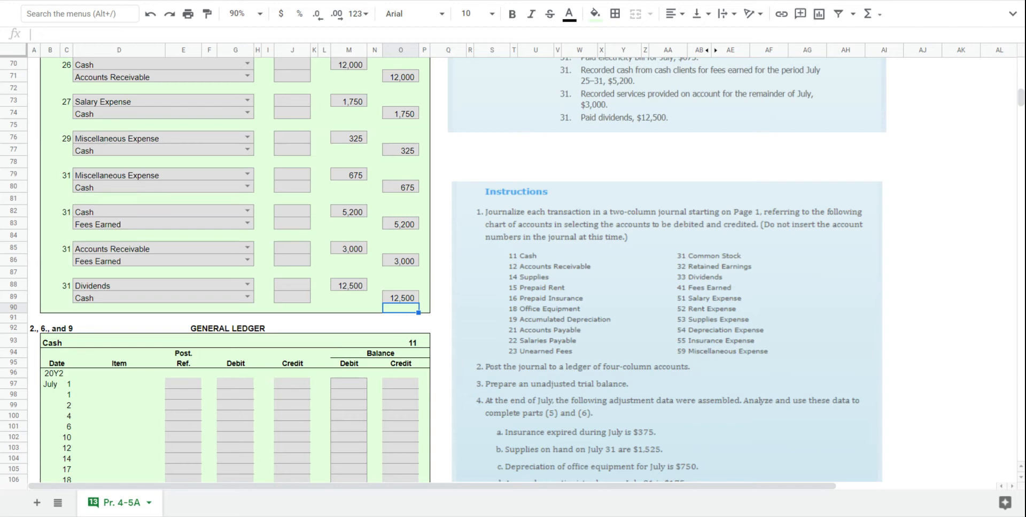
{"action": "mouse_move", "coordinate": [503, 401]}
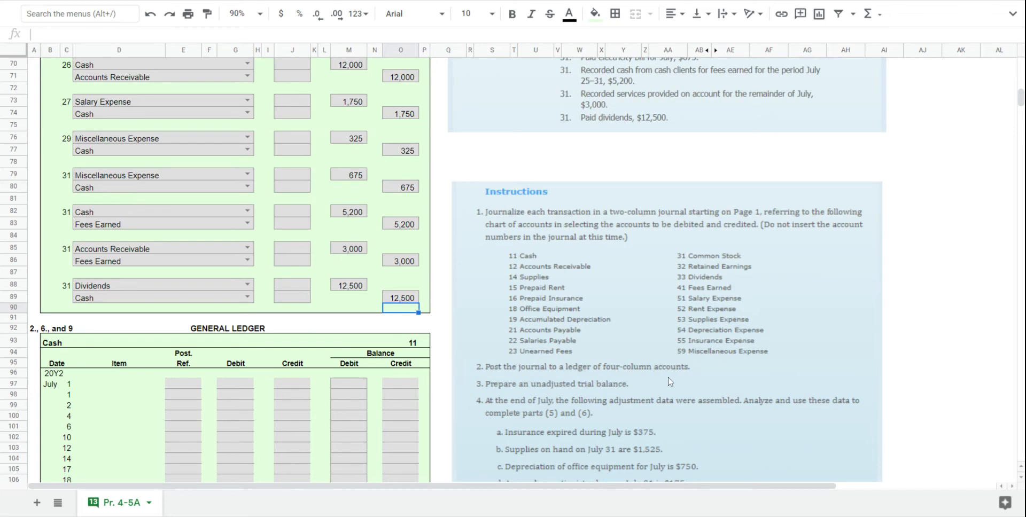
{"action": "scroll", "scroll_direction": "down", "scroll_amount": 3}
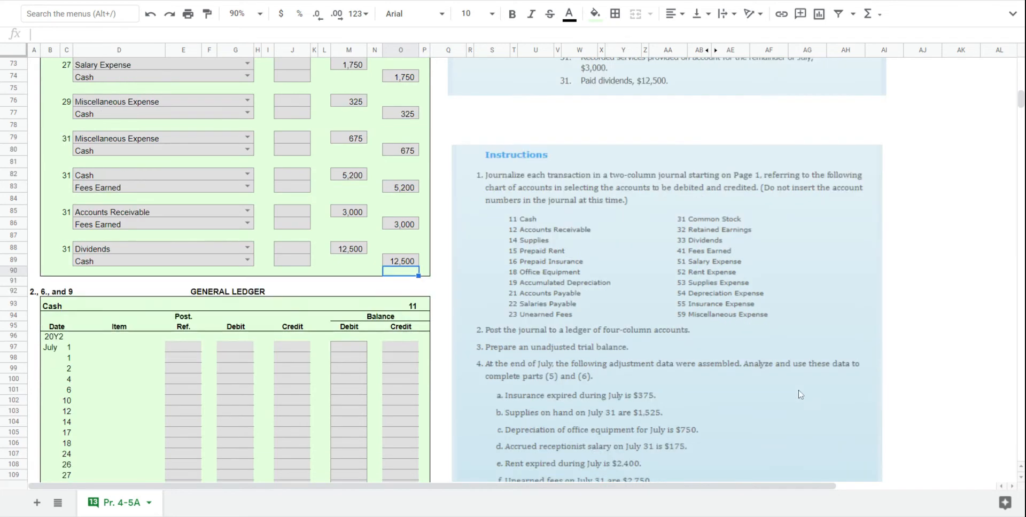
{"action": "scroll", "scroll_direction": "down", "scroll_amount": 3}
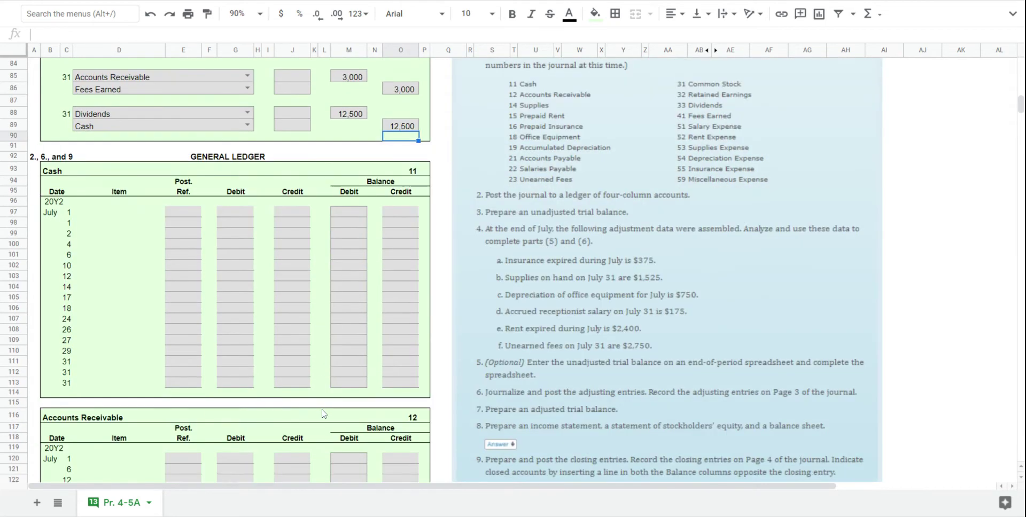
{"action": "scroll", "scroll_direction": "down", "scroll_amount": 3}
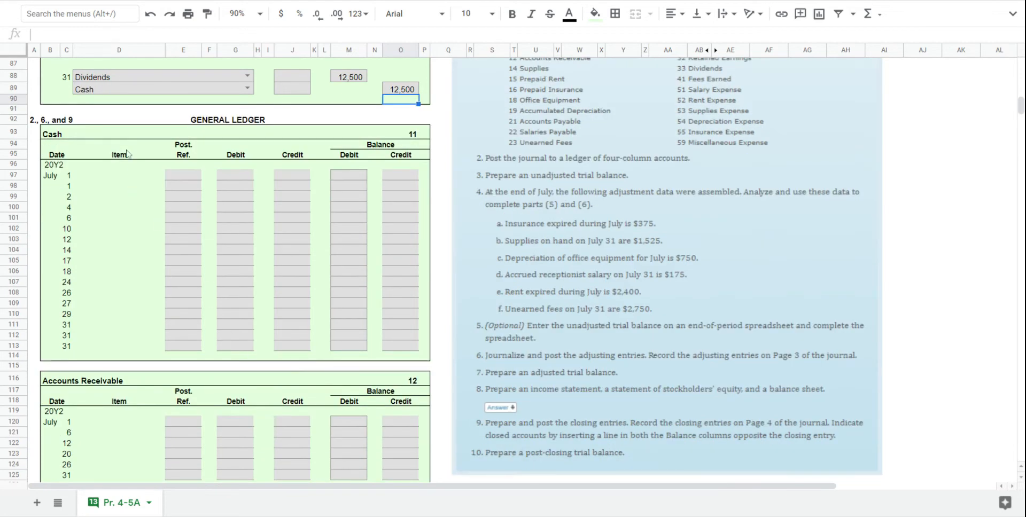
{"action": "mouse_move", "coordinate": [421, 145]}
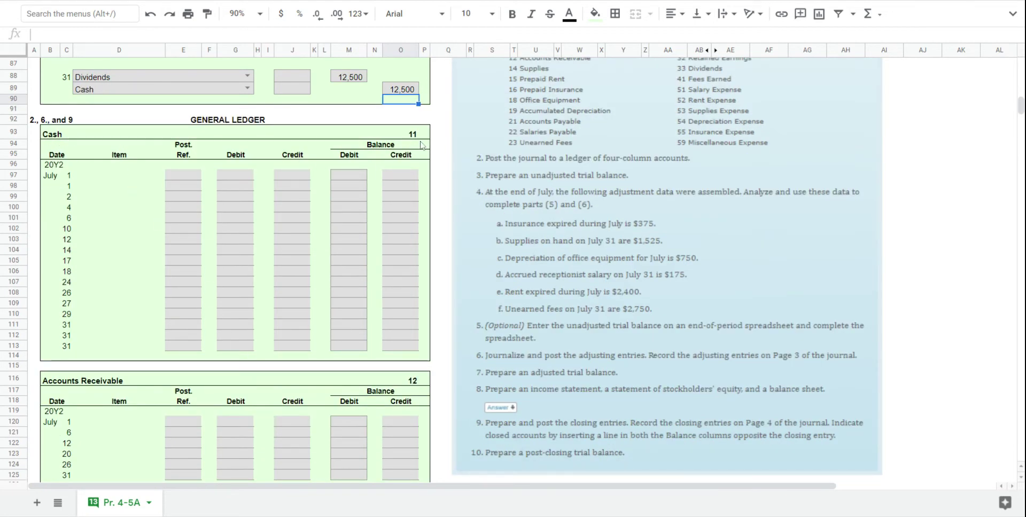
{"action": "scroll", "scroll_direction": "down", "scroll_amount": 3}
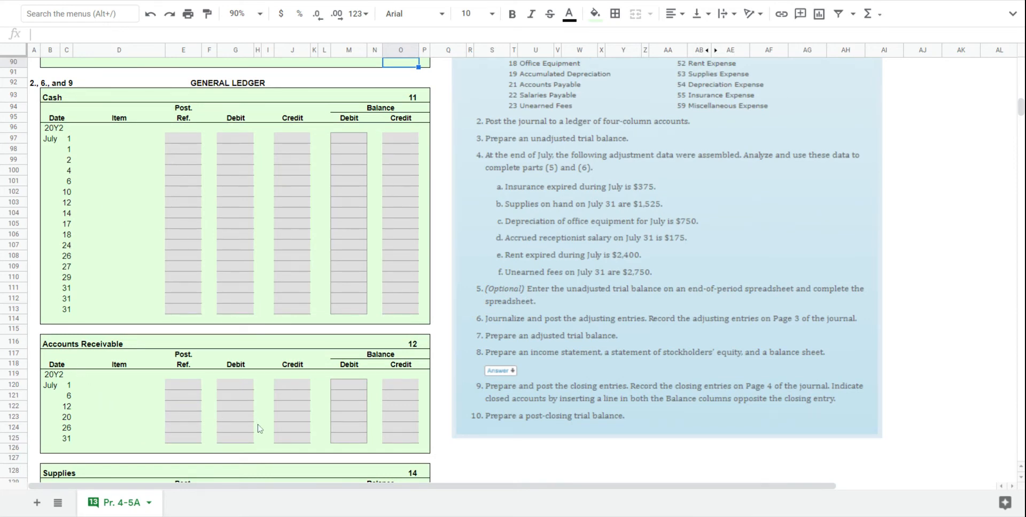
{"action": "mouse_move", "coordinate": [312, 440]}
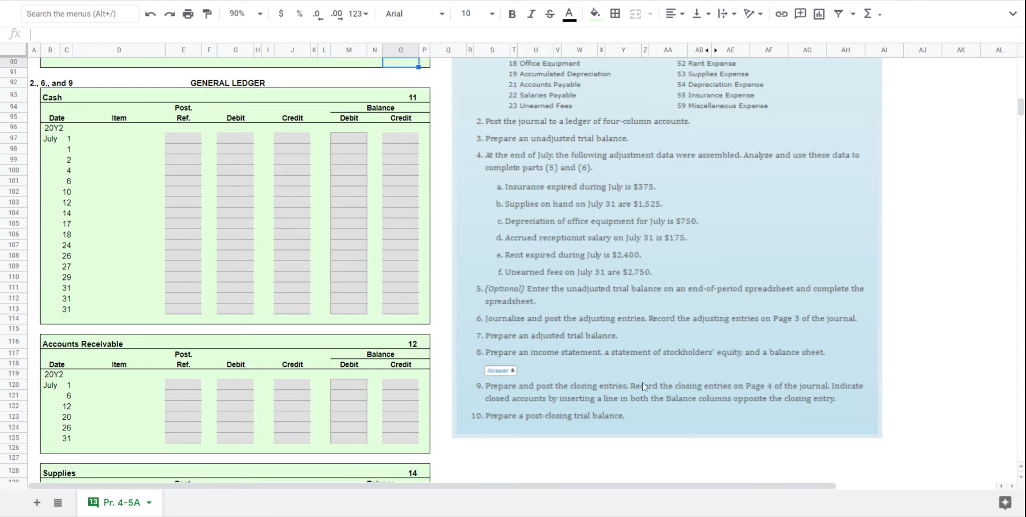
{"action": "mouse_move", "coordinate": [213, 394]}
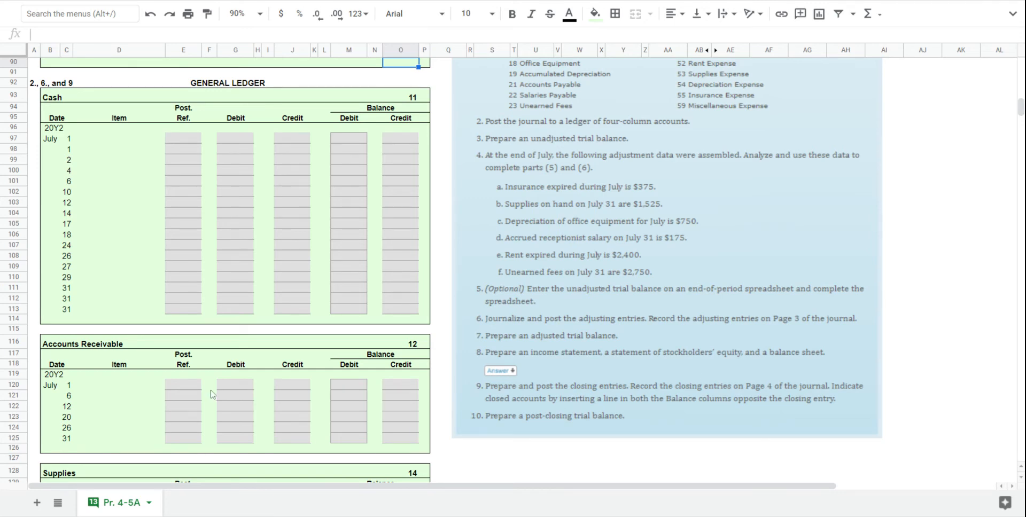
{"action": "scroll", "scroll_direction": "down", "scroll_amount": 3}
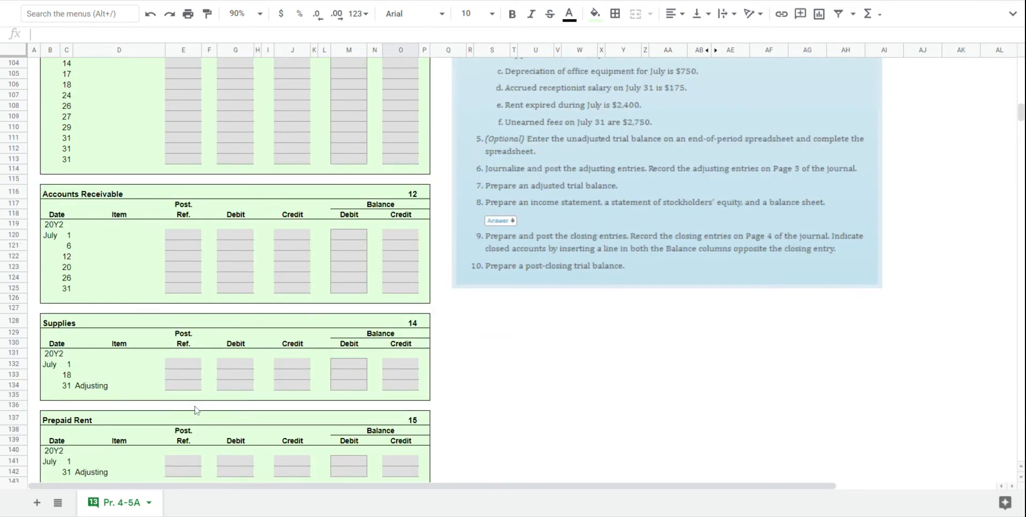
{"action": "scroll", "scroll_direction": "down", "scroll_amount": 3}
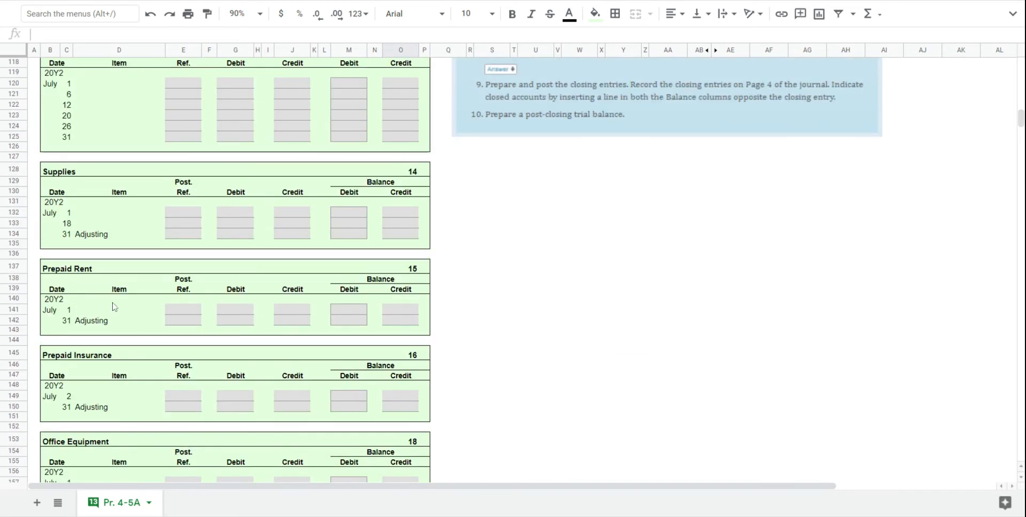
{"action": "mouse_move", "coordinate": [361, 474]}
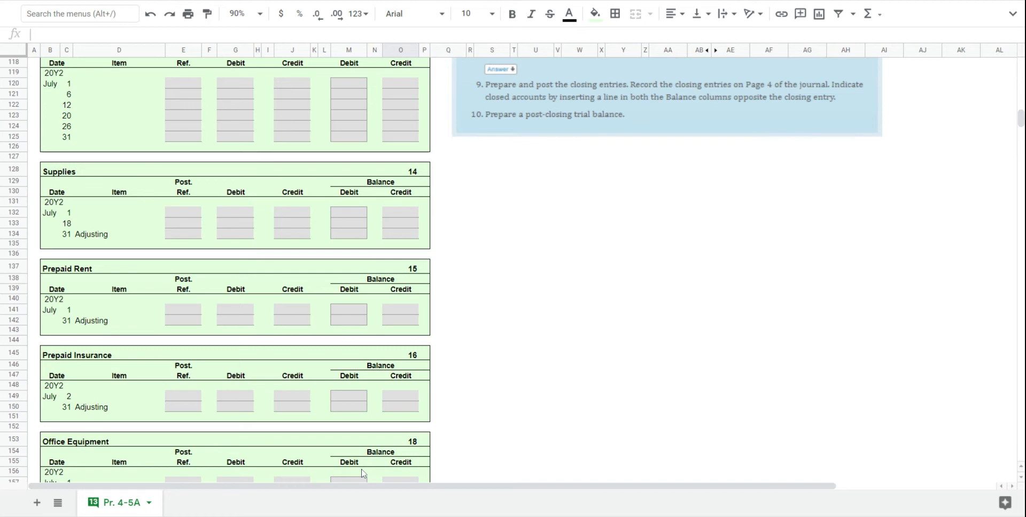
{"action": "scroll", "scroll_direction": "down", "scroll_amount": 3}
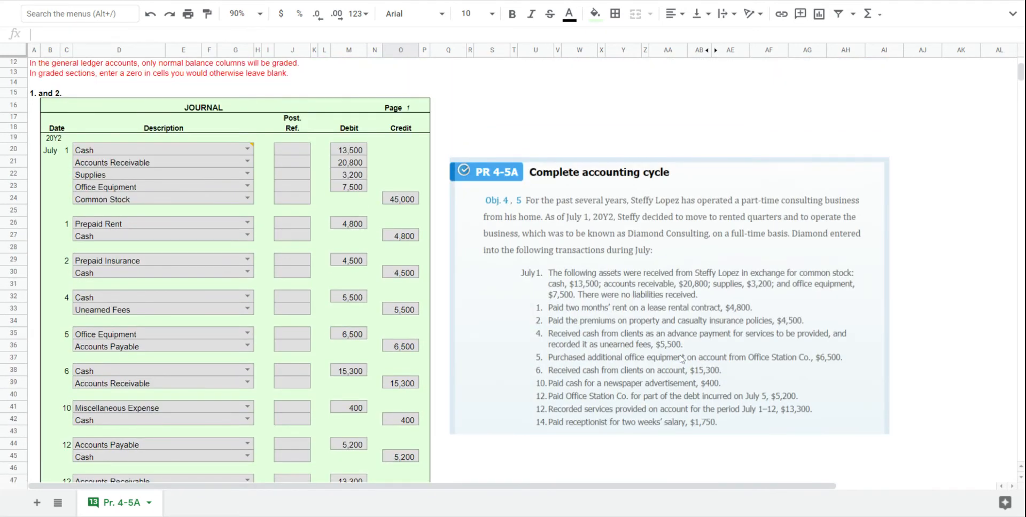
{"action": "mouse_move", "coordinate": [680, 360]}
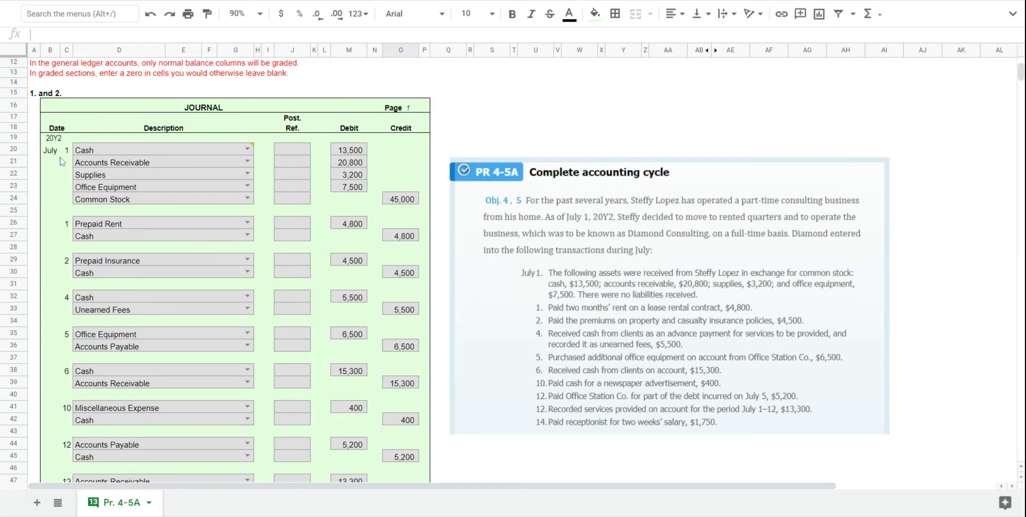
{"action": "mouse_move", "coordinate": [65, 161]}
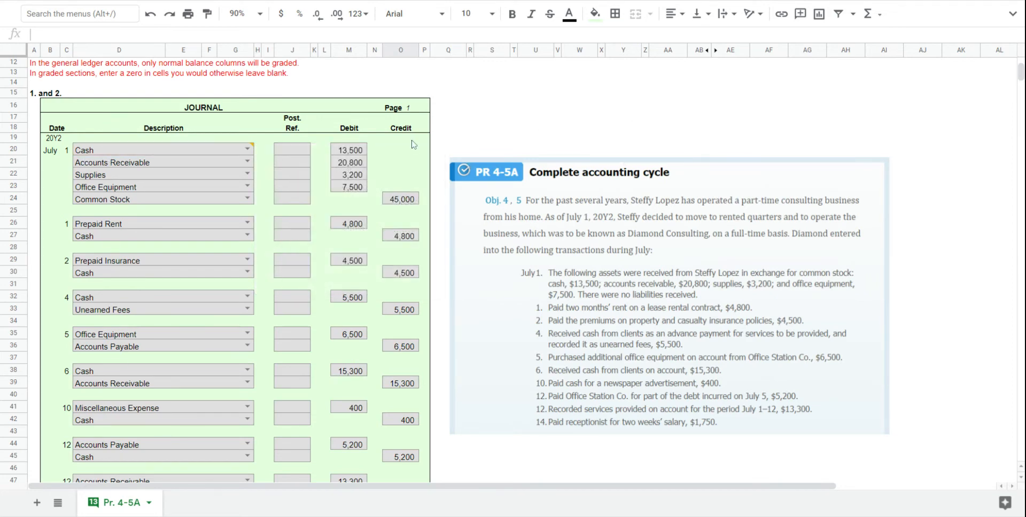
{"action": "mouse_move", "coordinate": [372, 156]}
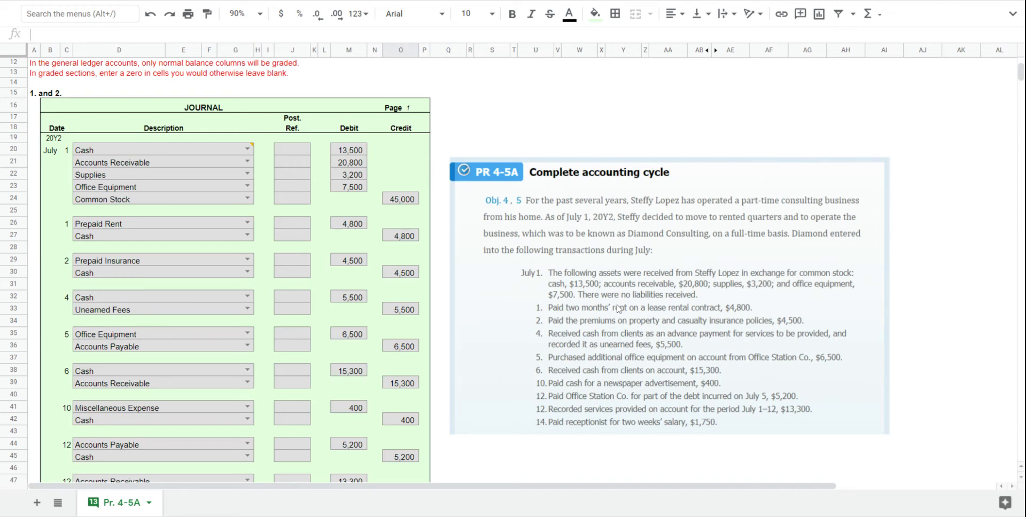
{"action": "scroll", "scroll_direction": "down", "scroll_amount": 3}
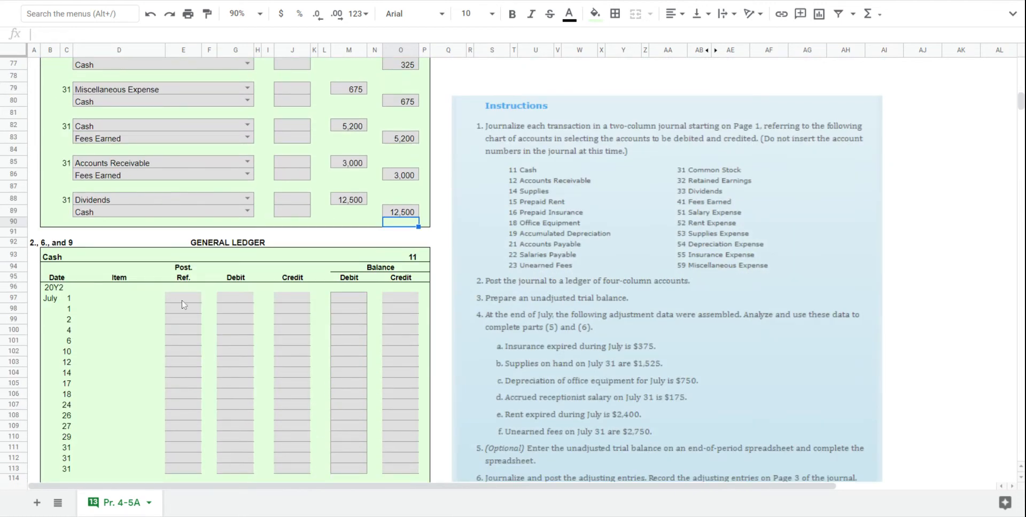
{"action": "mouse_move", "coordinate": [235, 300]}
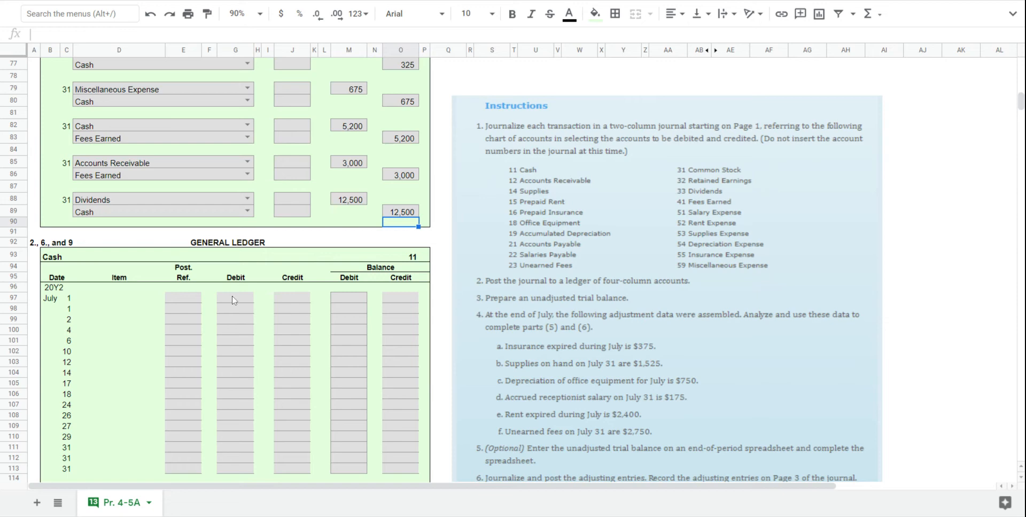
Post July 1 to the Cash ledger: 13,500 debit with a 13,500 debit balance.
{"action": "type", "text": "1"}
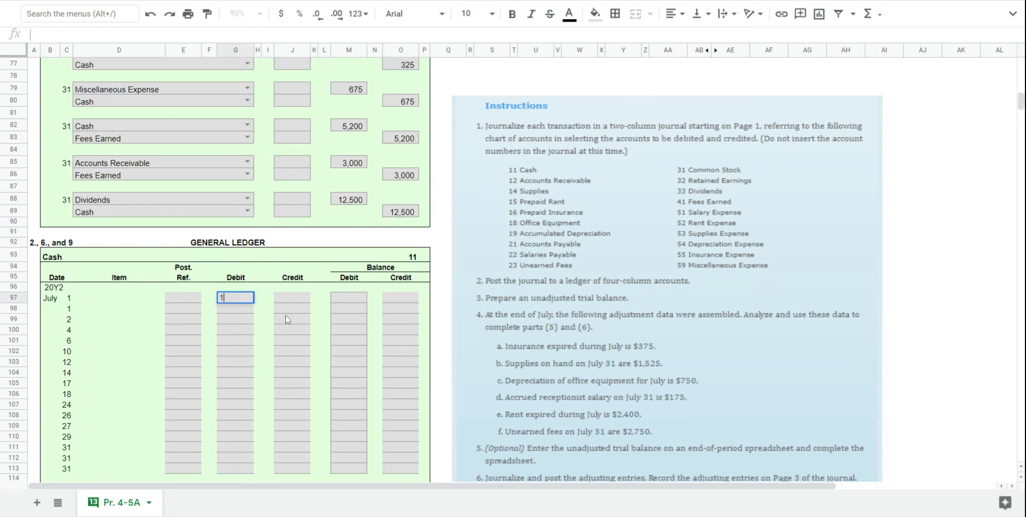
{"action": "type", "text": "13500"}
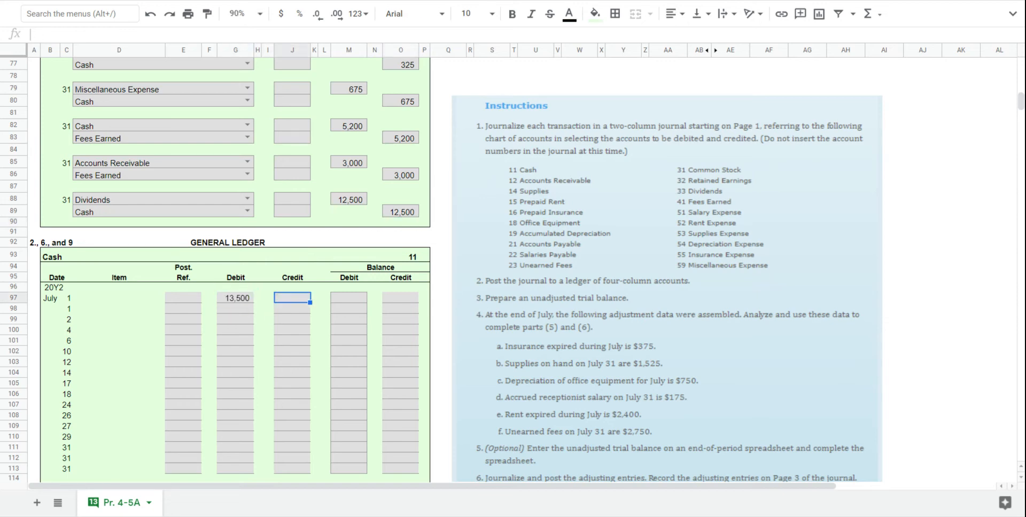
{"action": "left_click", "coordinate": [349, 296]}
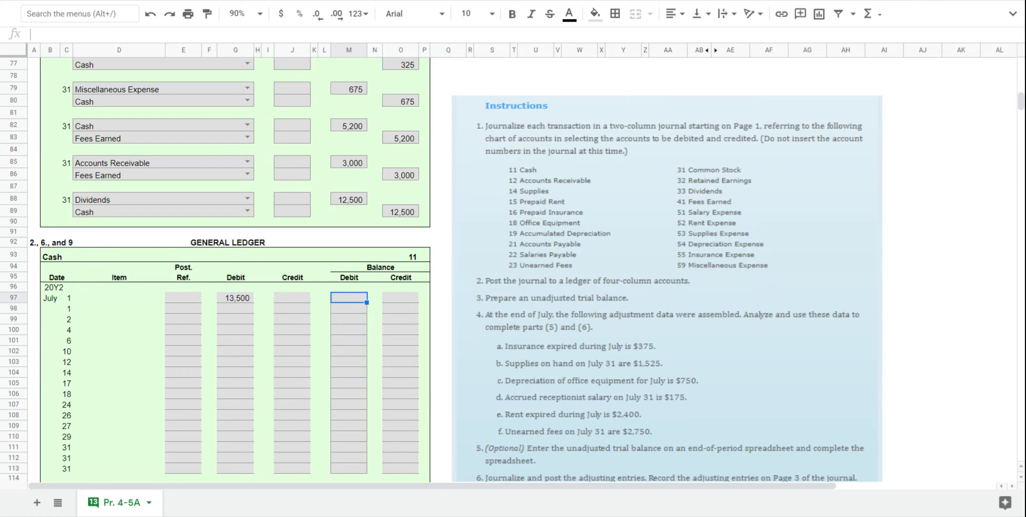
{"action": "type", "text": "135"}
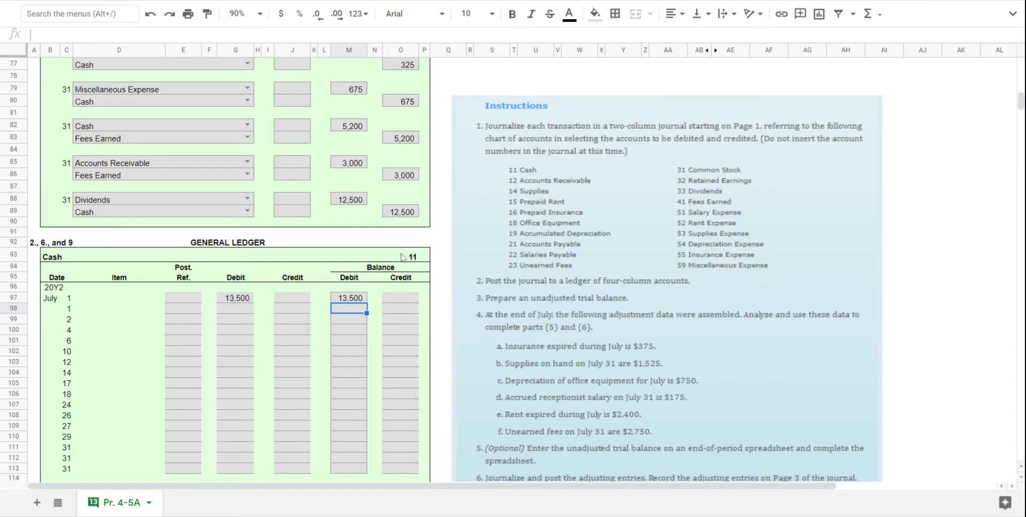
{"action": "mouse_move", "coordinate": [513, 338]}
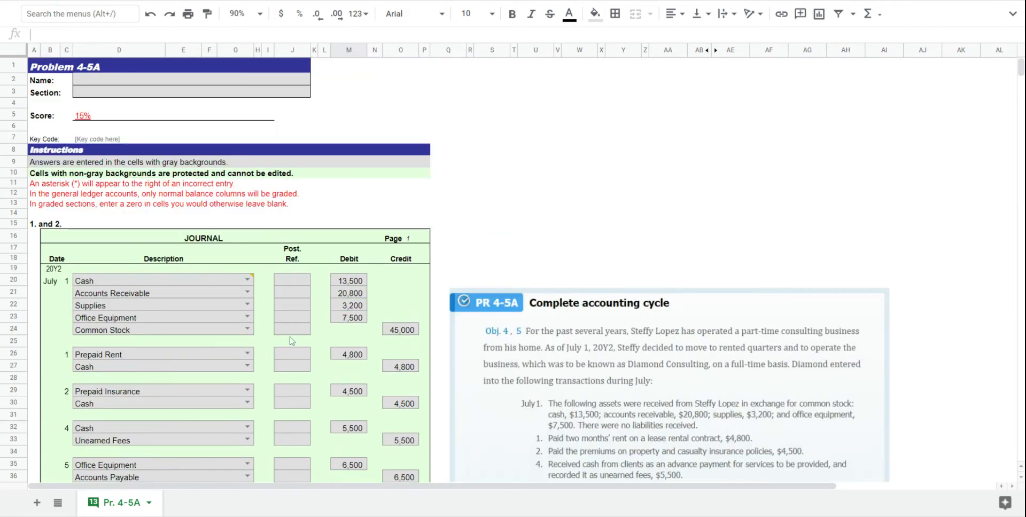
Mark the journal's July 1 Cash line with account 11 and the Cash ledger line with page 1.
{"action": "left_click", "coordinate": [291, 280]}
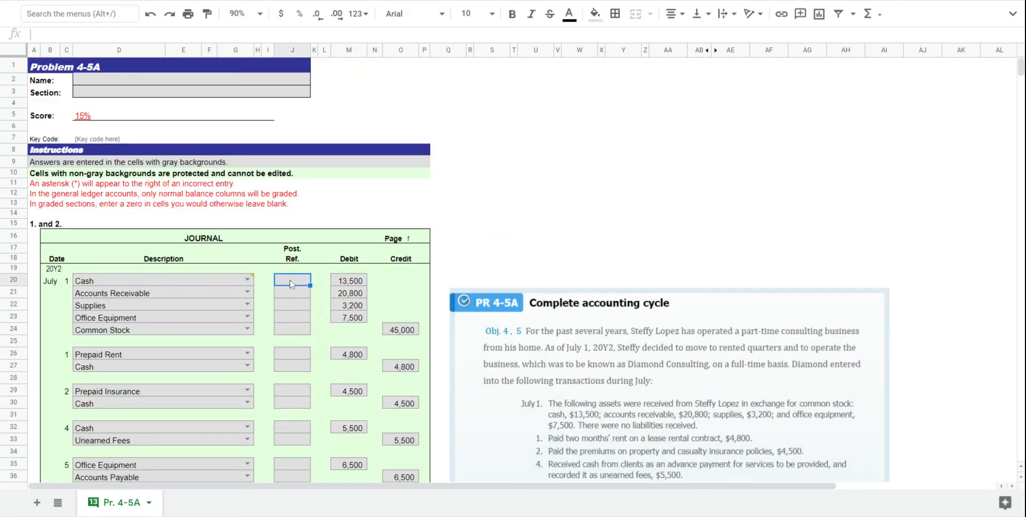
{"action": "type", "text": "11"}
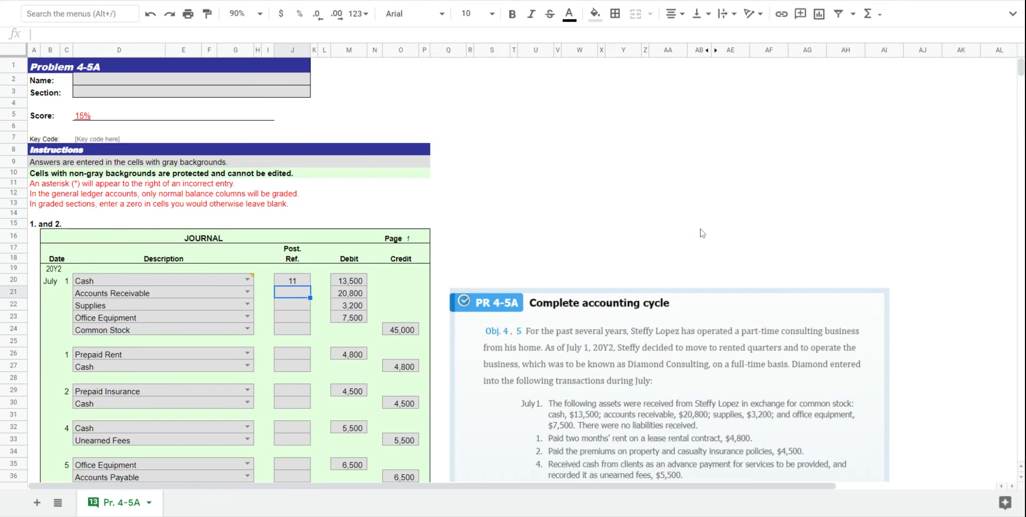
{"action": "scroll", "scroll_direction": "down", "scroll_amount": 3}
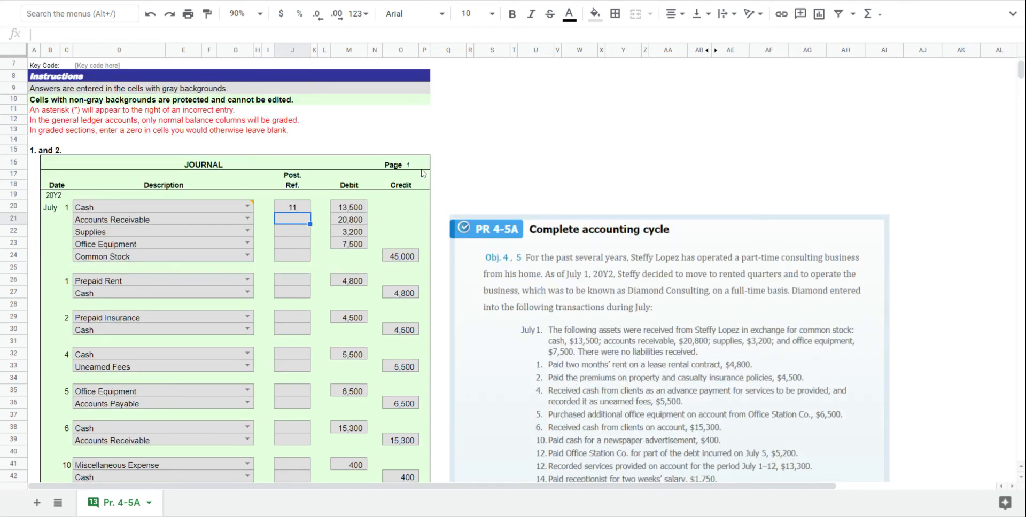
{"action": "mouse_move", "coordinate": [425, 179]}
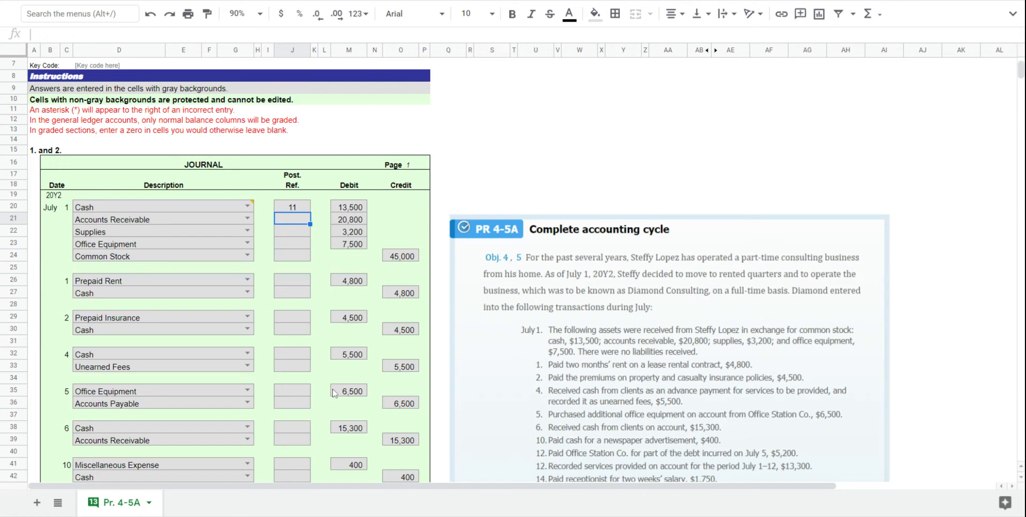
{"action": "scroll", "scroll_direction": "down", "scroll_amount": 3}
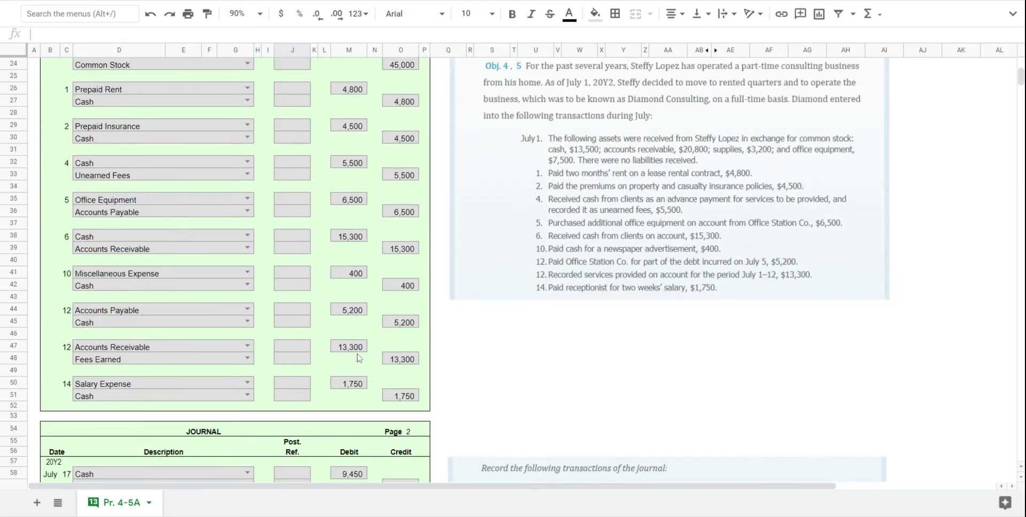
{"action": "scroll", "scroll_direction": "down", "scroll_amount": 3}
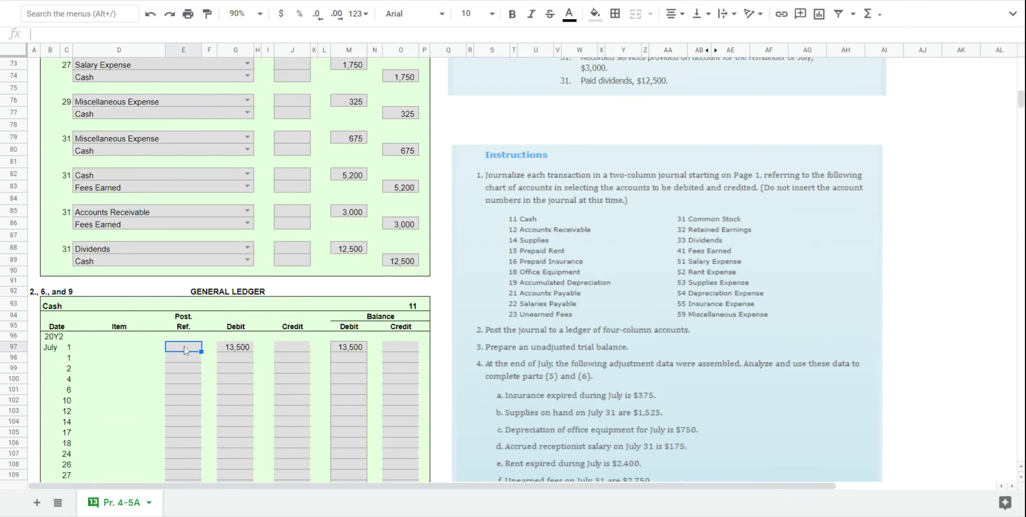
{"action": "type", "text": "1"}
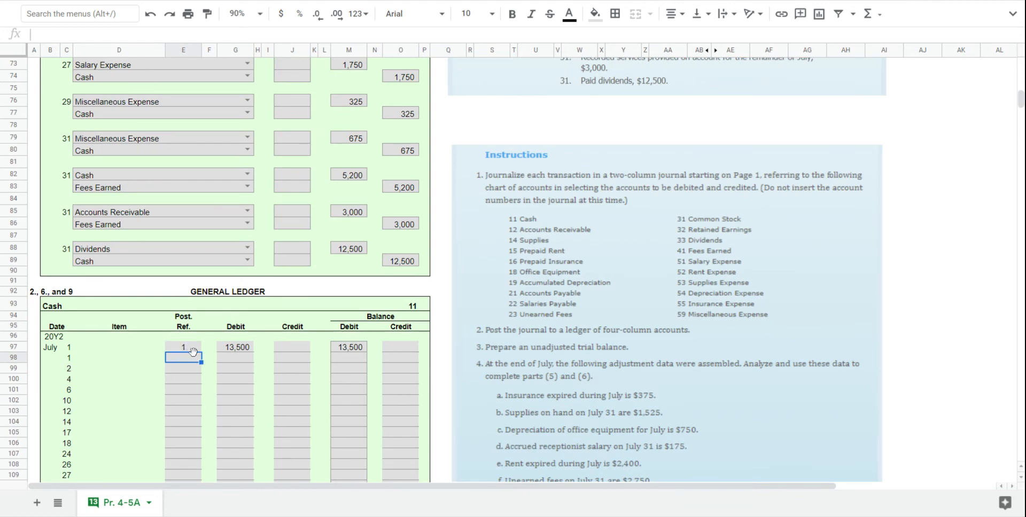
{"action": "mouse_move", "coordinate": [193, 350]}
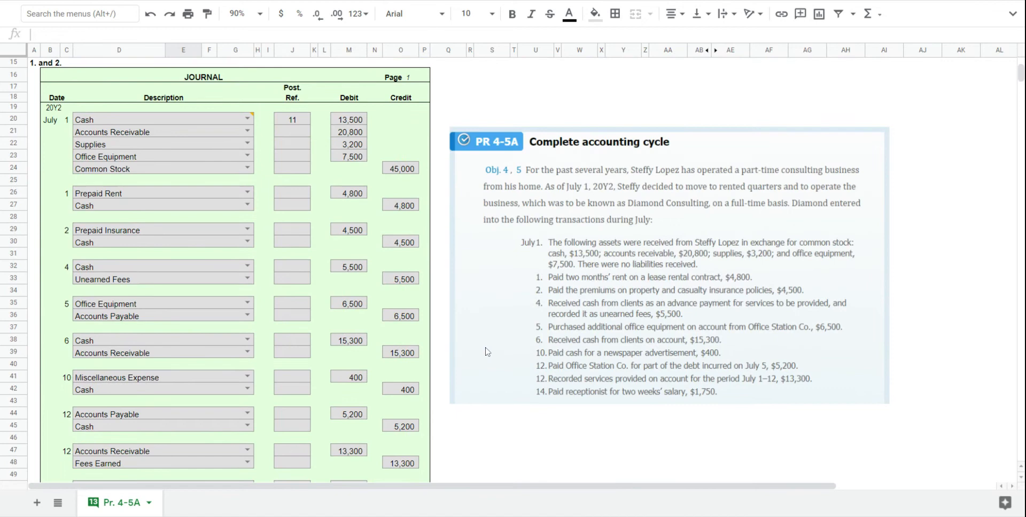
{"action": "mouse_move", "coordinate": [108, 137]}
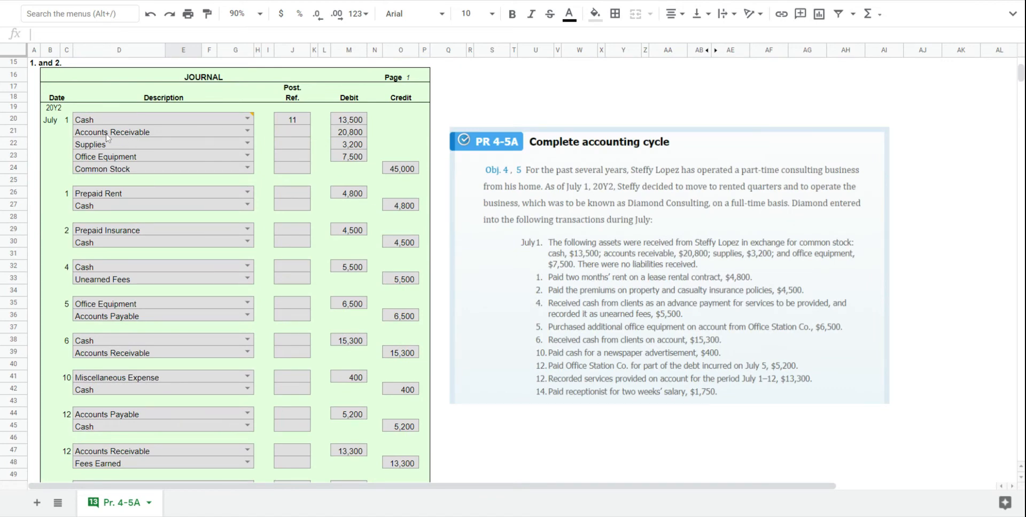
{"action": "mouse_move", "coordinate": [479, 110]}
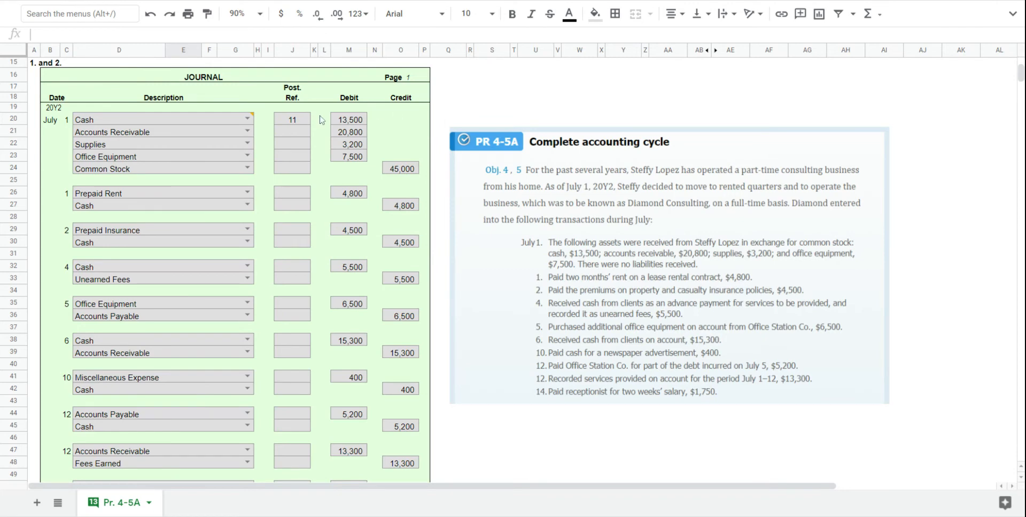
{"action": "mouse_move", "coordinate": [315, 138]}
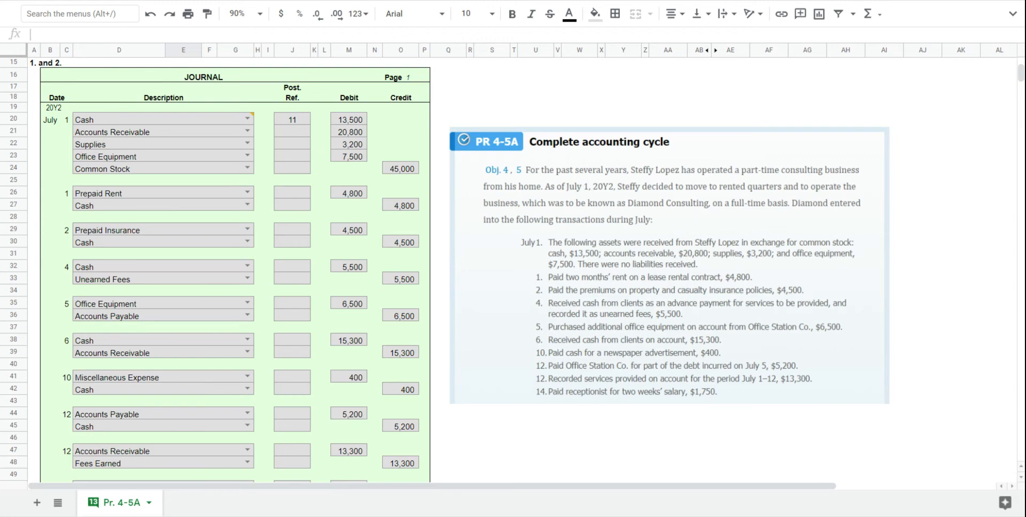
Enter post ref 1, a 20,800 debit and its debit balance on the July 1 Accounts Receivable ledger line.
{"action": "scroll", "scroll_direction": "down", "scroll_amount": 3}
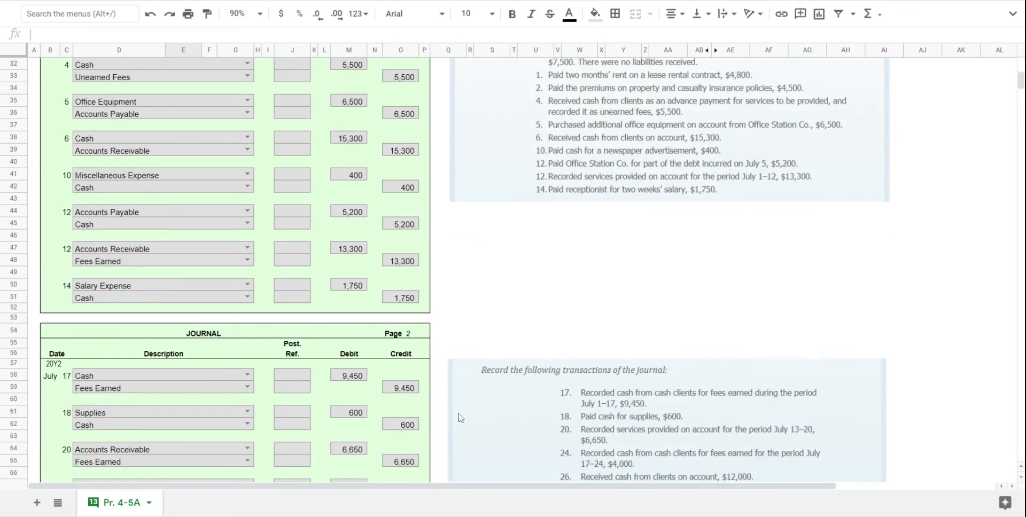
{"action": "scroll", "scroll_direction": "down", "scroll_amount": 3}
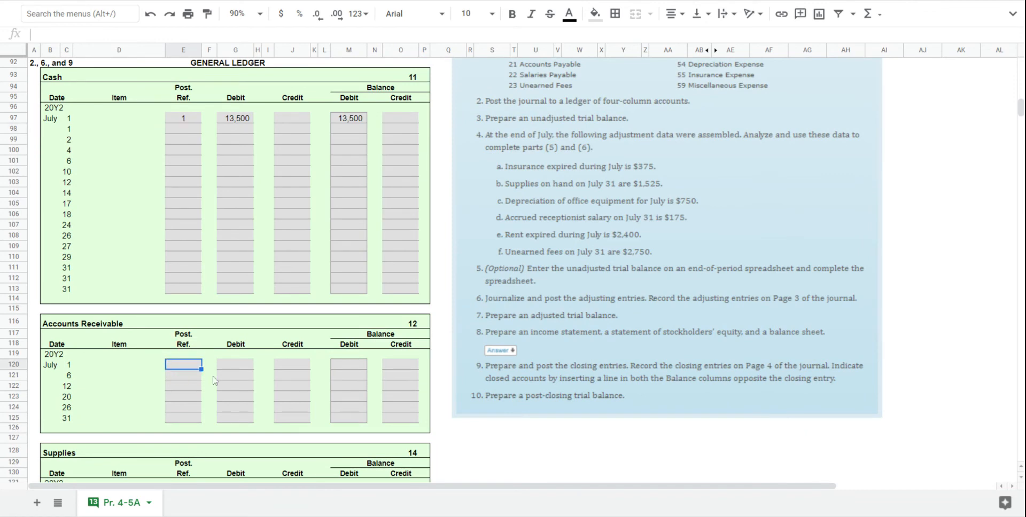
{"action": "type", "text": "1"}
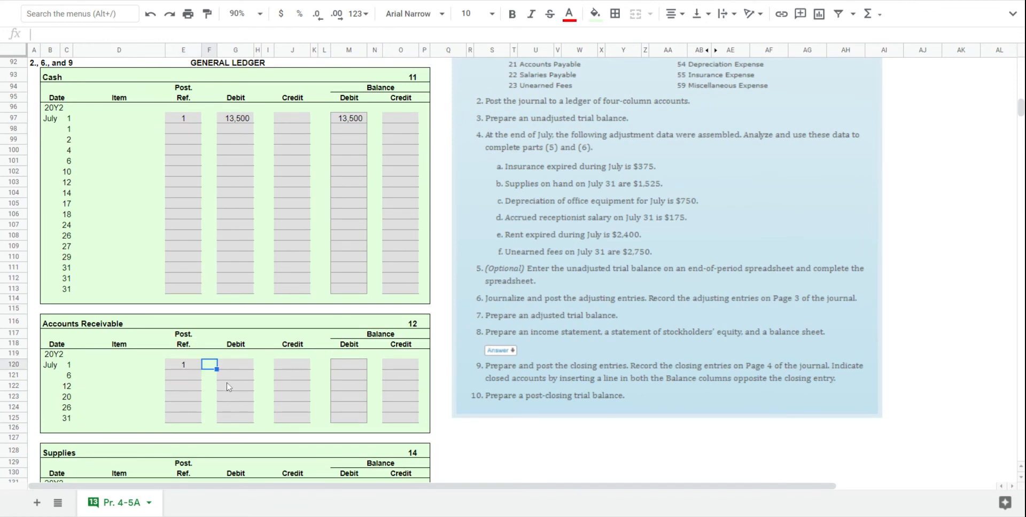
{"action": "left_click", "coordinate": [235, 364]}
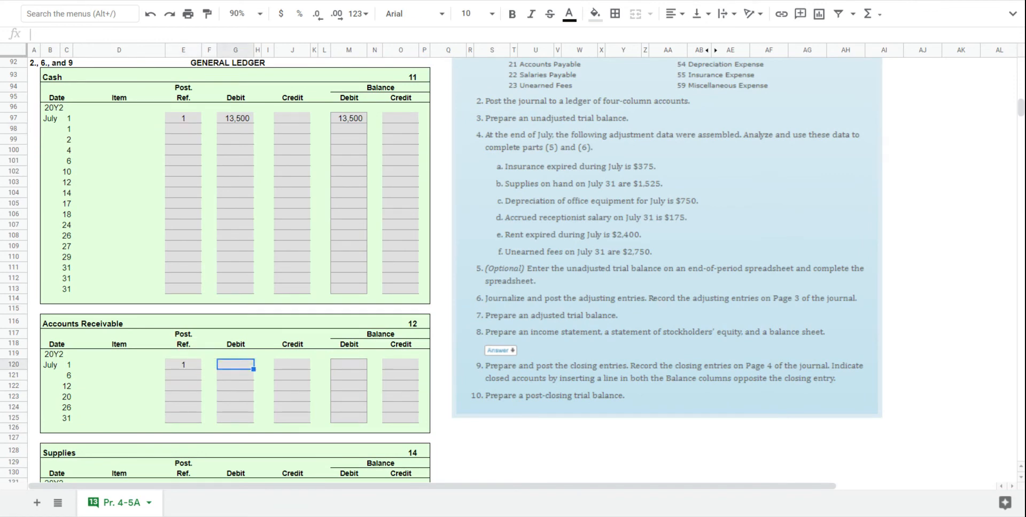
{"action": "type", "text": "20800"}
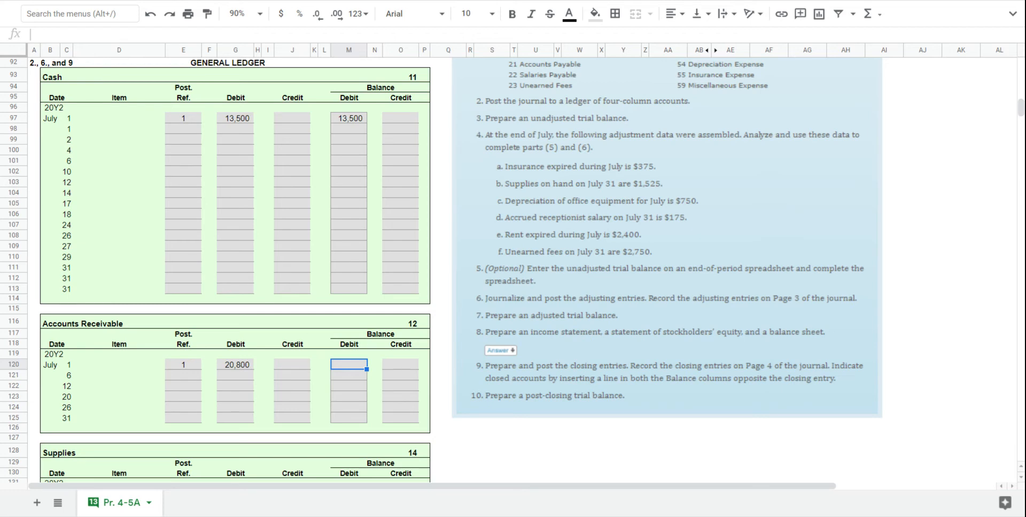
{"action": "type", "text": "2080"}
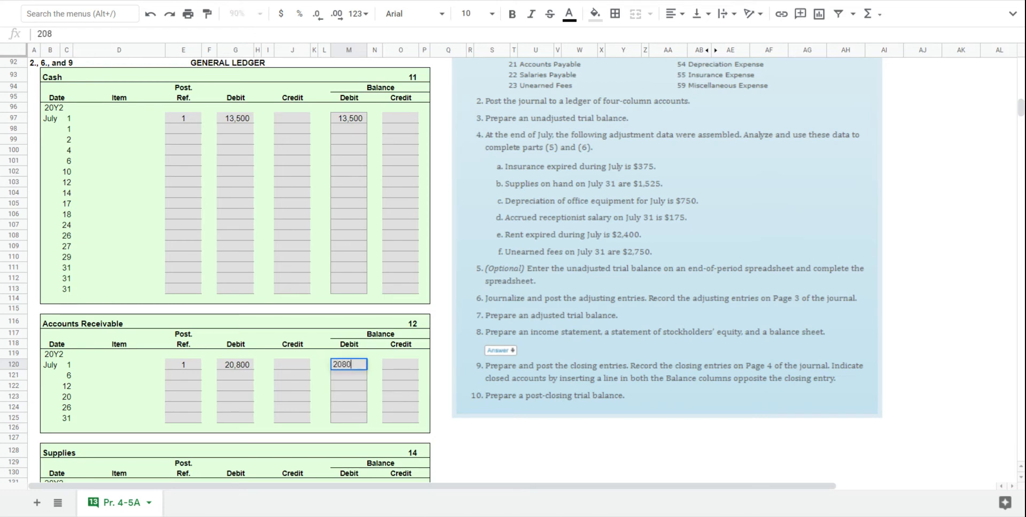
{"action": "key", "text": "Enter"}
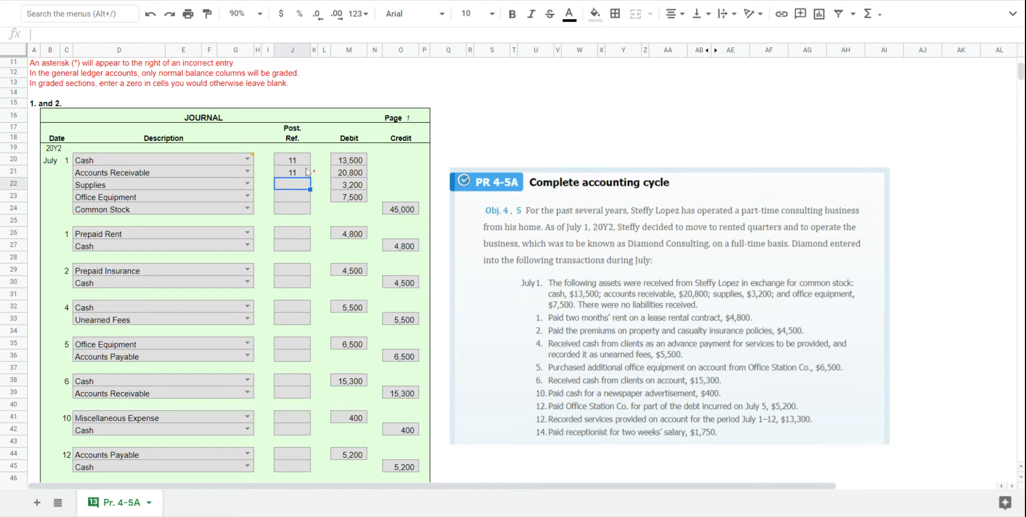
Scroll the sheet toward the July 1 journal entry's Accounts Receivable line.
{"action": "scroll", "scroll_direction": "down", "scroll_amount": 3}
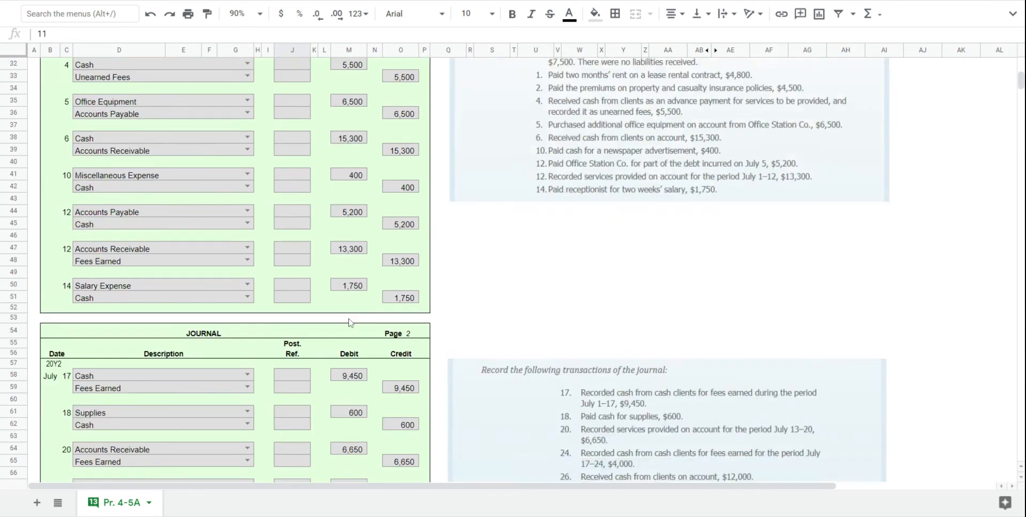
{"action": "scroll", "scroll_direction": "down", "scroll_amount": 3}
{"action": "type", "text": "12"}
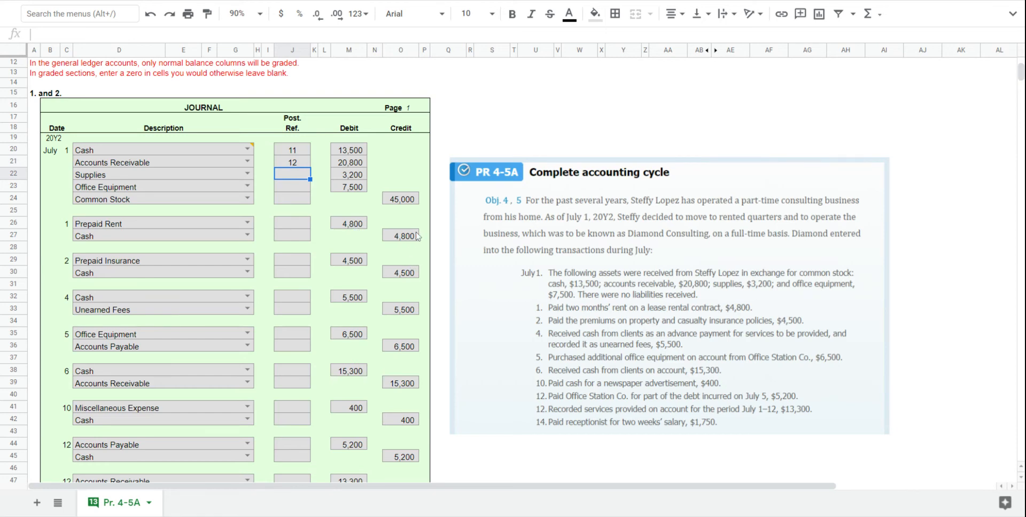
{"action": "mouse_move", "coordinate": [417, 236]}
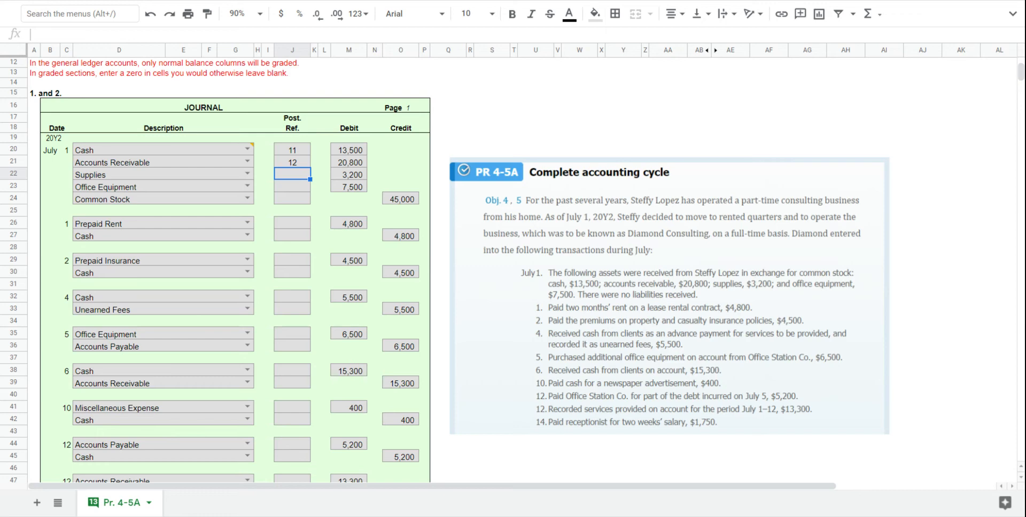
{"action": "mouse_move", "coordinate": [379, 217]}
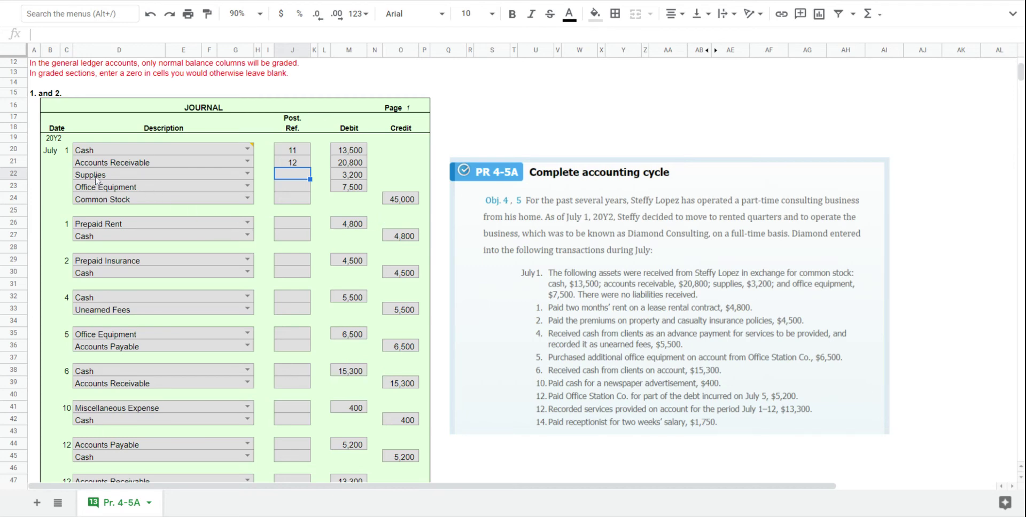
Post a 3,200 debit to the July 1 Supplies ledger line.
{"action": "scroll", "scroll_direction": "down", "scroll_amount": 3}
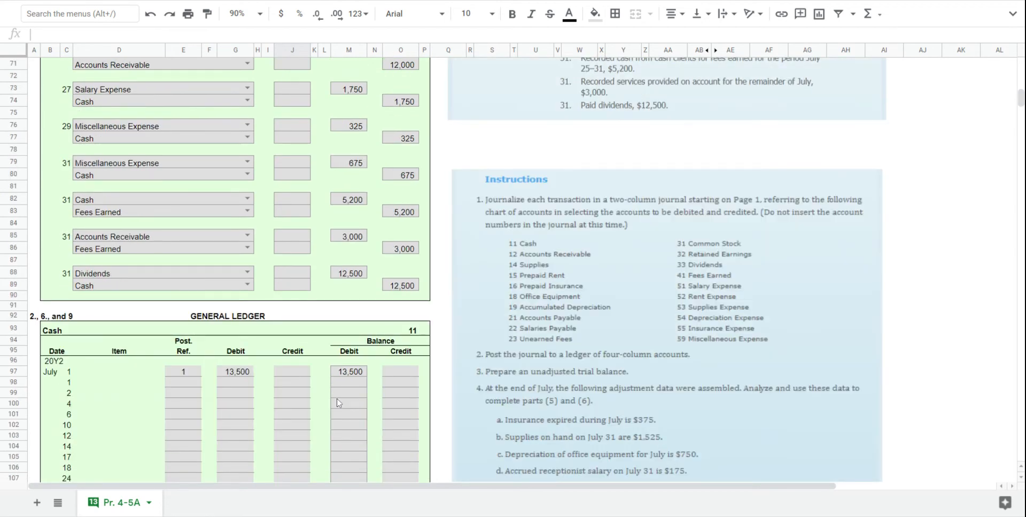
{"action": "scroll", "scroll_direction": "down", "scroll_amount": 3}
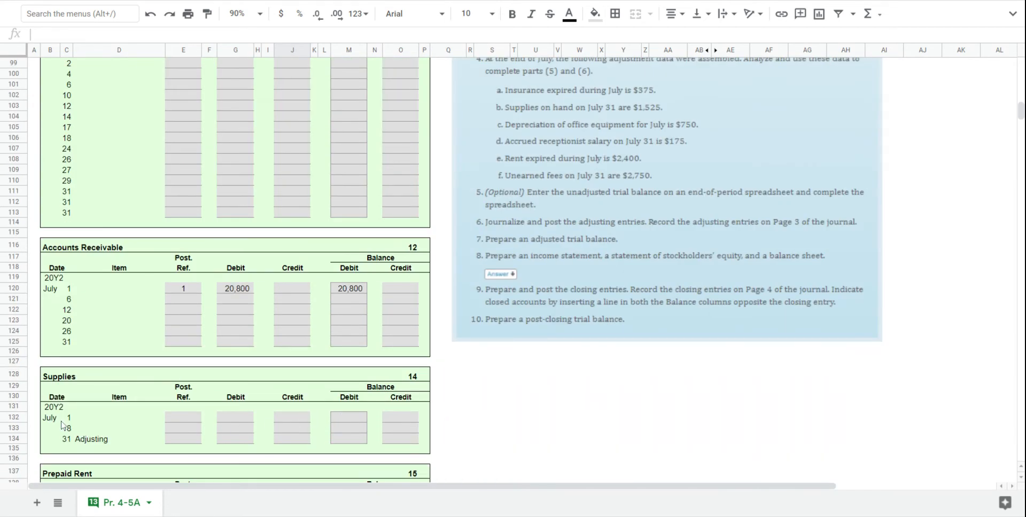
{"action": "left_click", "coordinate": [182, 418]}
{"action": "type", "text": "1"}
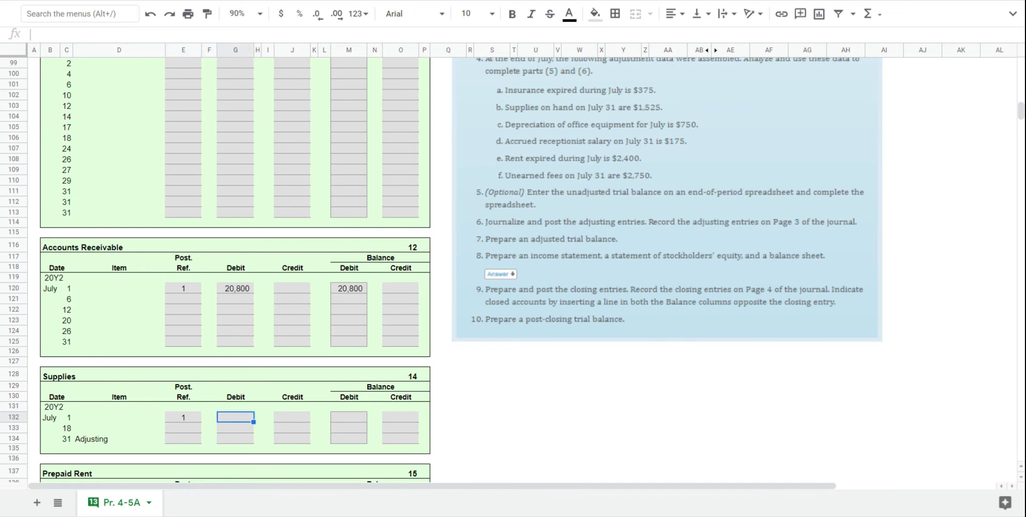
{"action": "type", "text": "3,200"}
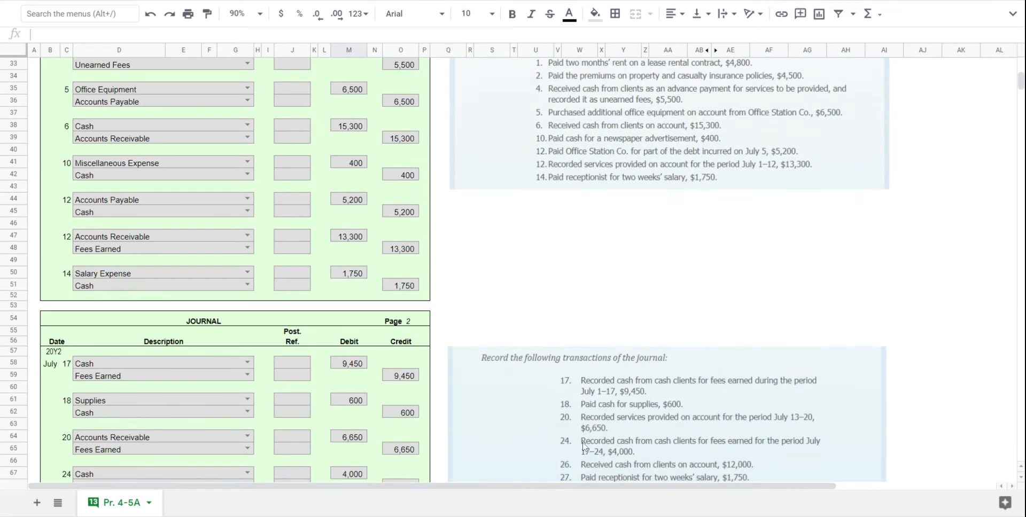
Mark the journal's Supplies line with post reference 14.
{"action": "scroll", "scroll_direction": "down", "scroll_amount": 3}
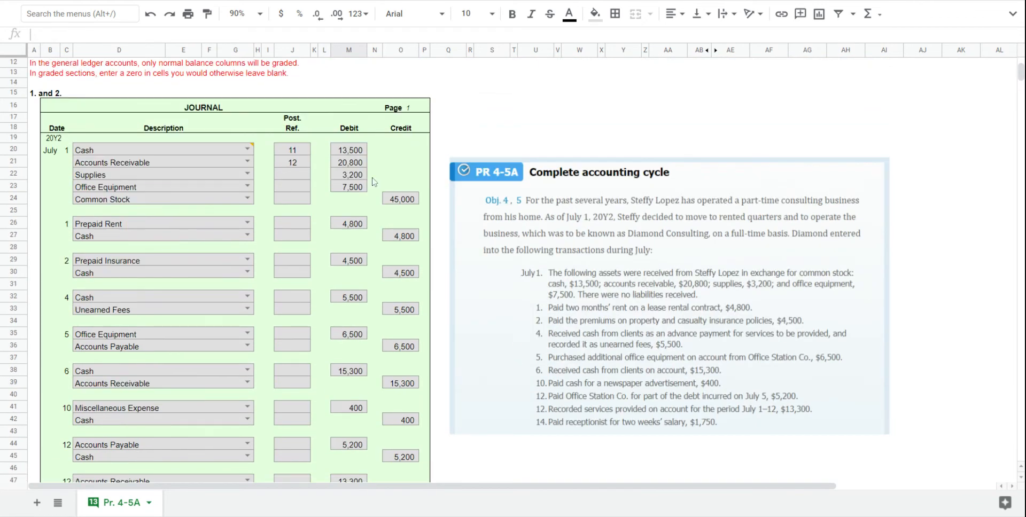
{"action": "type", "text": "14"}
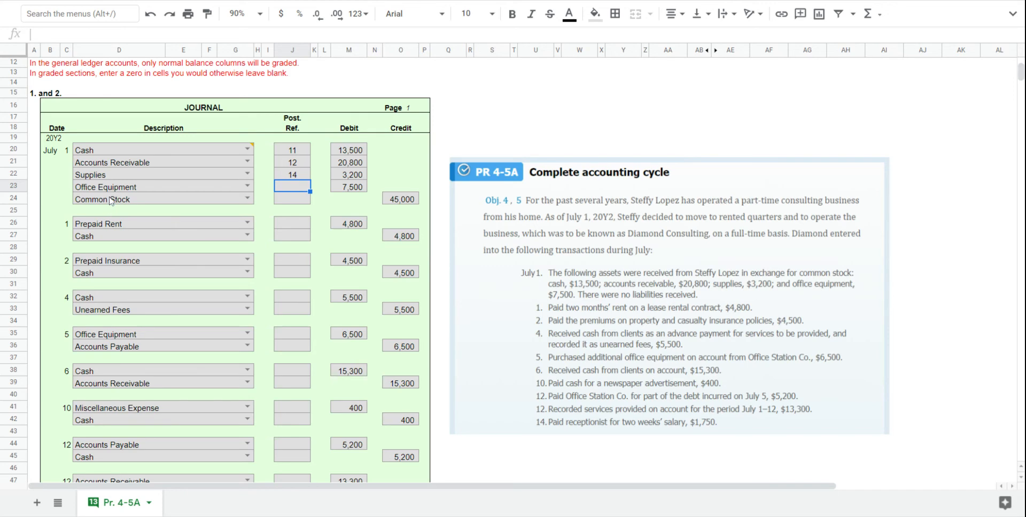
{"action": "mouse_move", "coordinate": [357, 198]}
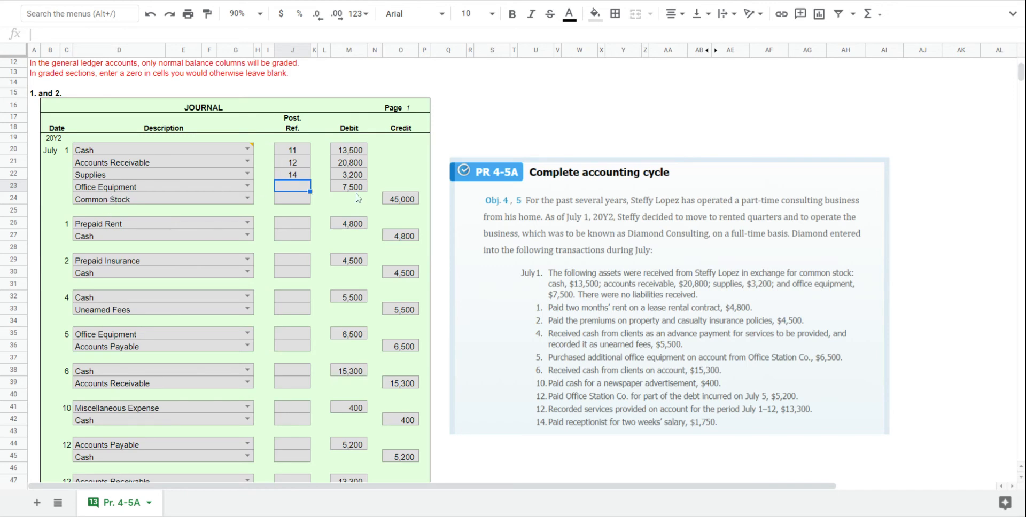
{"action": "mouse_move", "coordinate": [528, 380]}
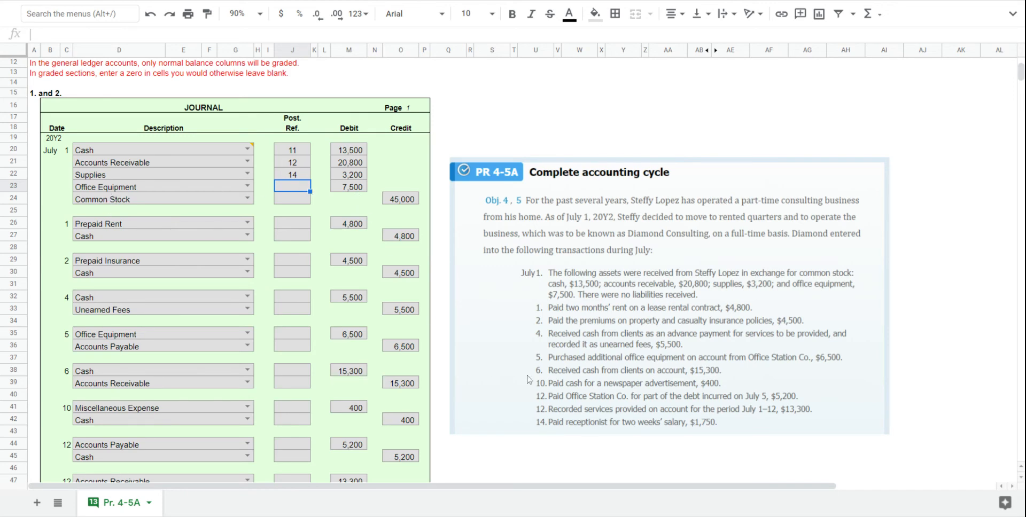
{"action": "scroll", "scroll_direction": "down", "scroll_amount": 3}
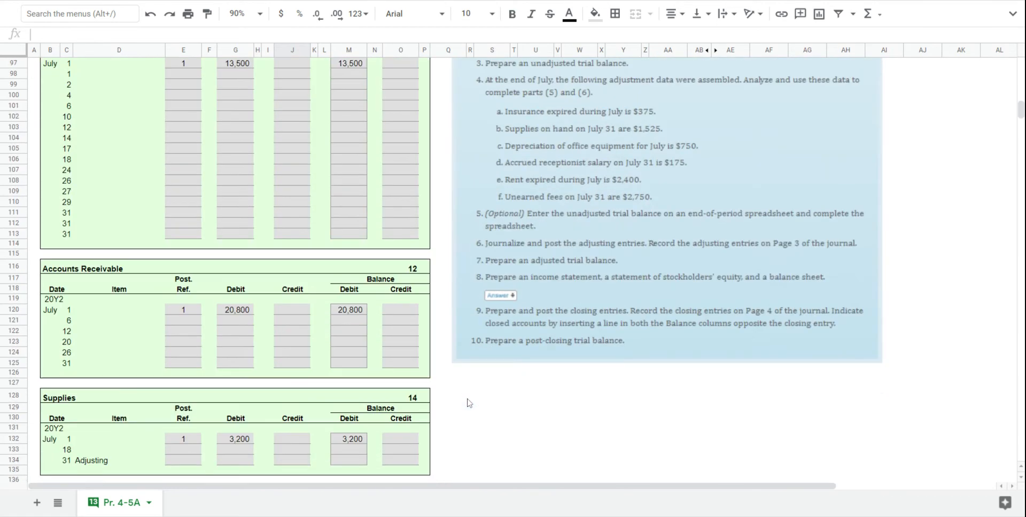
{"action": "scroll", "scroll_direction": "down", "scroll_amount": 3}
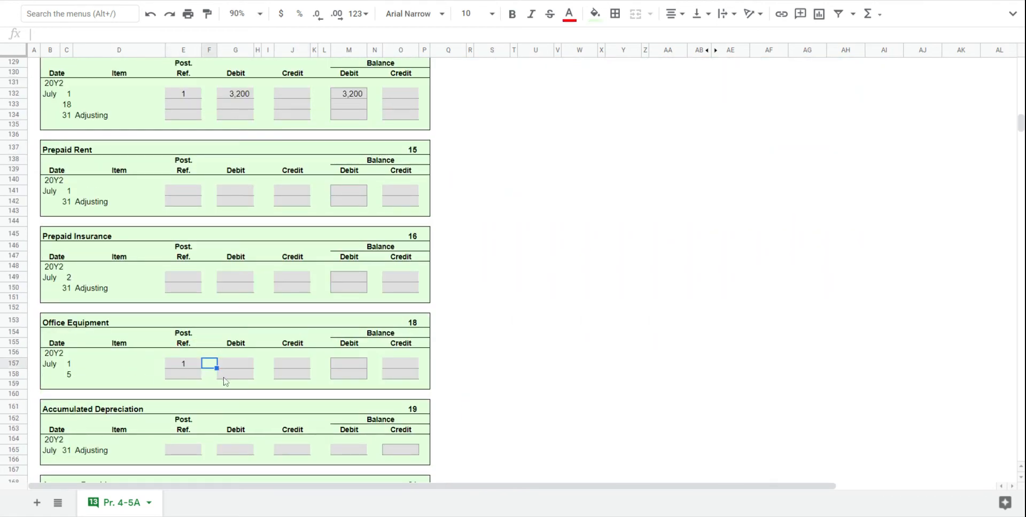
Enter a 7,500 debit and balance for Office Equipment and reference 18 on its journal line.
{"action": "type", "text": "750"}
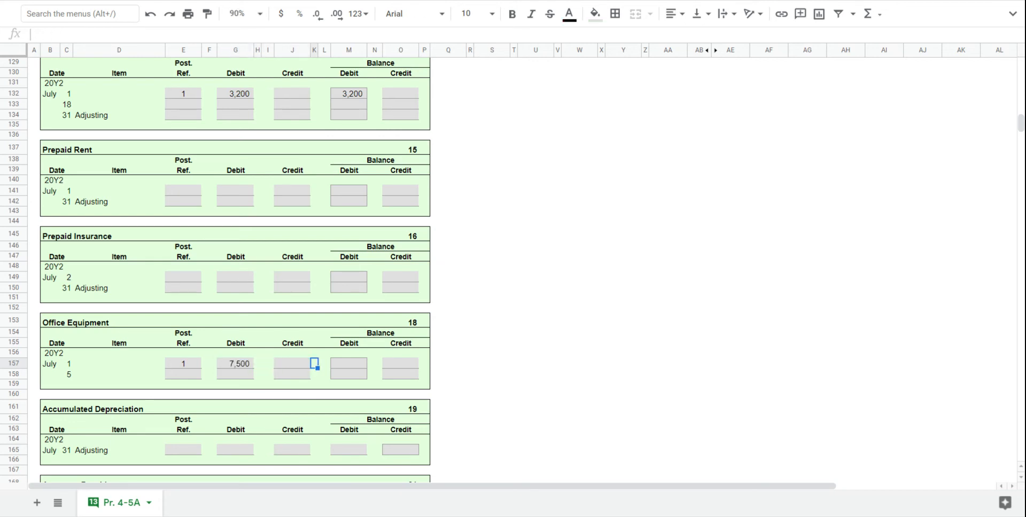
{"action": "type", "text": "750"}
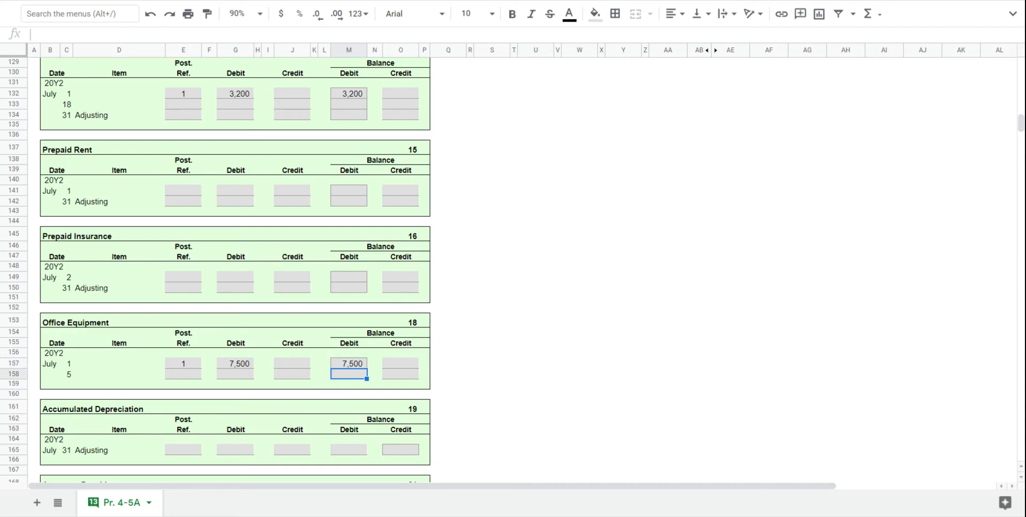
{"action": "mouse_move", "coordinate": [492, 371]}
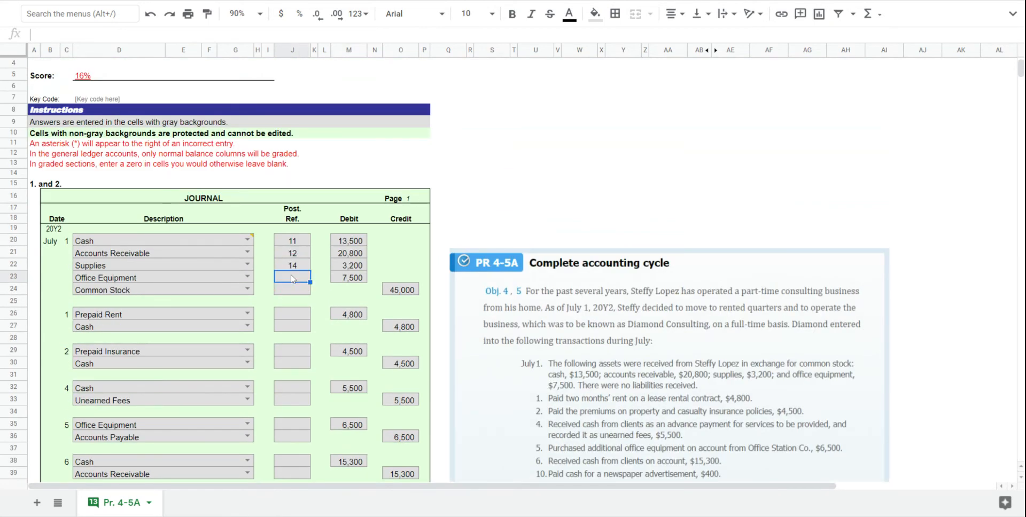
{"action": "type", "text": "18"}
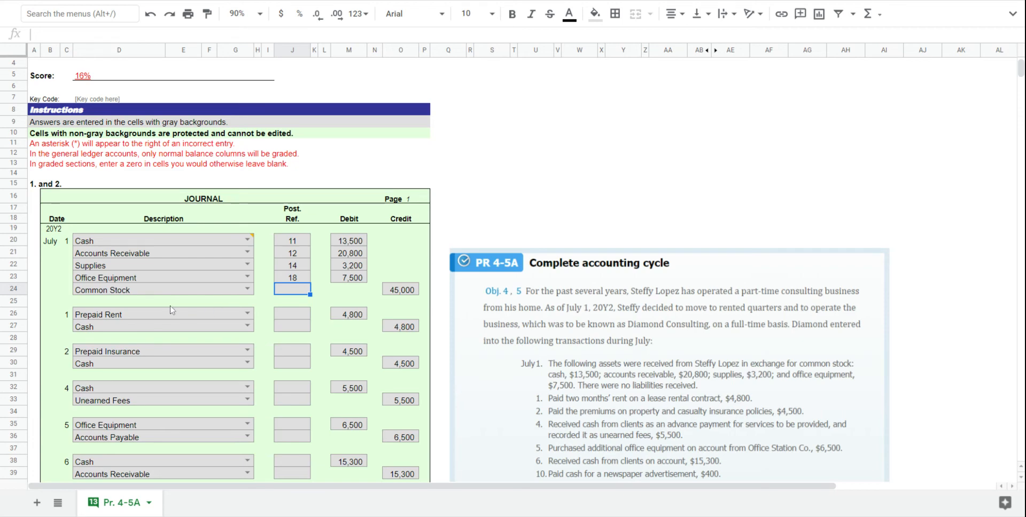
{"action": "mouse_move", "coordinate": [137, 296]}
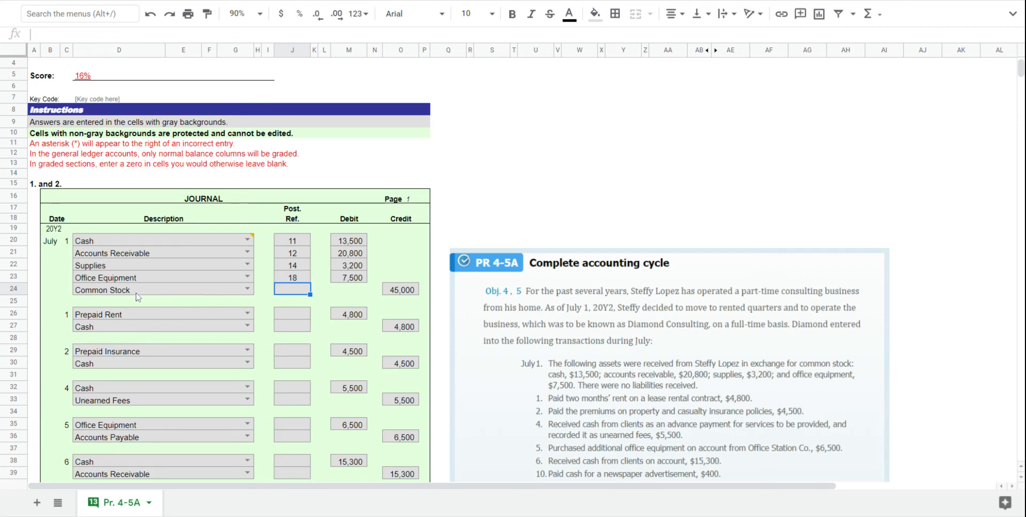
{"action": "mouse_move", "coordinate": [432, 318]}
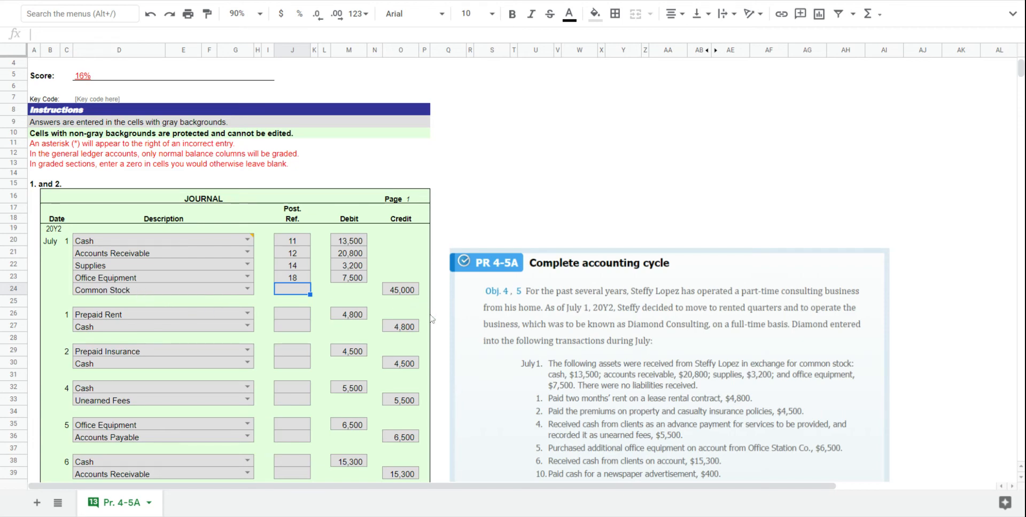
Post July 1 Common Stock with ref 1, a 45,000 credit and a 45,000 credit balance.
{"action": "scroll", "scroll_direction": "down", "scroll_amount": 3}
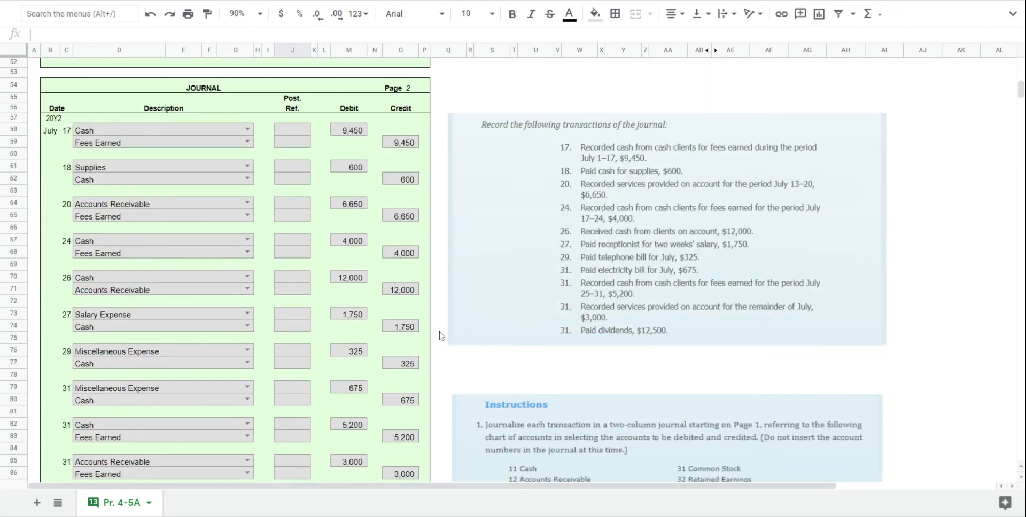
{"action": "scroll", "scroll_direction": "down", "scroll_amount": 3}
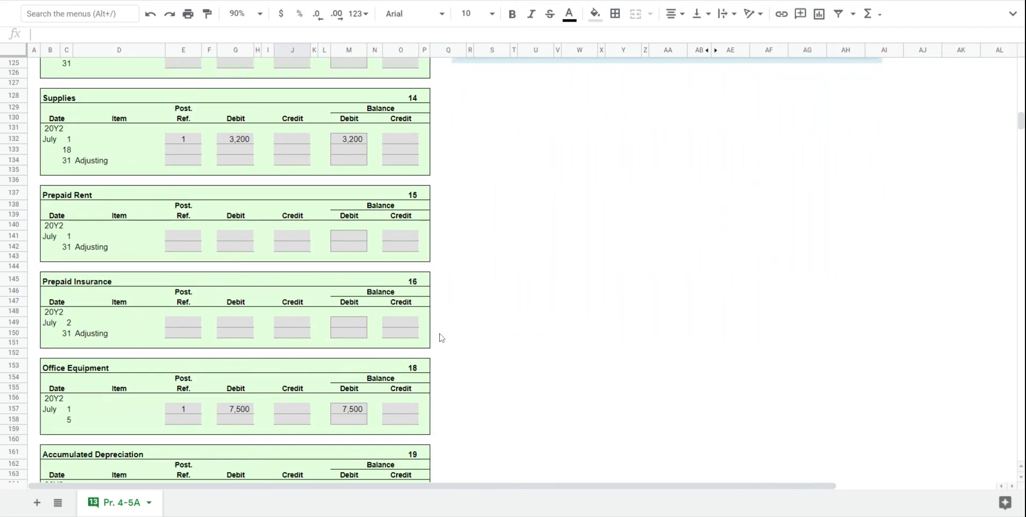
{"action": "scroll", "scroll_direction": "down", "scroll_amount": 3}
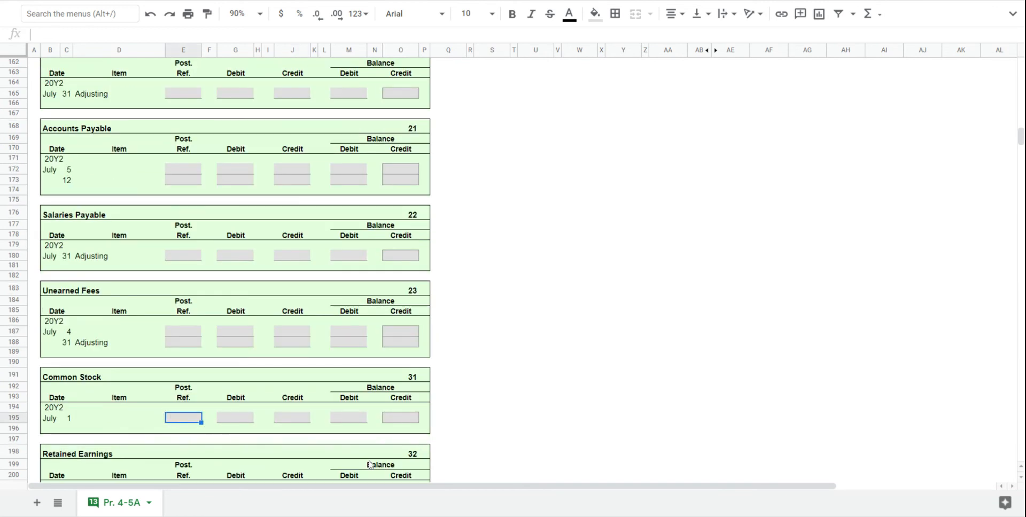
{"action": "type", "text": "1"}
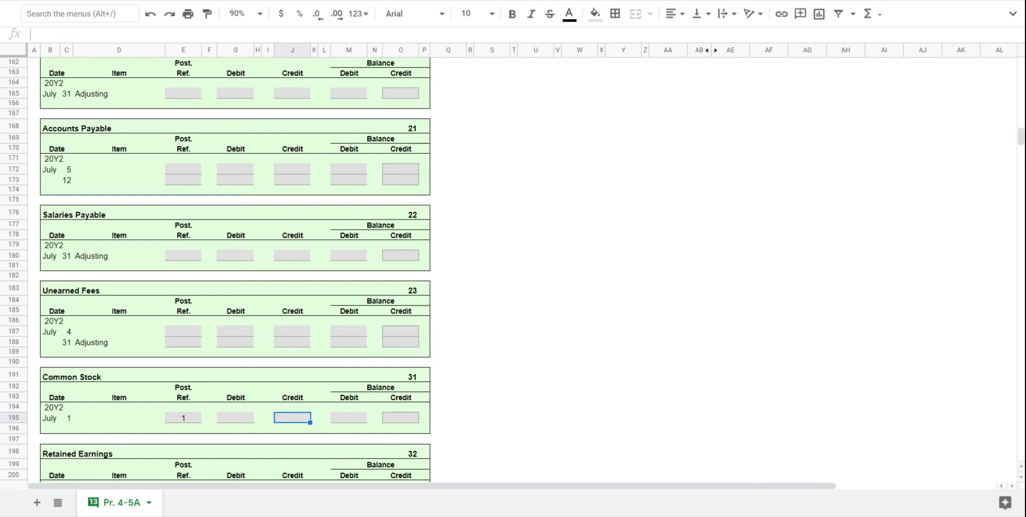
{"action": "type", "text": "75"}
{"action": "type", "text": "4,500"}
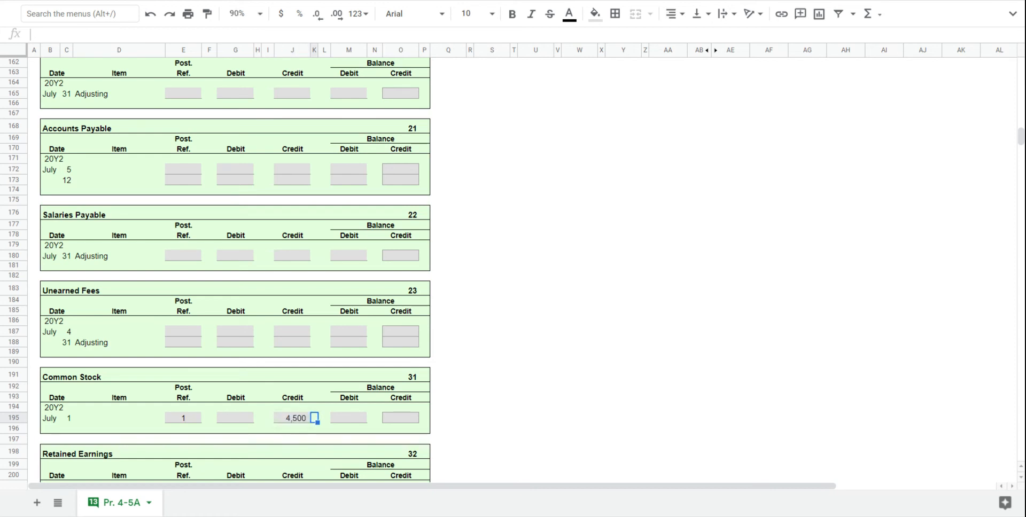
{"action": "type", "text": "45000"}
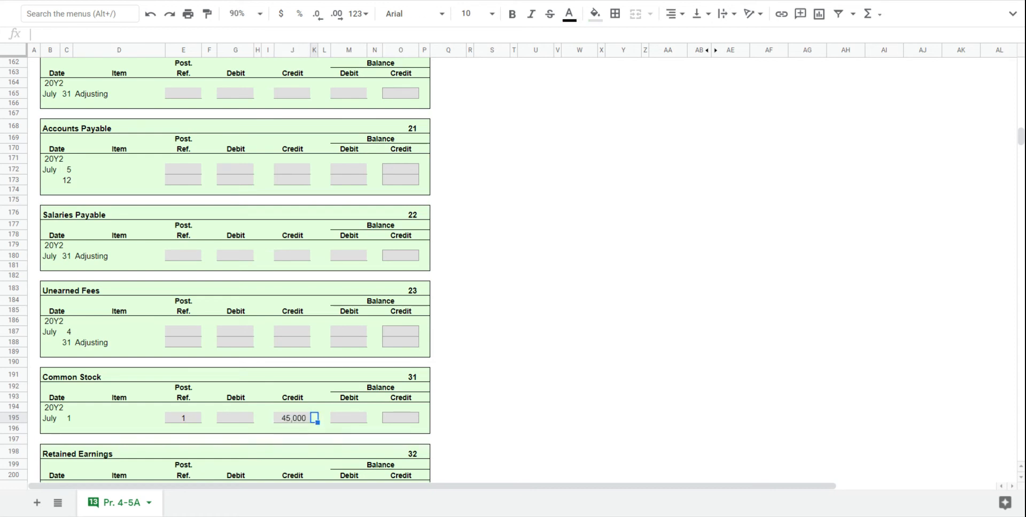
{"action": "type", "text": "4500"}
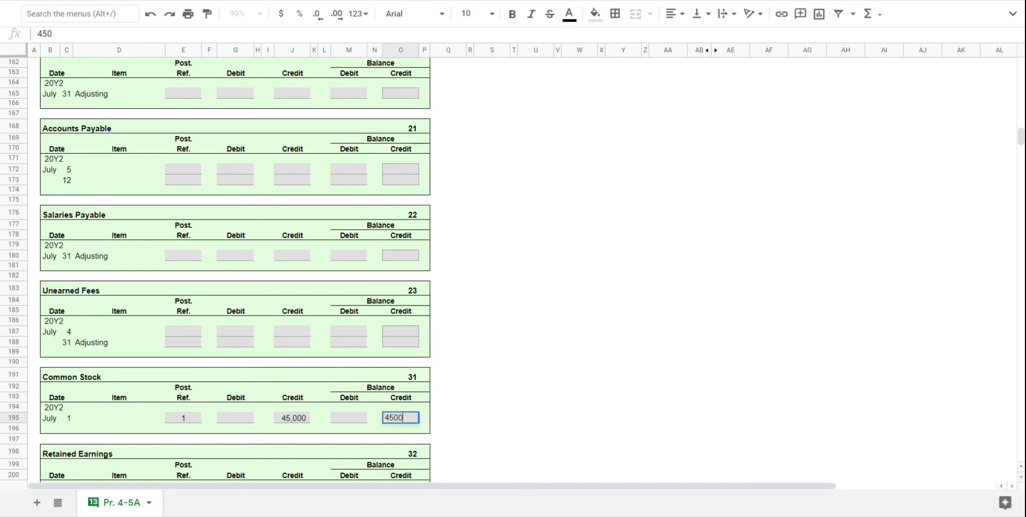
{"action": "key", "text": "Enter"}
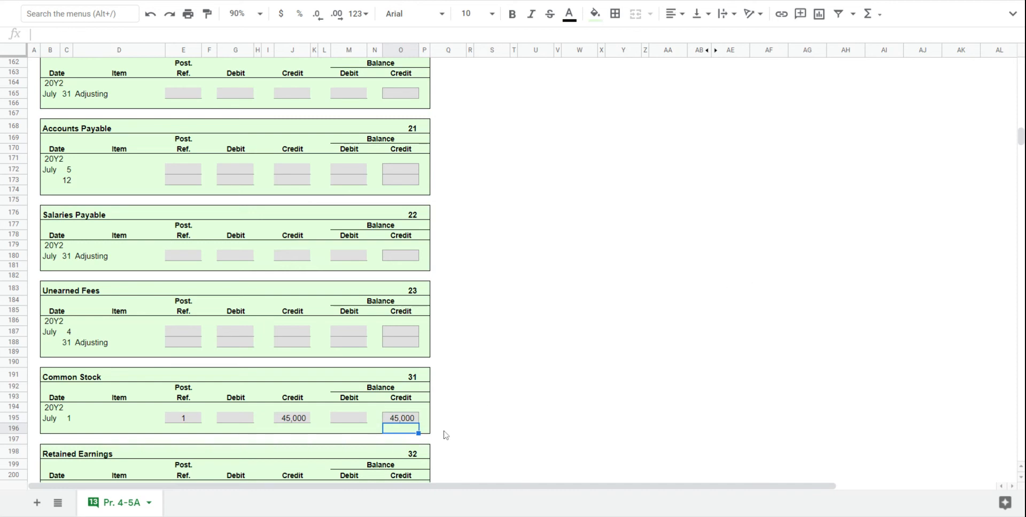
{"action": "mouse_move", "coordinate": [624, 362]}
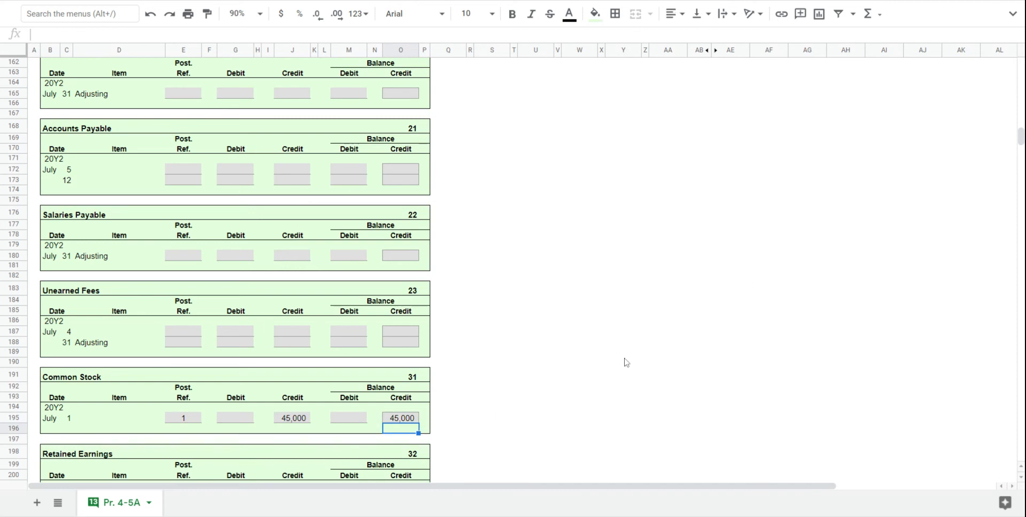
{"action": "mouse_move", "coordinate": [412, 397]}
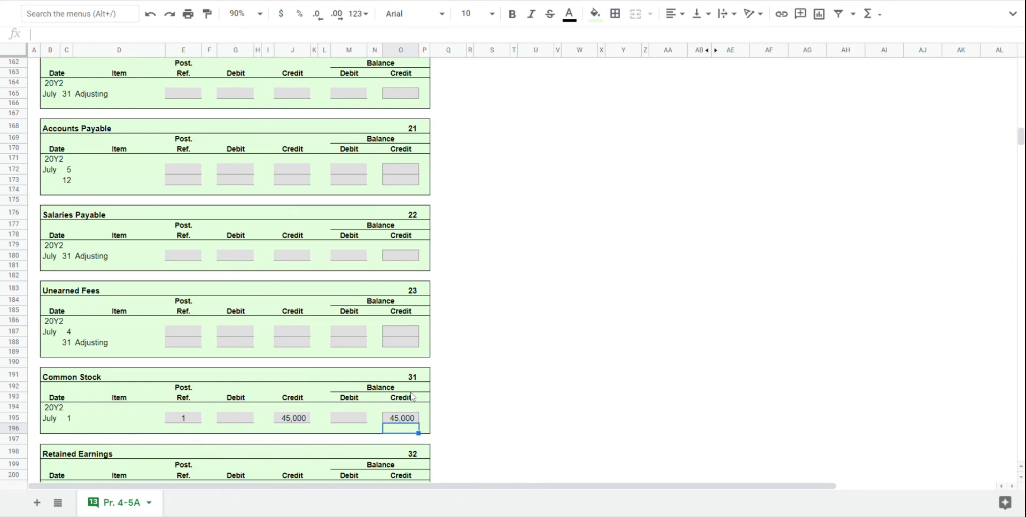
Enter post reference 31 beside Common Stock in the July 1 journal entry.
{"action": "scroll", "scroll_direction": "up", "scroll_amount": 3}
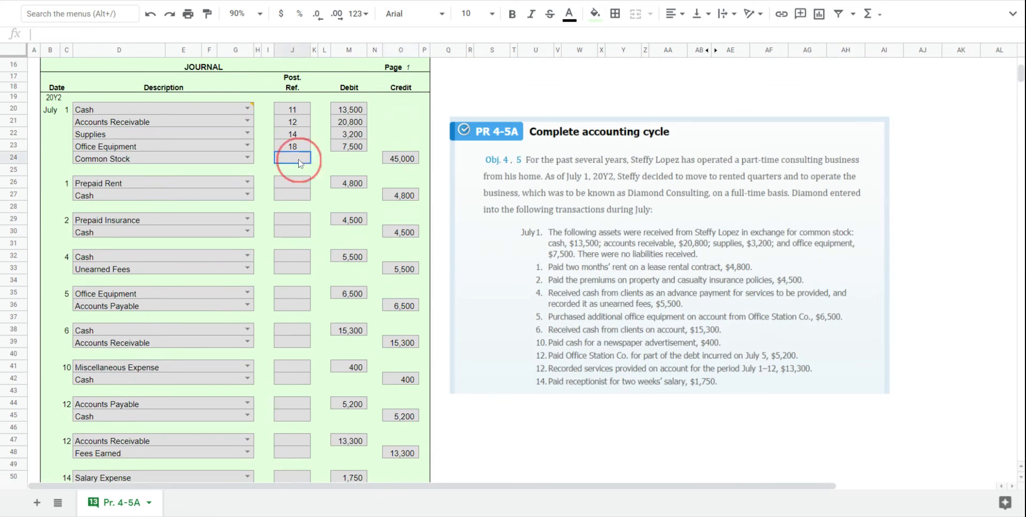
{"action": "type", "text": "31"}
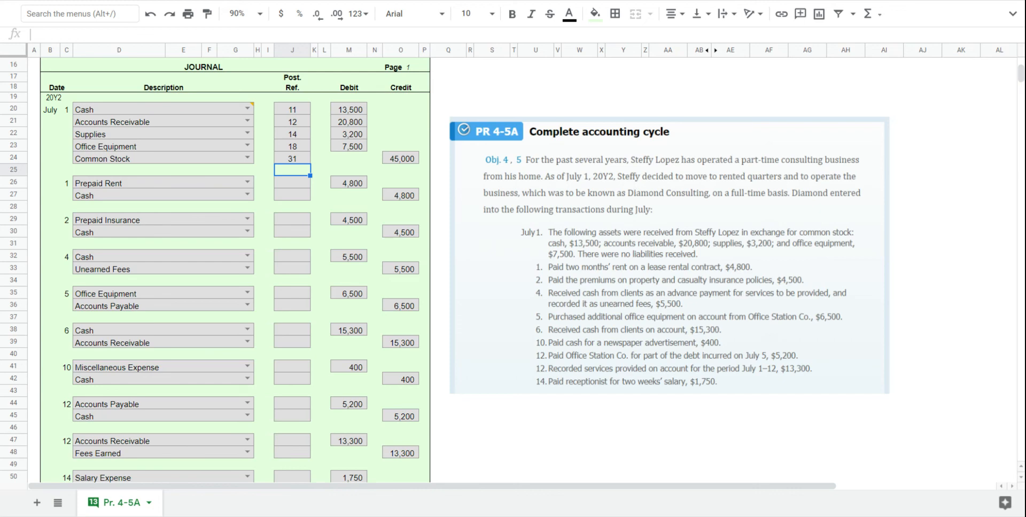
{"action": "mouse_move", "coordinate": [301, 263]}
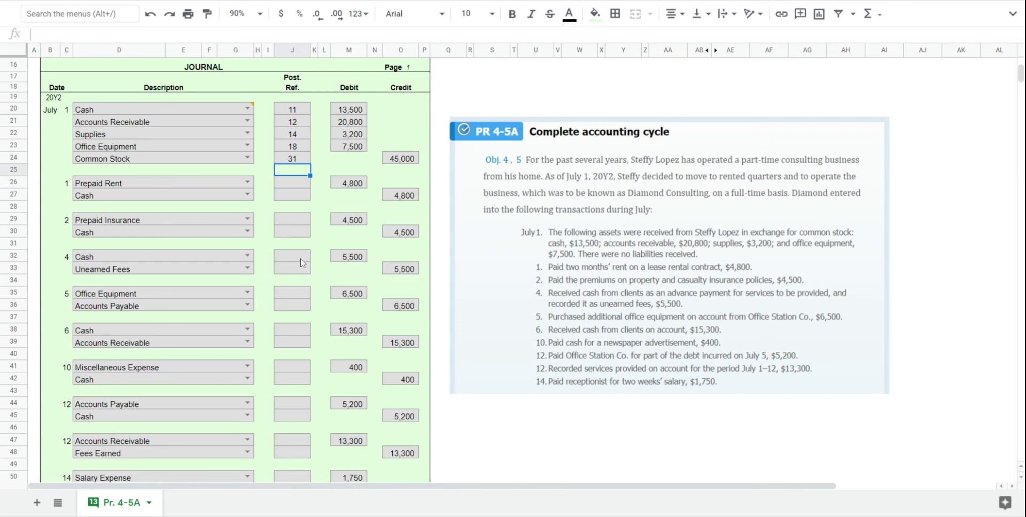
{"action": "mouse_move", "coordinate": [292, 120]}
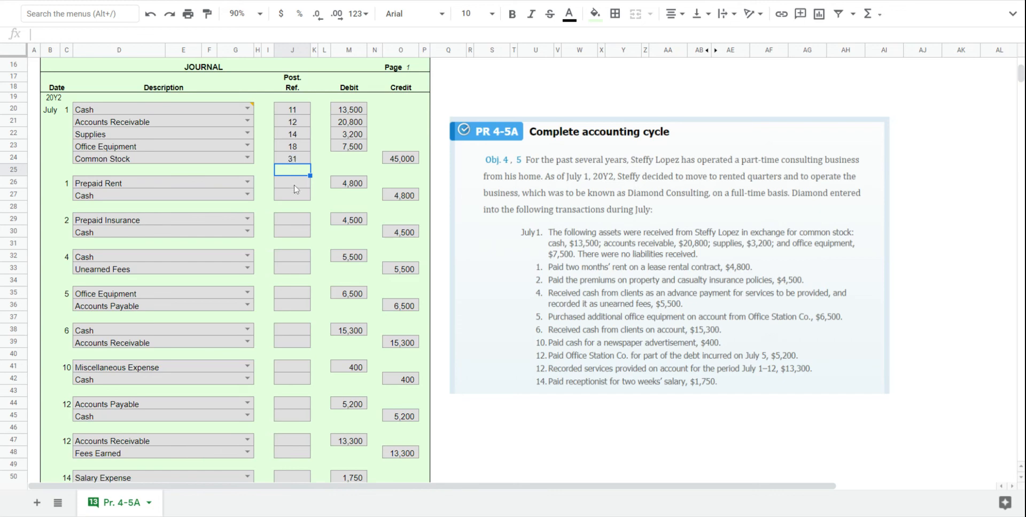
{"action": "left_click", "coordinate": [292, 183]}
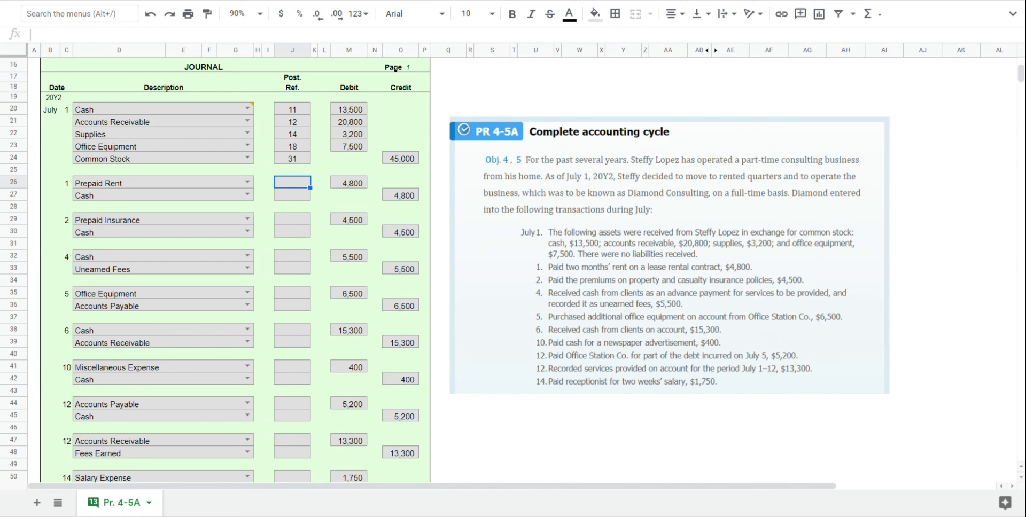
{"action": "mouse_move", "coordinate": [109, 189]}
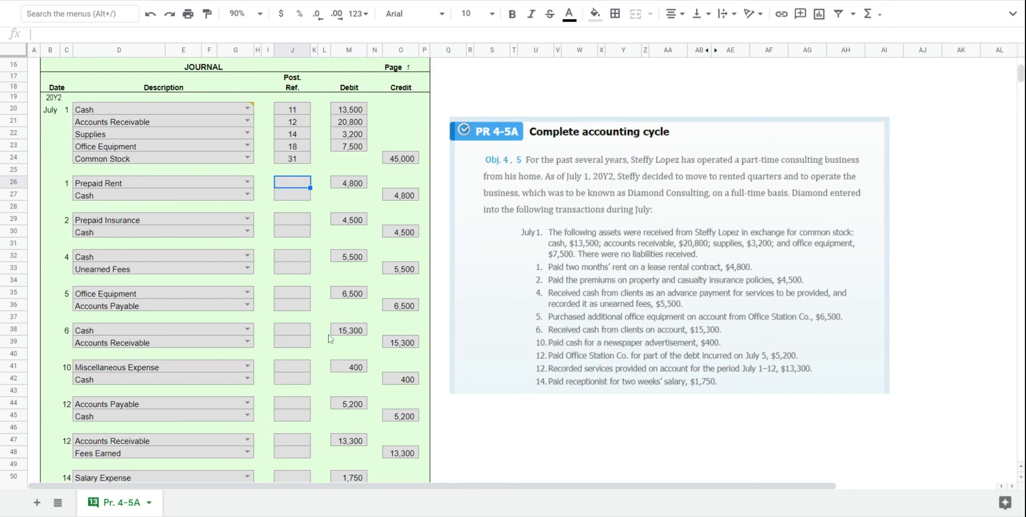
Post a 4,800 debit to Prepaid Rent's July 1 ledger line and reference 15 in the journal.
{"action": "scroll", "scroll_direction": "down", "scroll_amount": 3}
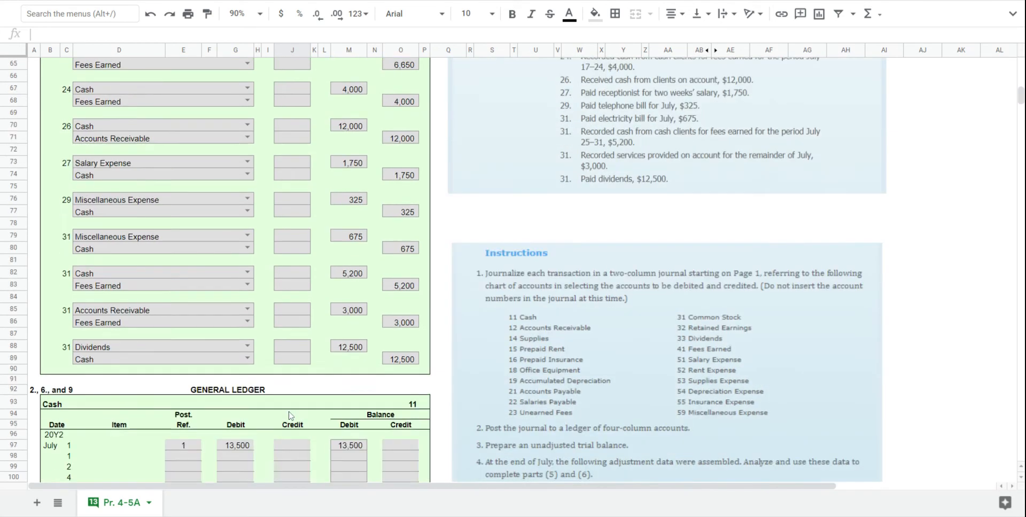
{"action": "scroll", "scroll_direction": "down", "scroll_amount": 3}
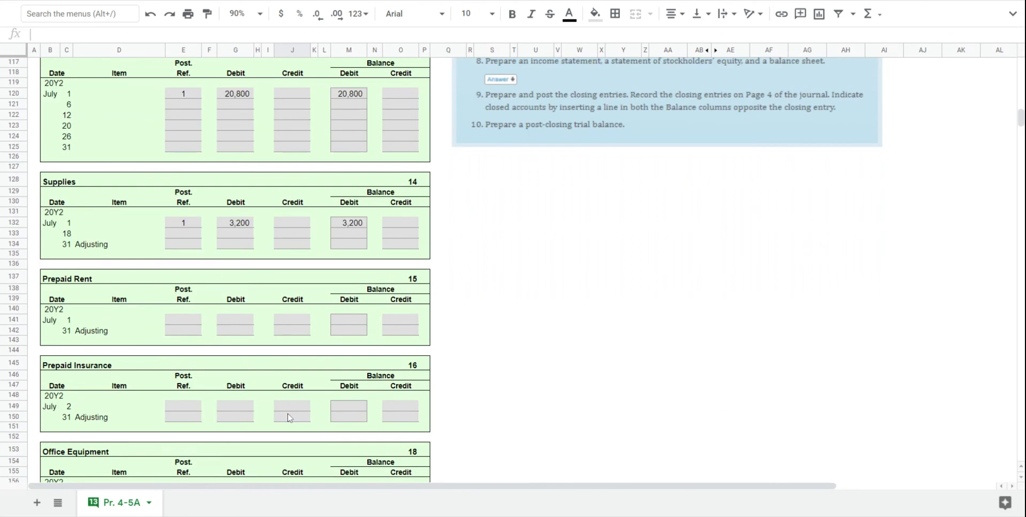
{"action": "left_click", "coordinate": [182, 309]}
{"action": "type", "text": "4"}
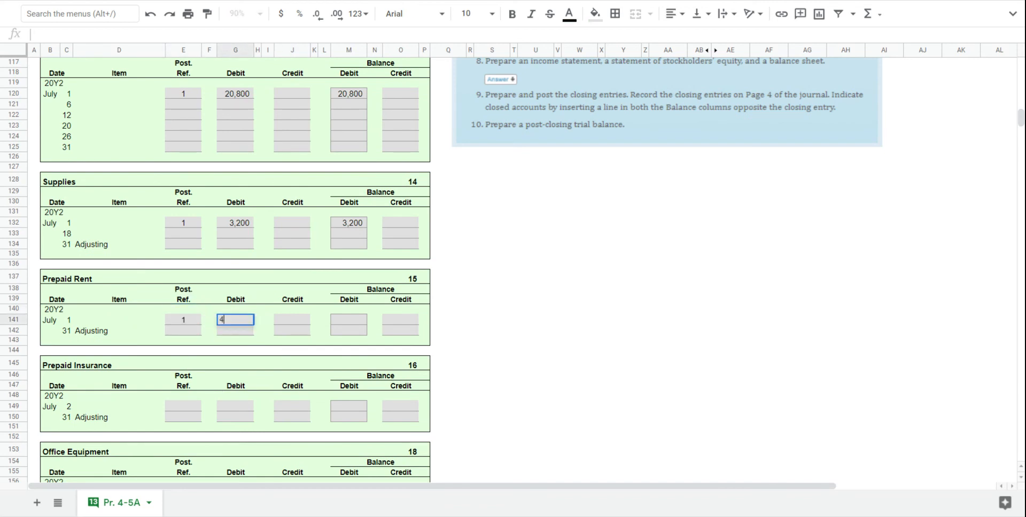
{"action": "type", "text": "800"}
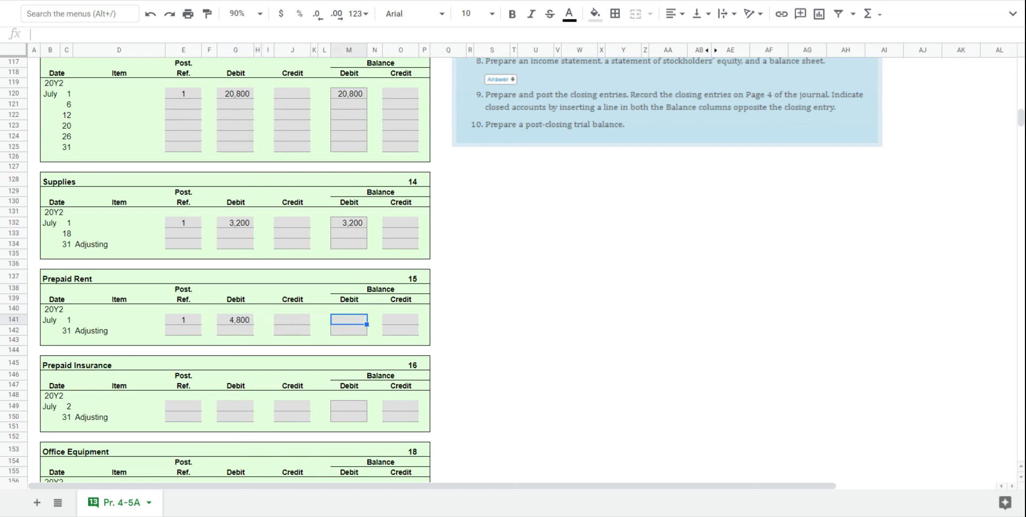
{"action": "type", "text": "4800"}
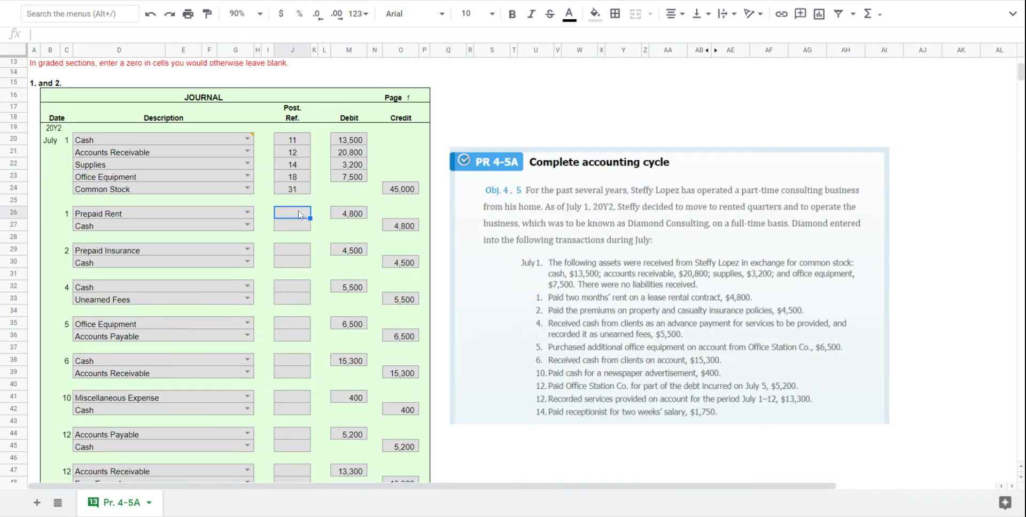
{"action": "type", "text": "15"}
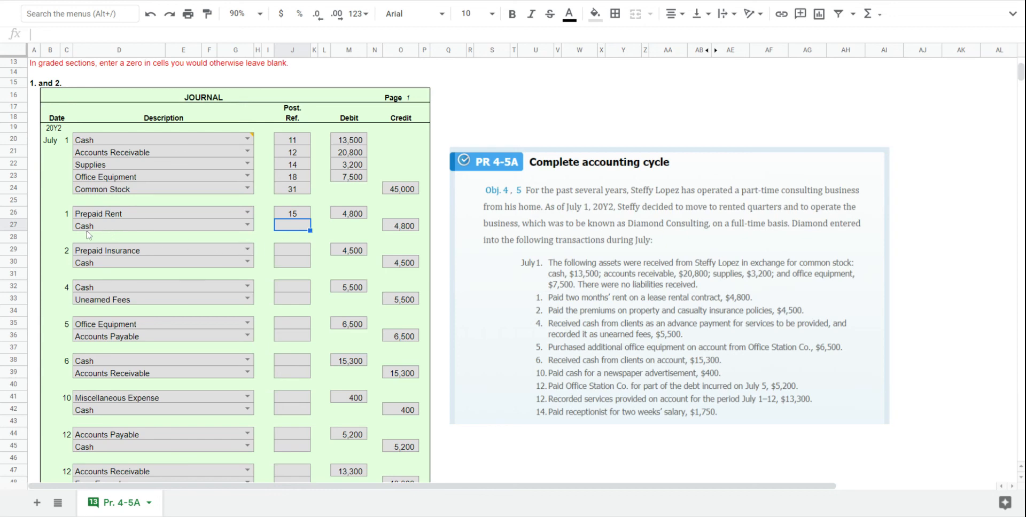
Post ref 1 and a 4,800 credit to Cash, with a balance formula giving 8,700.
{"action": "scroll", "scroll_direction": "down", "scroll_amount": 3}
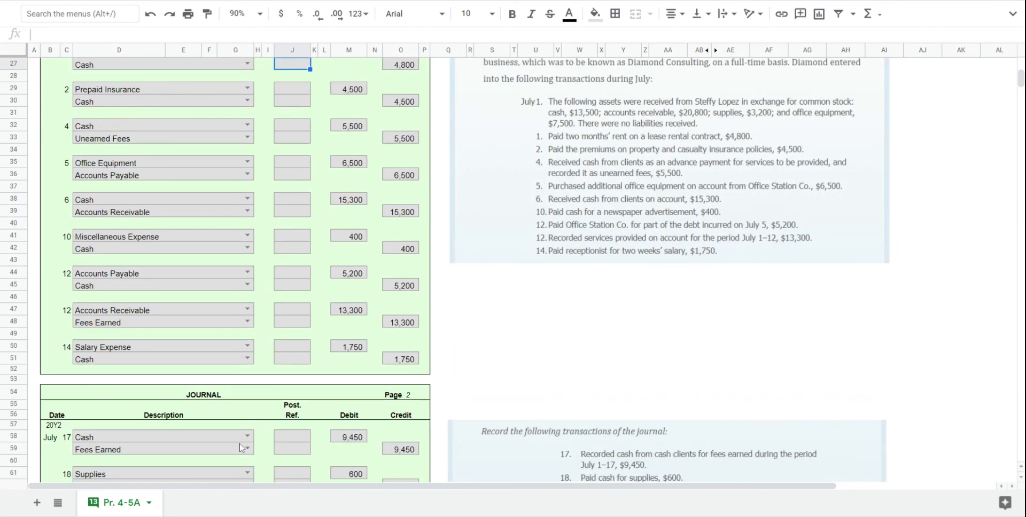
{"action": "scroll", "scroll_direction": "down", "scroll_amount": 3}
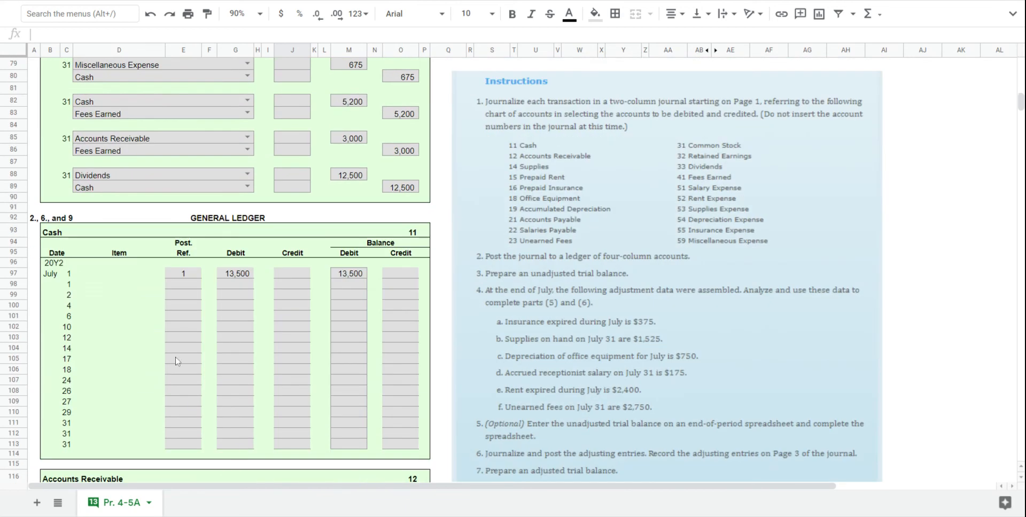
{"action": "left_click", "coordinate": [183, 283]}
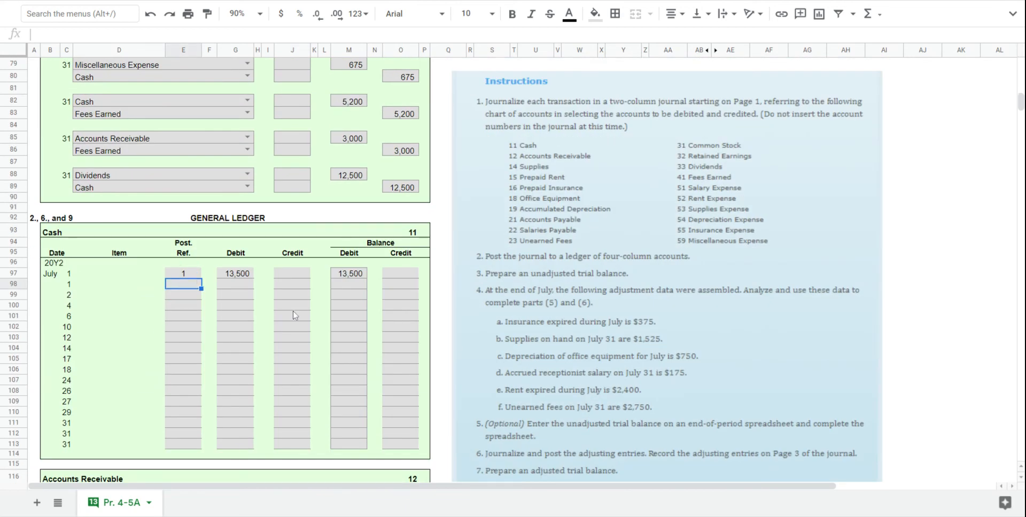
{"action": "type", "text": "1"}
{"action": "left_click", "coordinate": [292, 283]}
{"action": "type", "text": "4,800"}
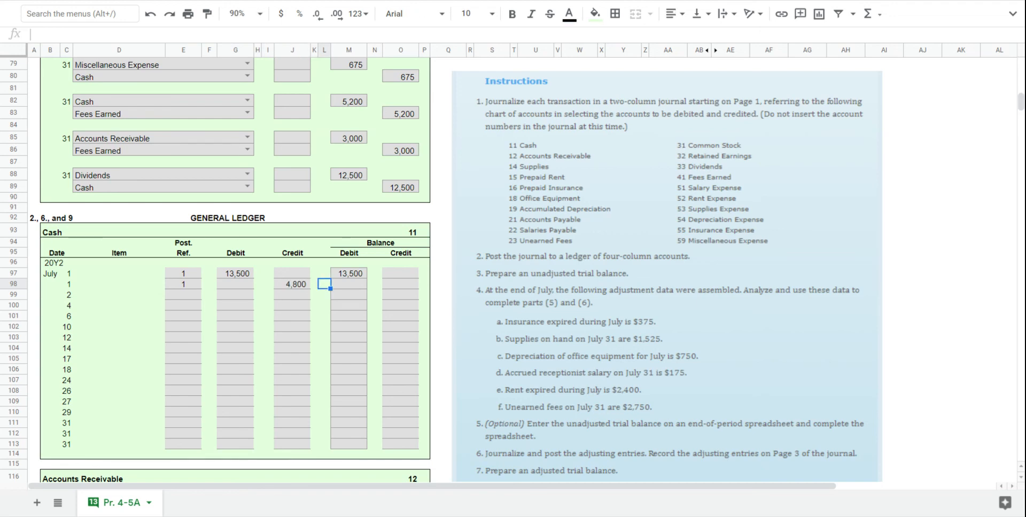
{"action": "type", "text": "="}
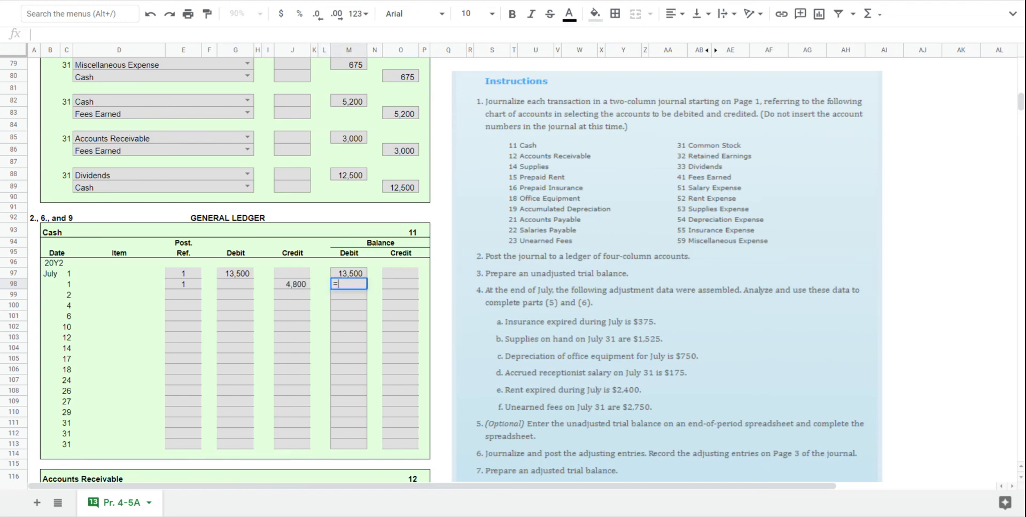
{"action": "type", "text": "M96"}
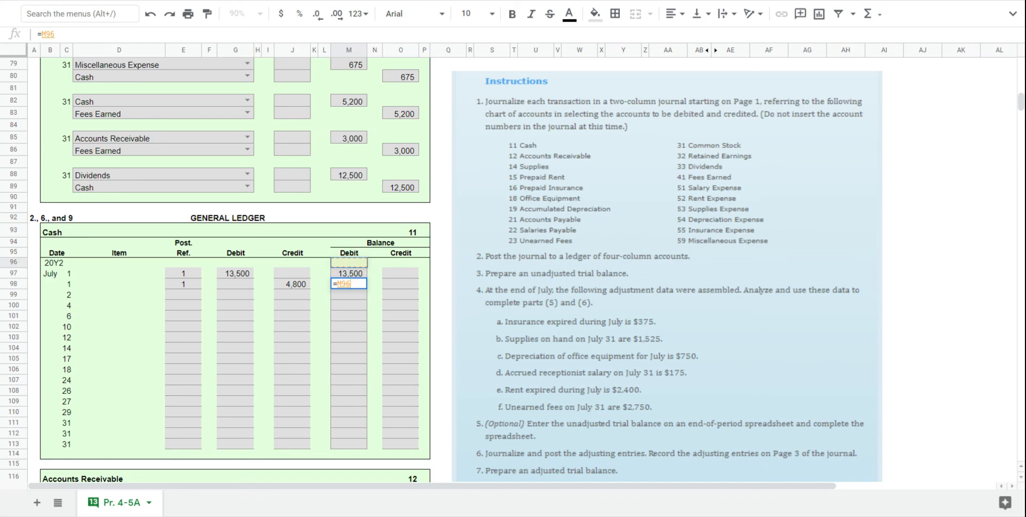
{"action": "left_click", "coordinate": [349, 283]}
{"action": "type", "text": "7-"}
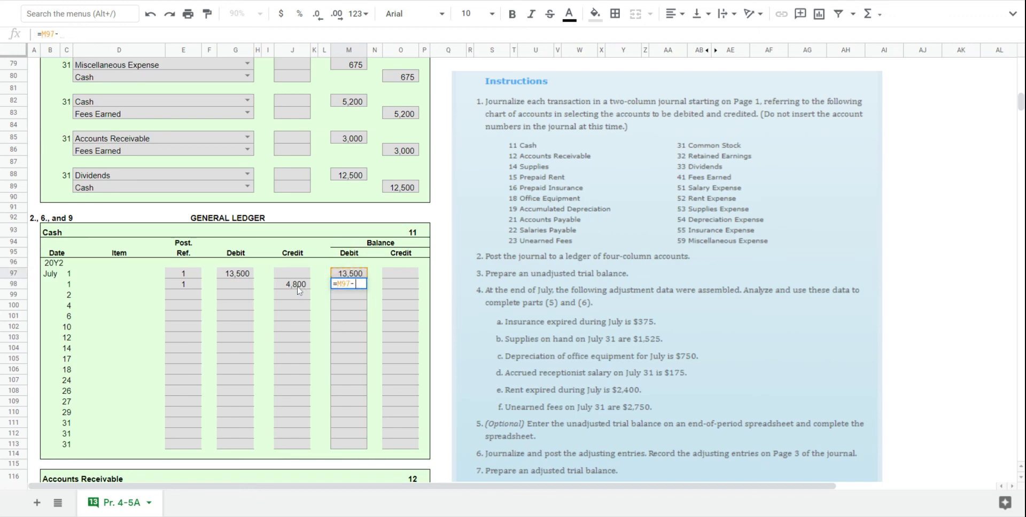
{"action": "key", "text": "Enter"}
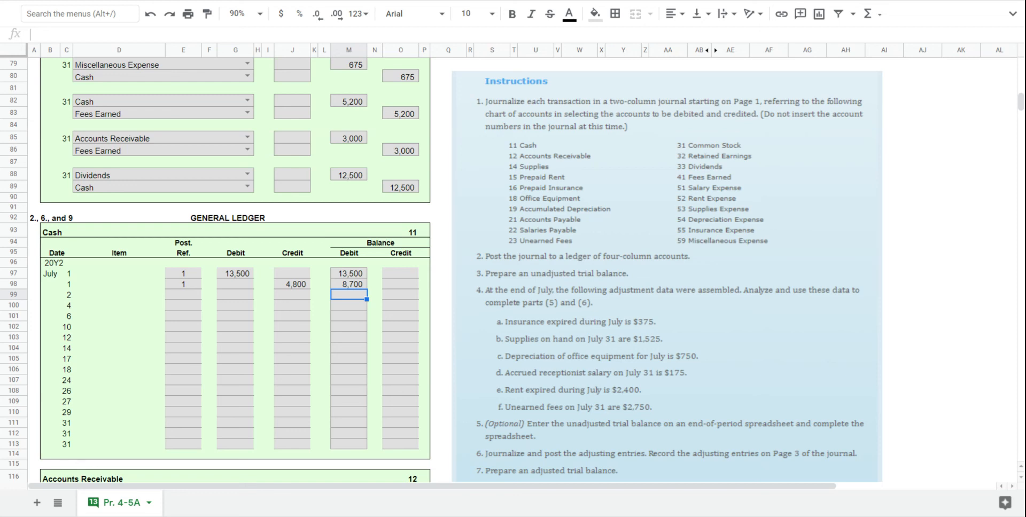
{"action": "mouse_move", "coordinate": [571, 363]}
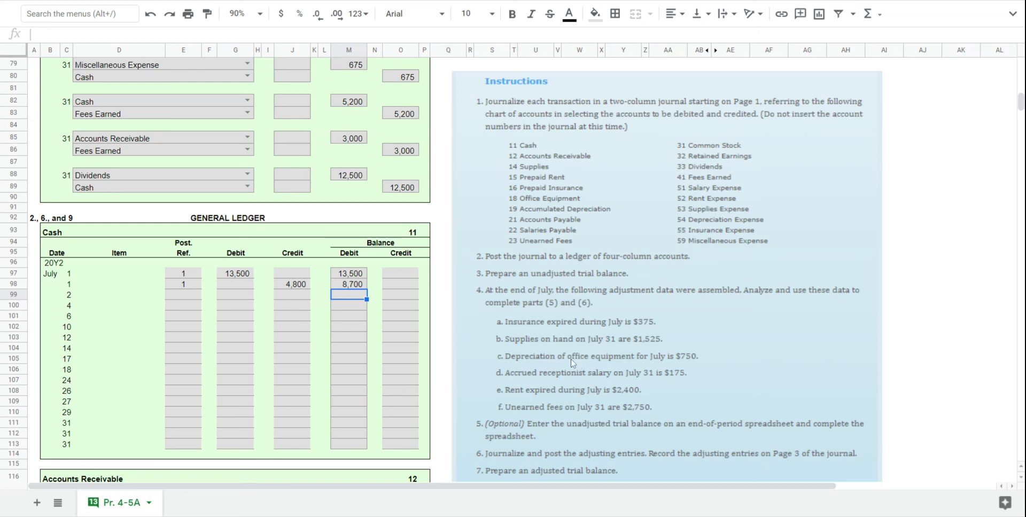
{"action": "mouse_move", "coordinate": [581, 343]}
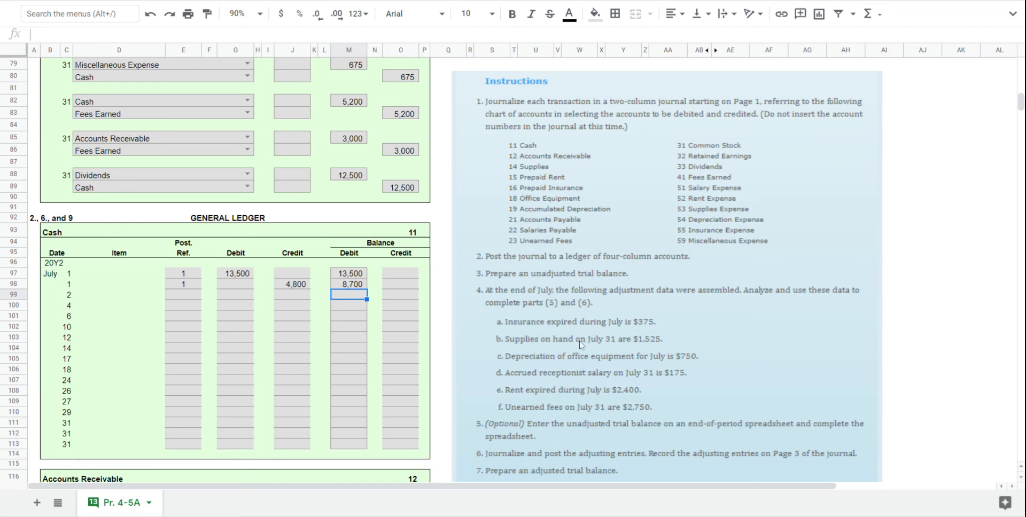
{"action": "mouse_move", "coordinate": [590, 304]}
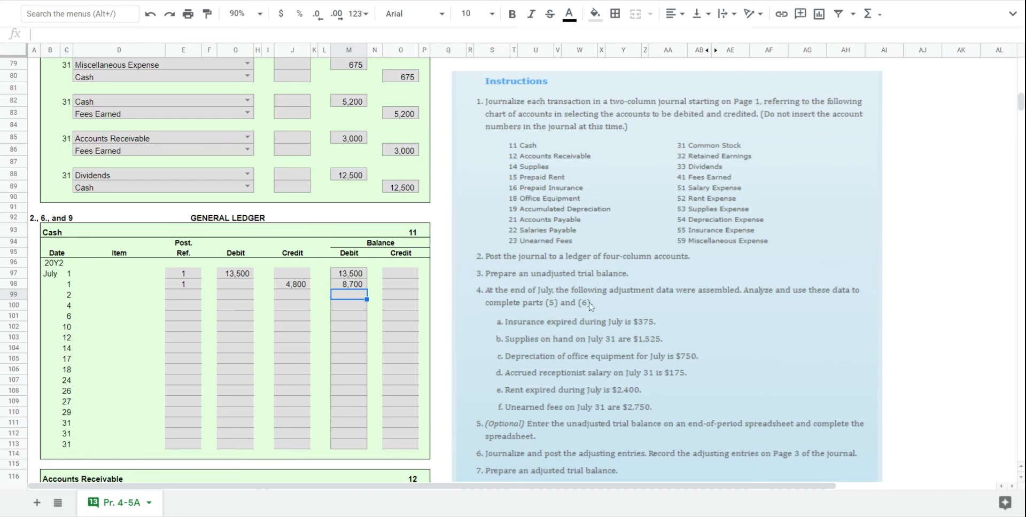
{"action": "mouse_move", "coordinate": [550, 437]}
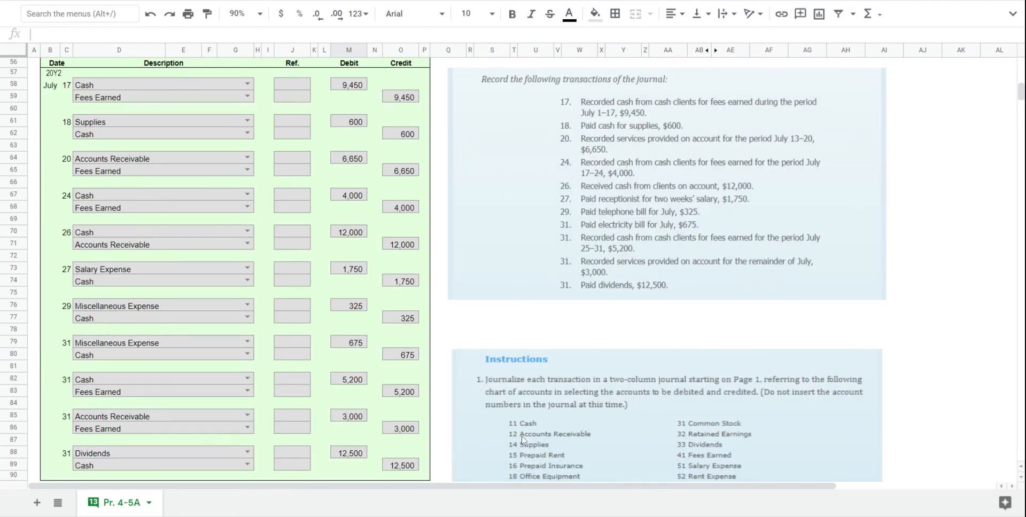
{"action": "scroll", "scroll_direction": "down", "scroll_amount": 3}
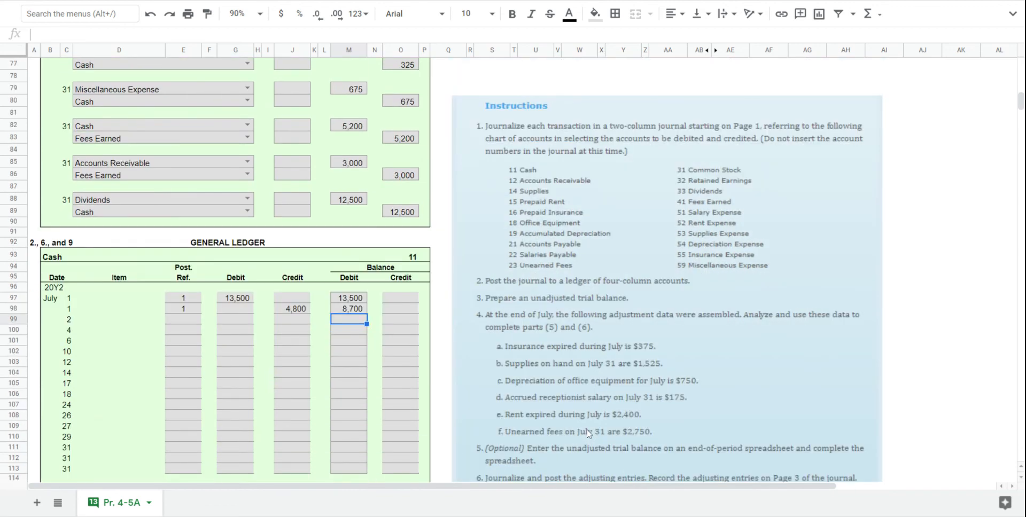
{"action": "scroll", "scroll_direction": "down", "scroll_amount": 3}
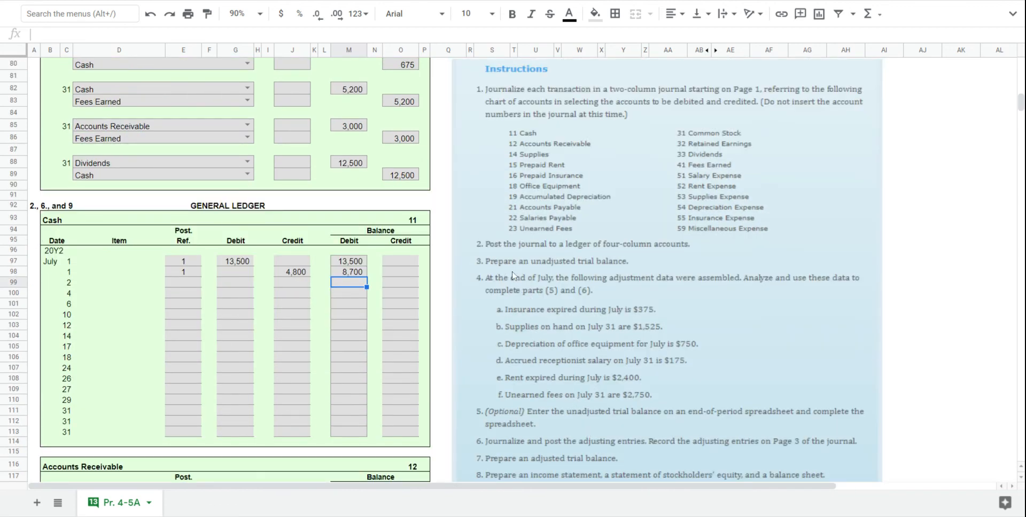